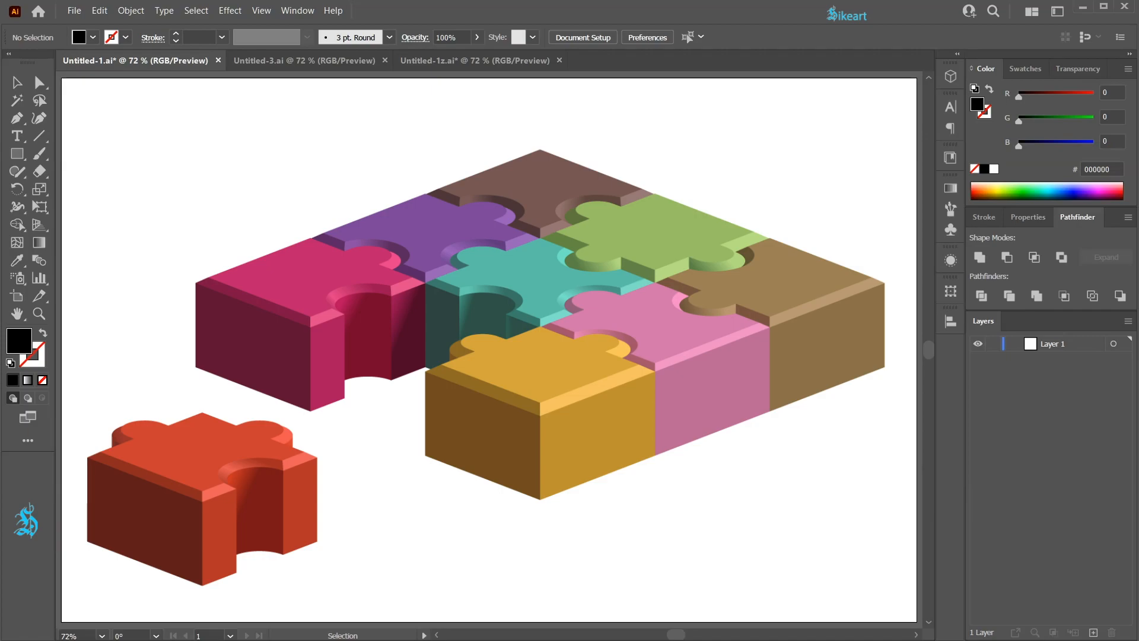
Review the flat puzzle reference, then start a new blank 1400 × 890 px document
left_click(475, 59)
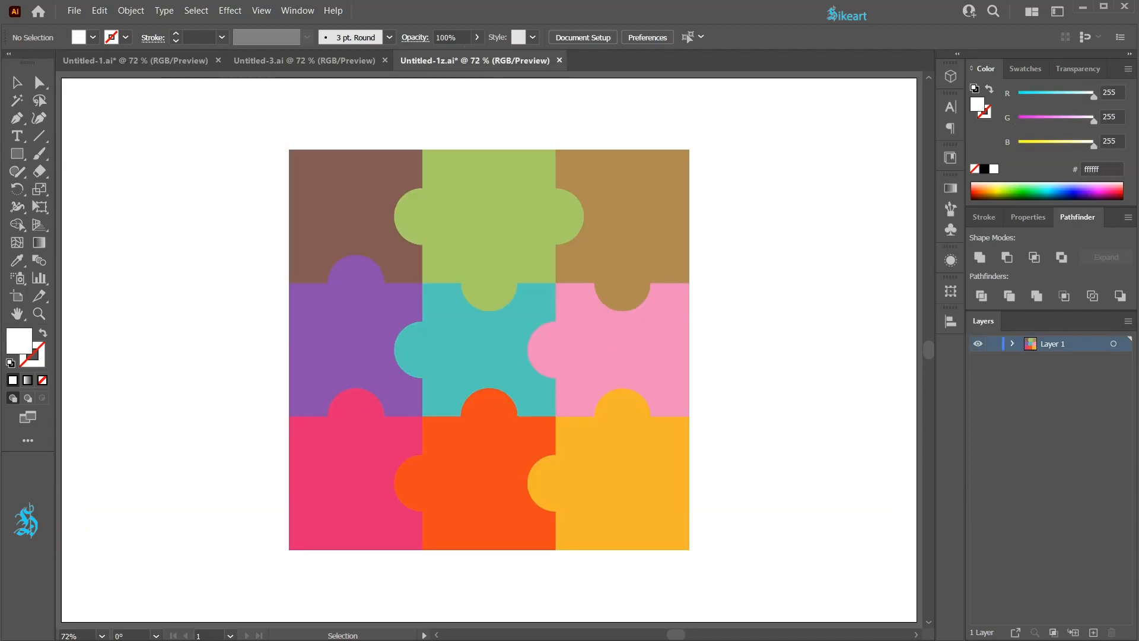
left_click(109, 59)
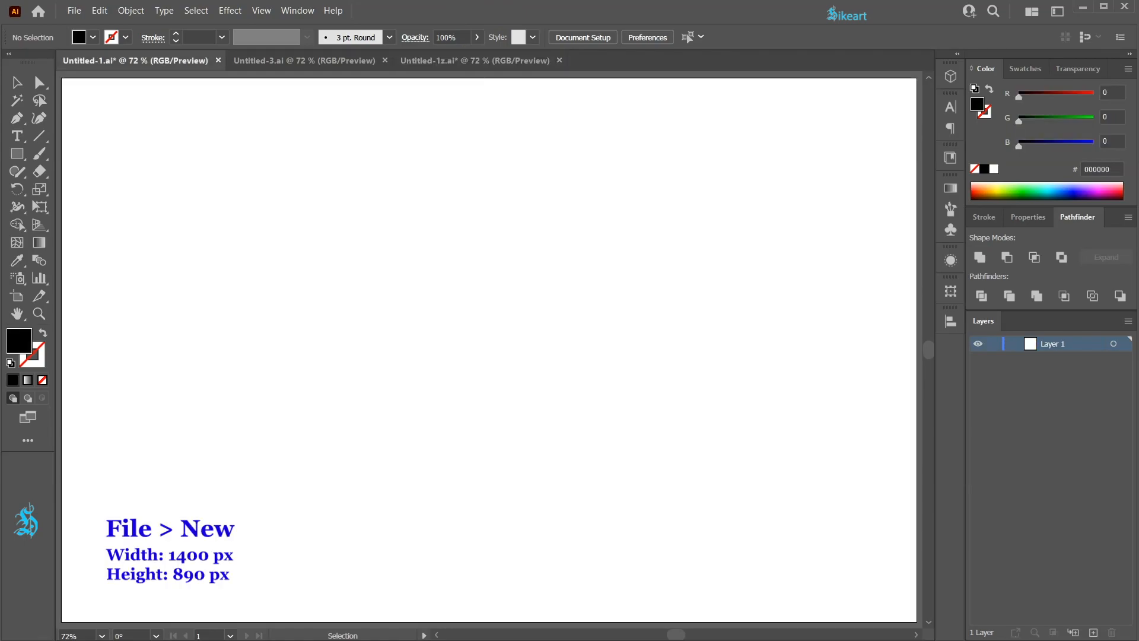
Draw a black square and a green circle centred on its right edge
left_click(42, 380)
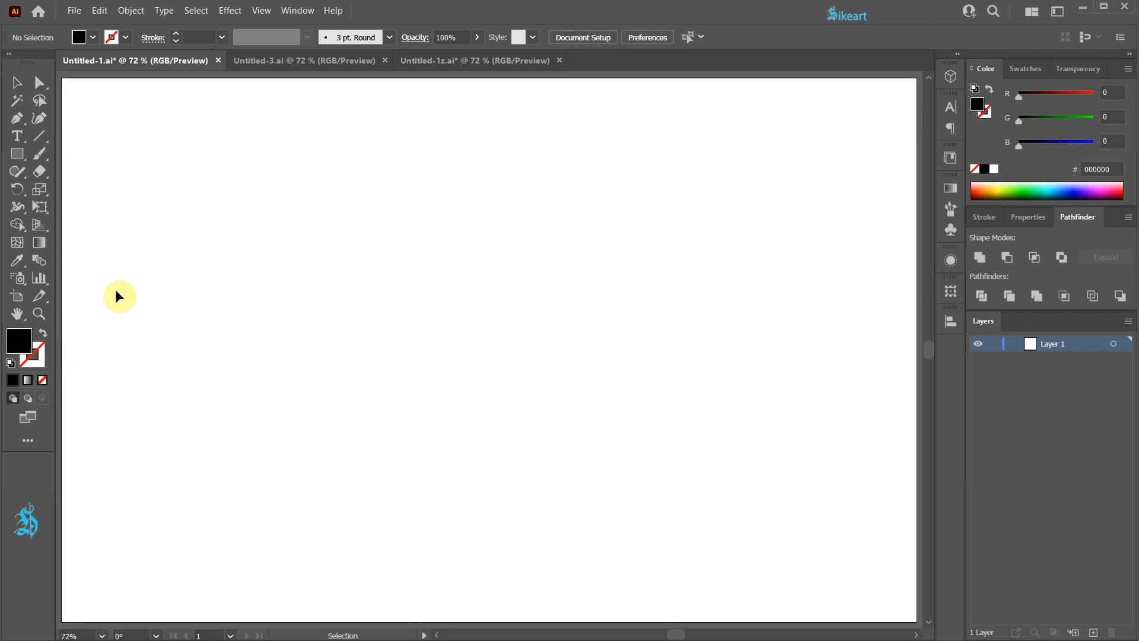
left_click_drag(145, 133, 195, 206)
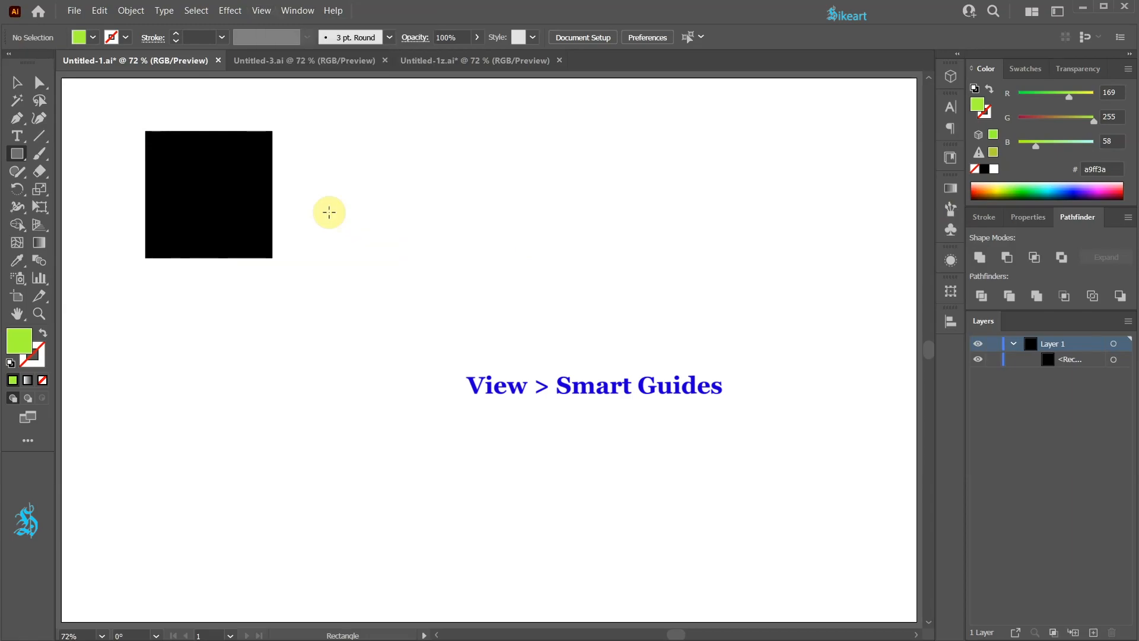
key("l")
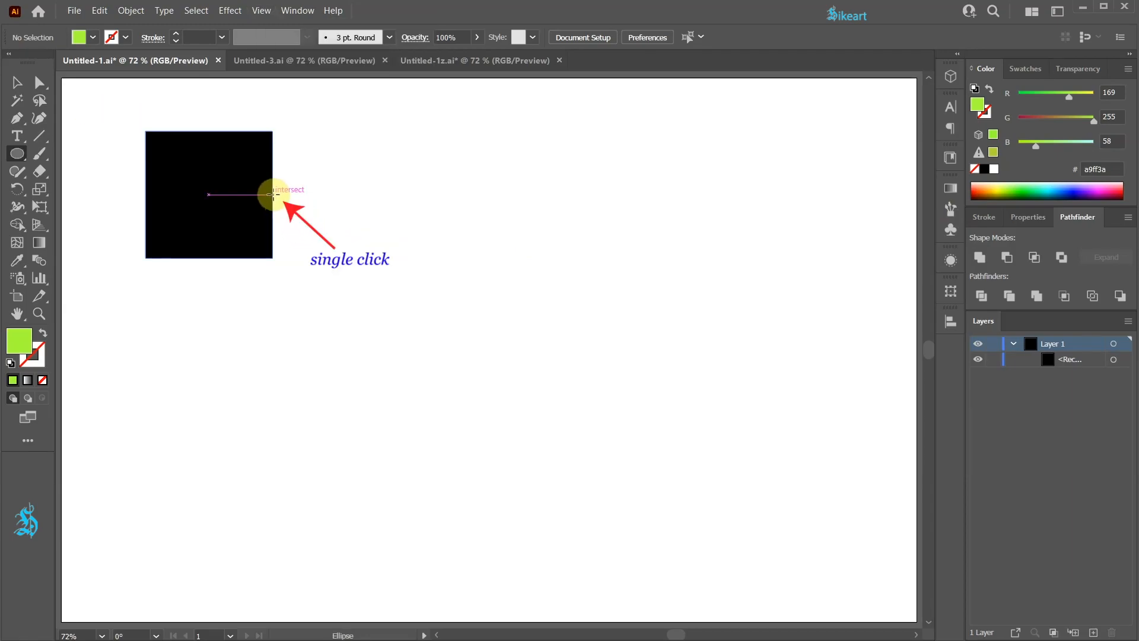
left_click_drag(273, 195, 298, 221)
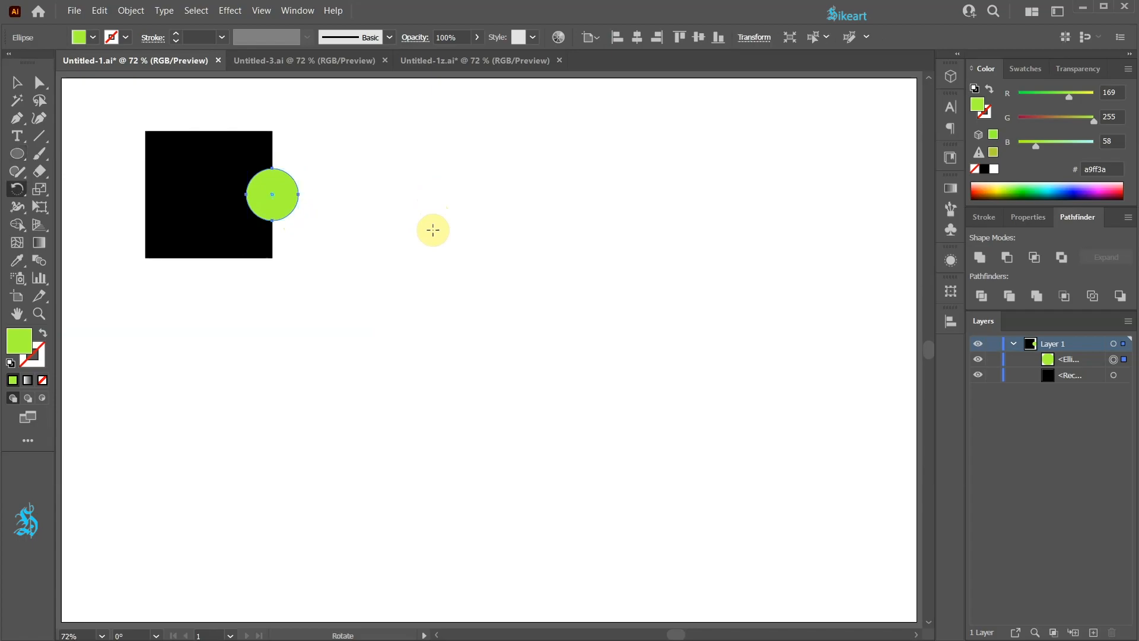
Rotate-copy the circle 90° around the square's centre onto the top edge
key("r")
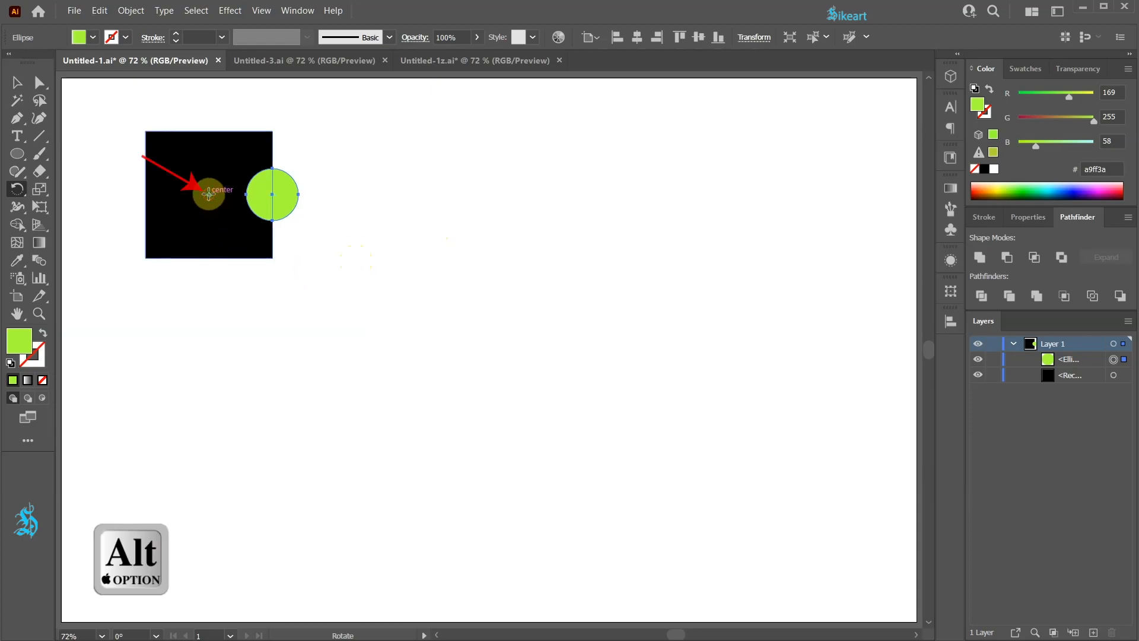
left_click(212, 196)
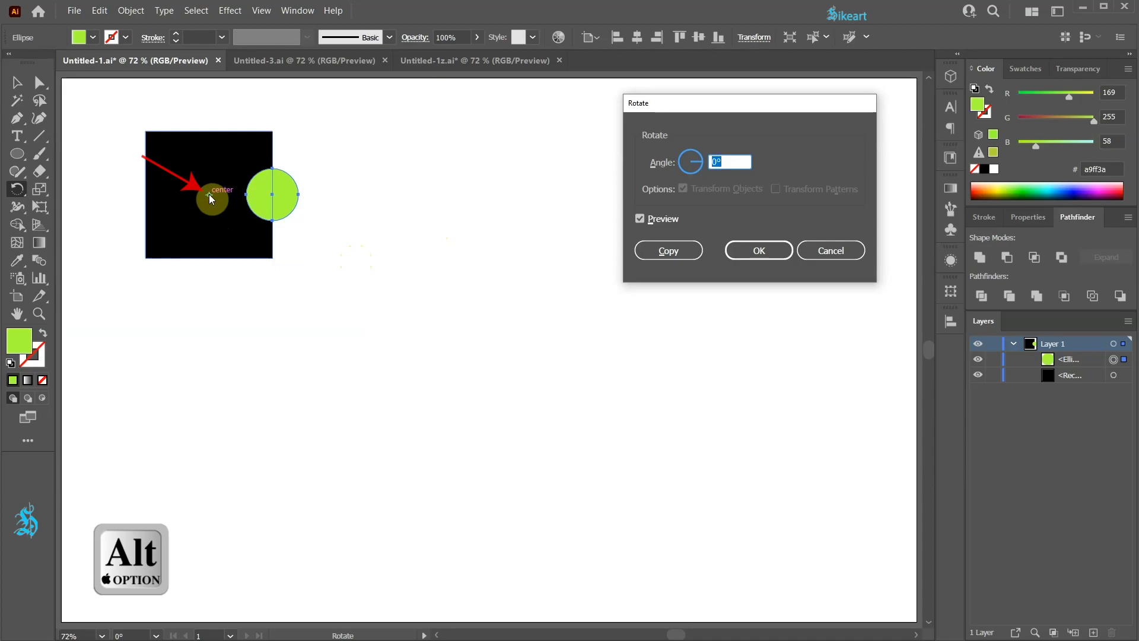
type("90")
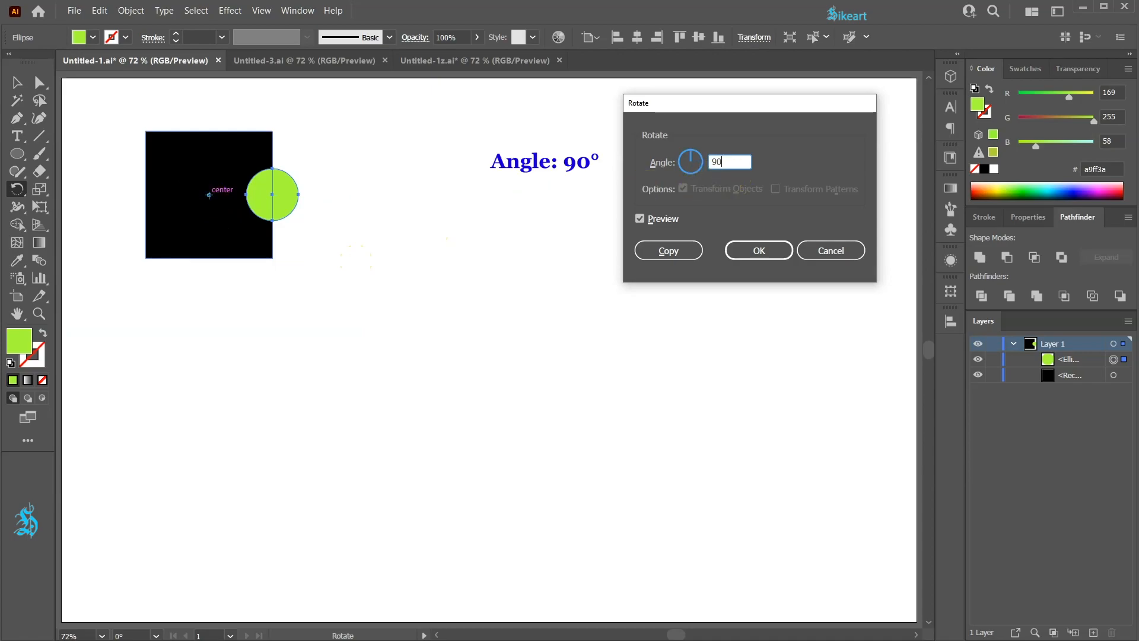
left_click(667, 251)
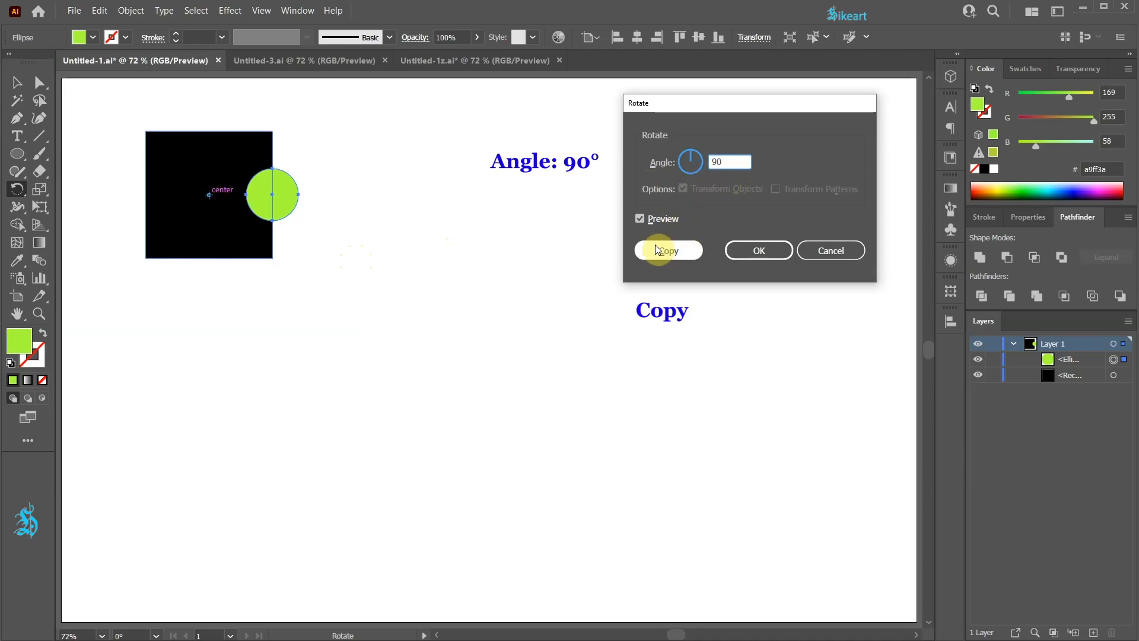
left_click(668, 250)
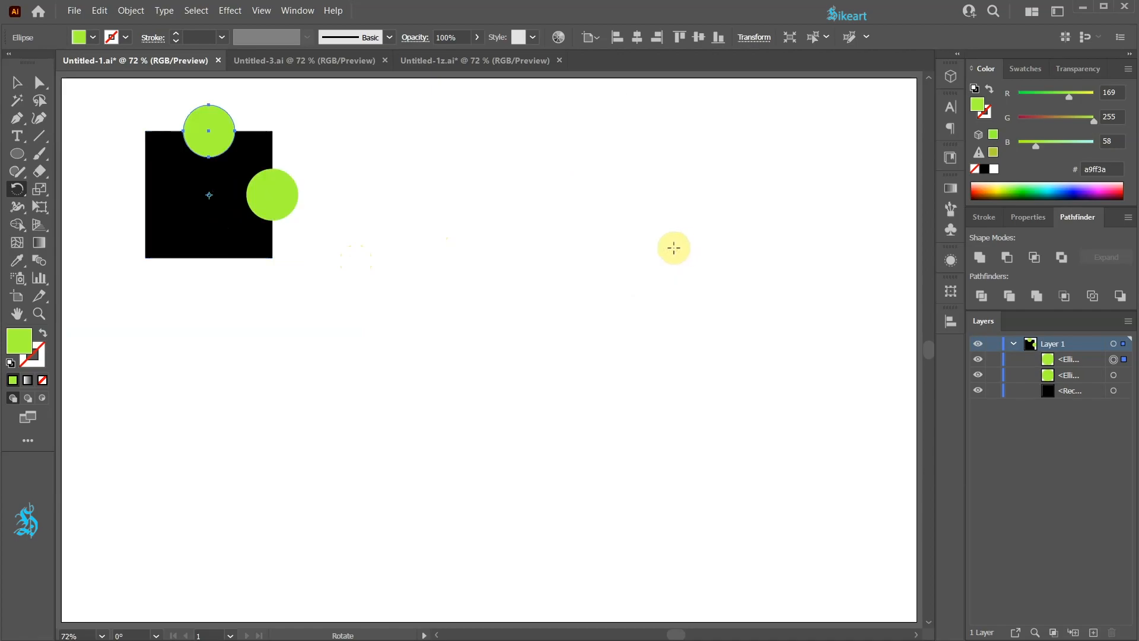
Repeat the rotated copy onto all four edges and trim the circle halves outside the square
key("Ctrl+D")
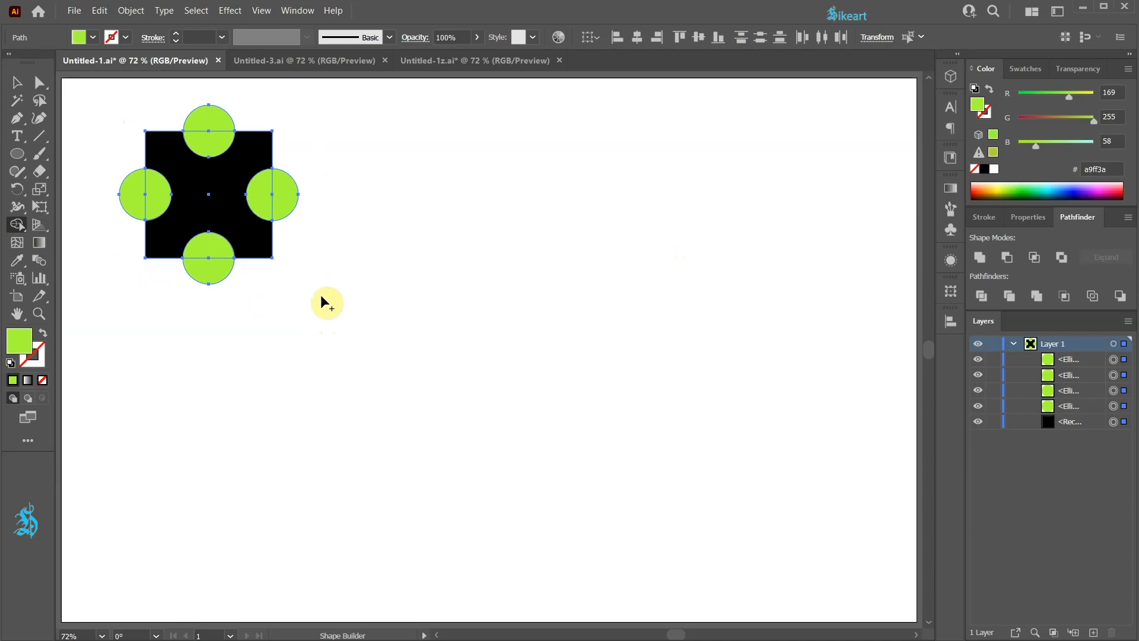
key("alt")
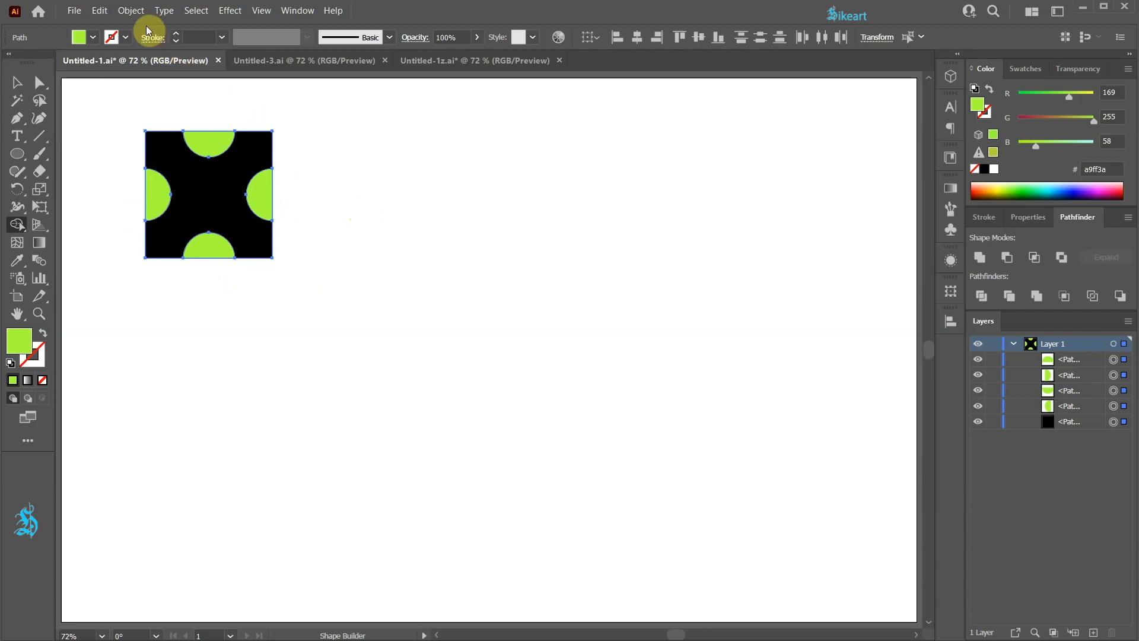
Repeat the tile as a grid with 0 px spacing and narrow it into a square of tiles
left_click(131, 10)
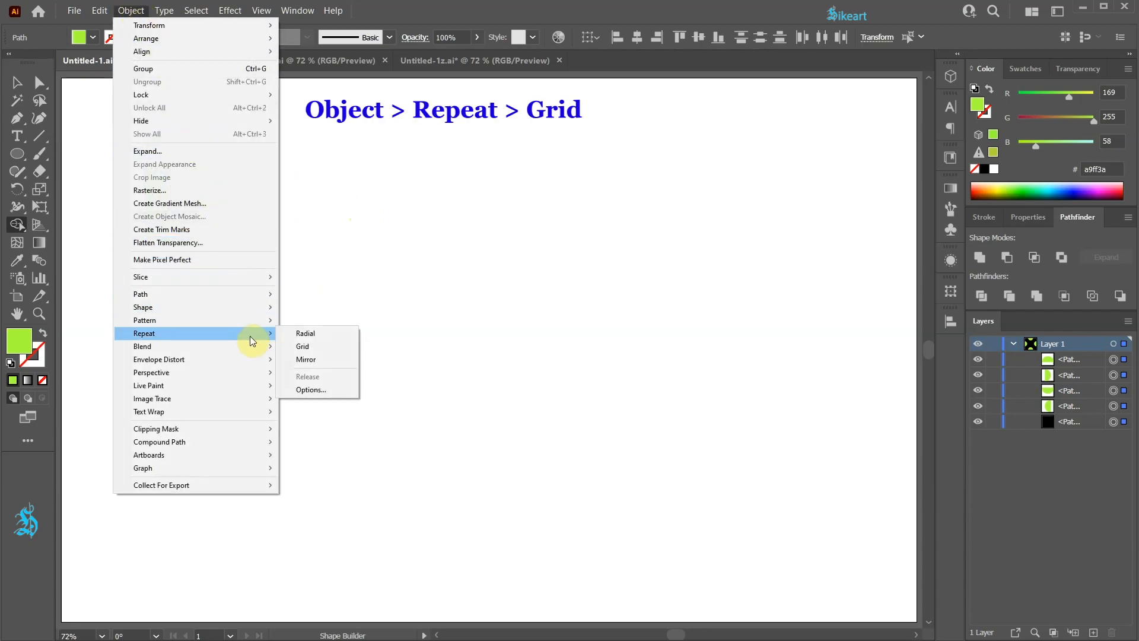
left_click(303, 346)
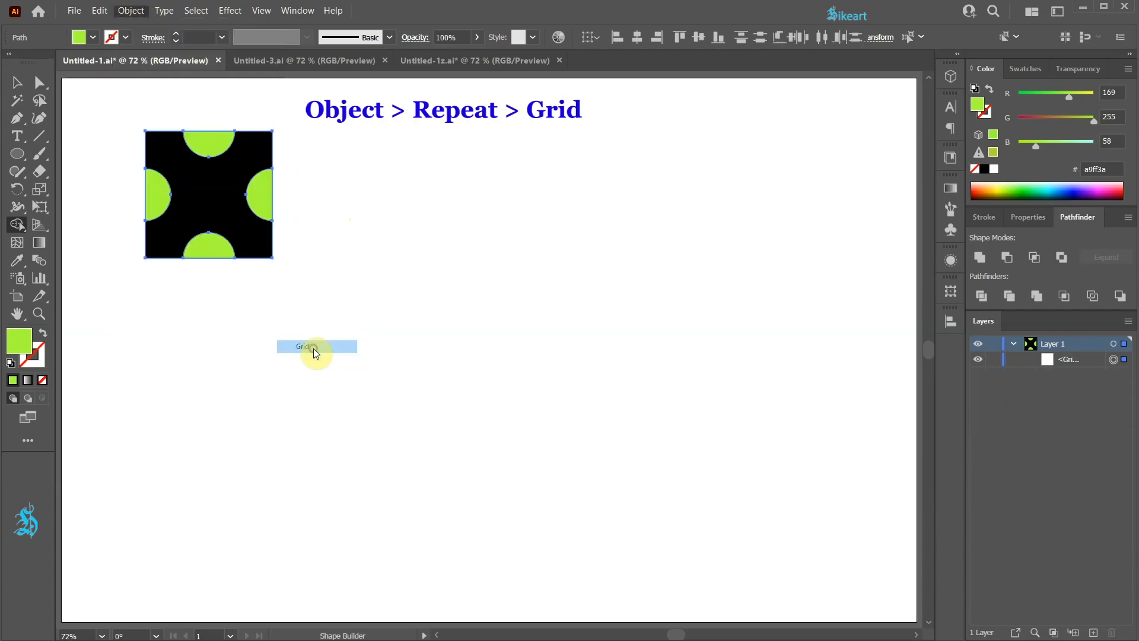
left_click(315, 346)
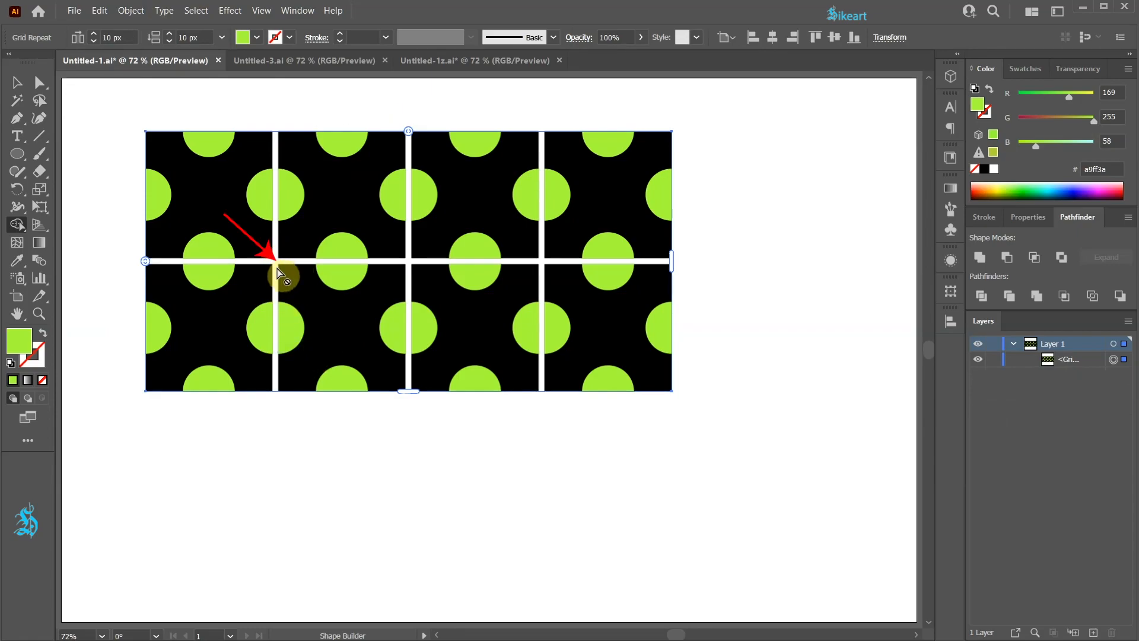
left_click(109, 37)
type("0")
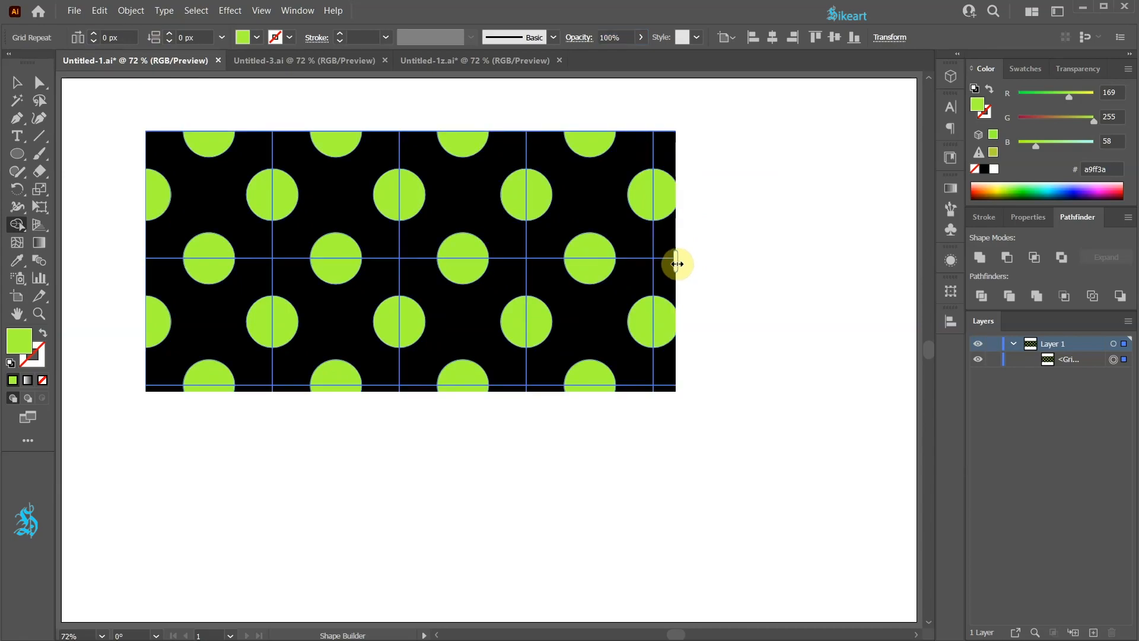
left_click_drag(675, 264, 542, 274)
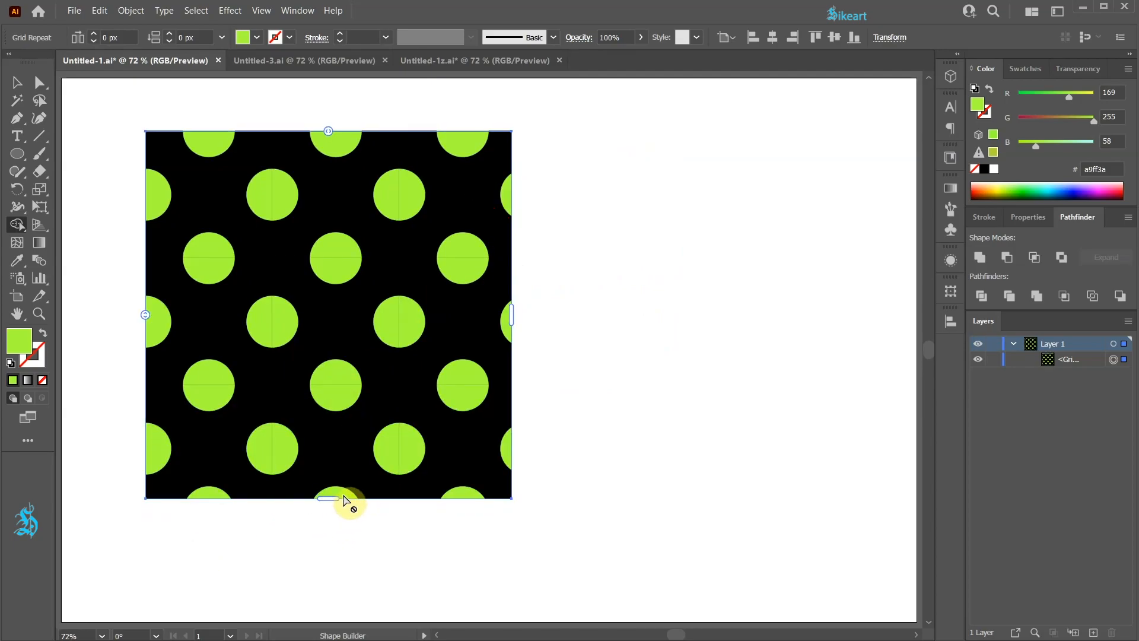
mouse_move(149, 95)
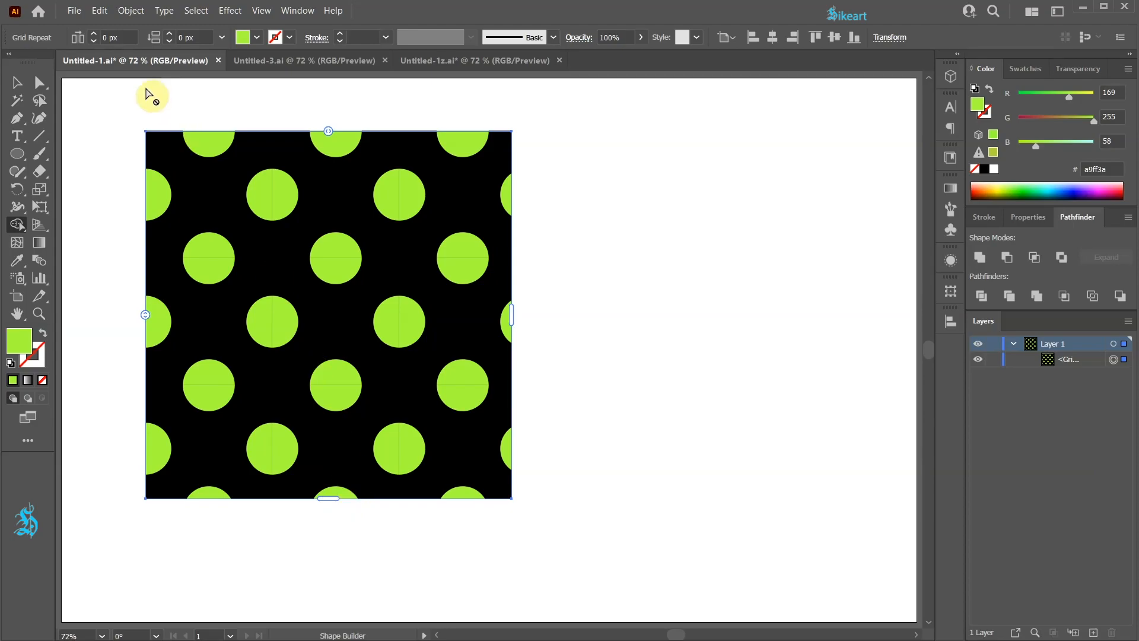
Expand the repeated grid into ordinary shapes and reveal the clip group's contents in Layers
left_click(123, 11)
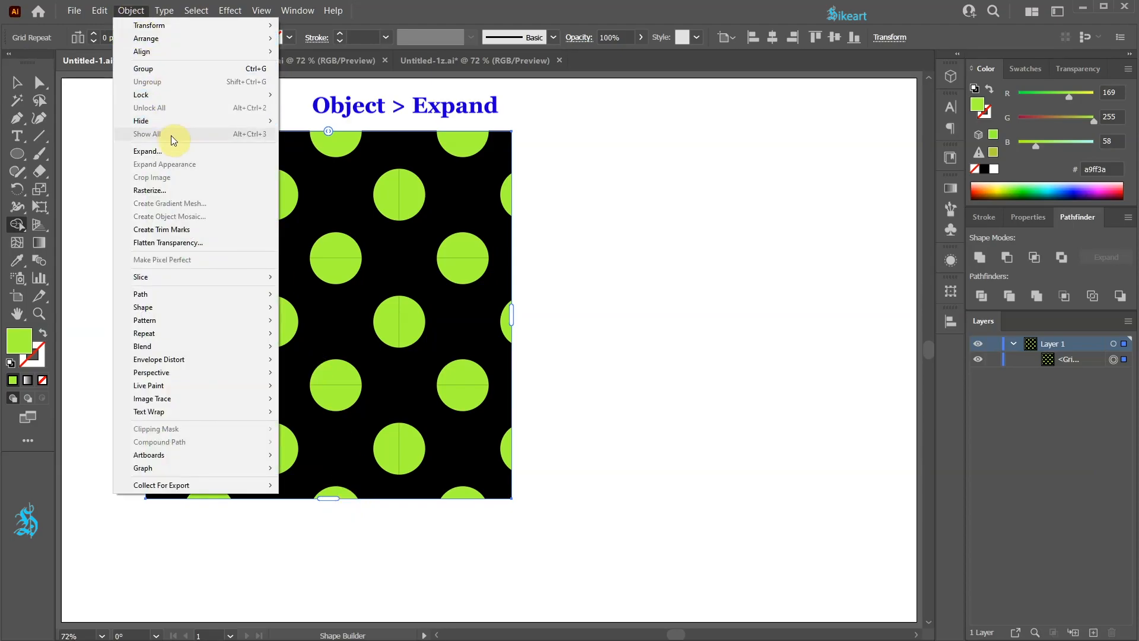
left_click(147, 150)
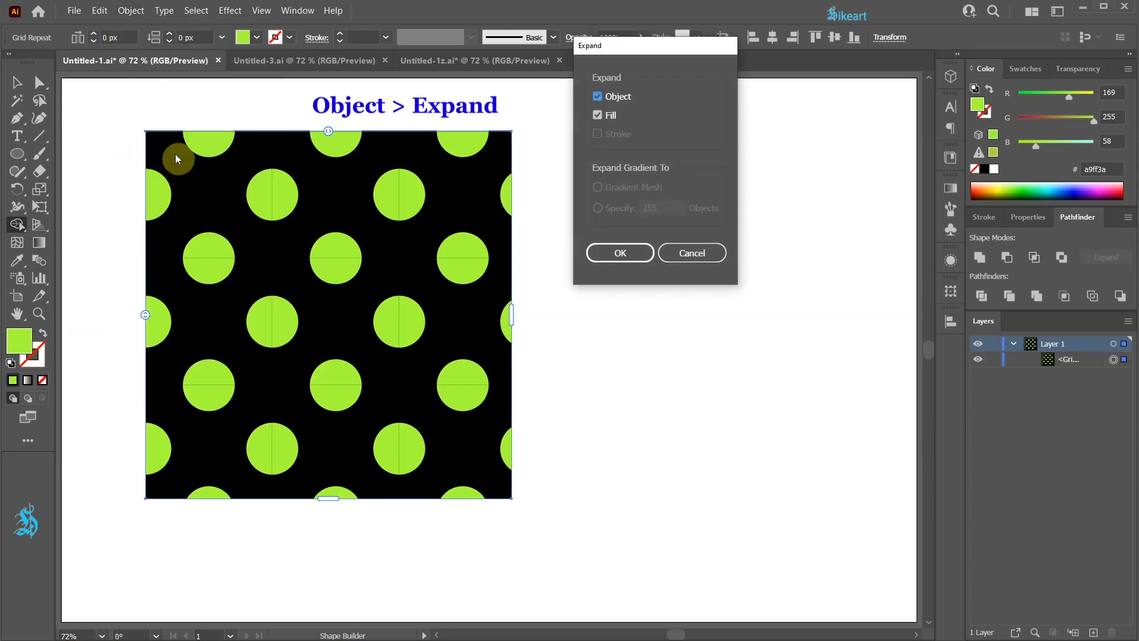
left_click(619, 253)
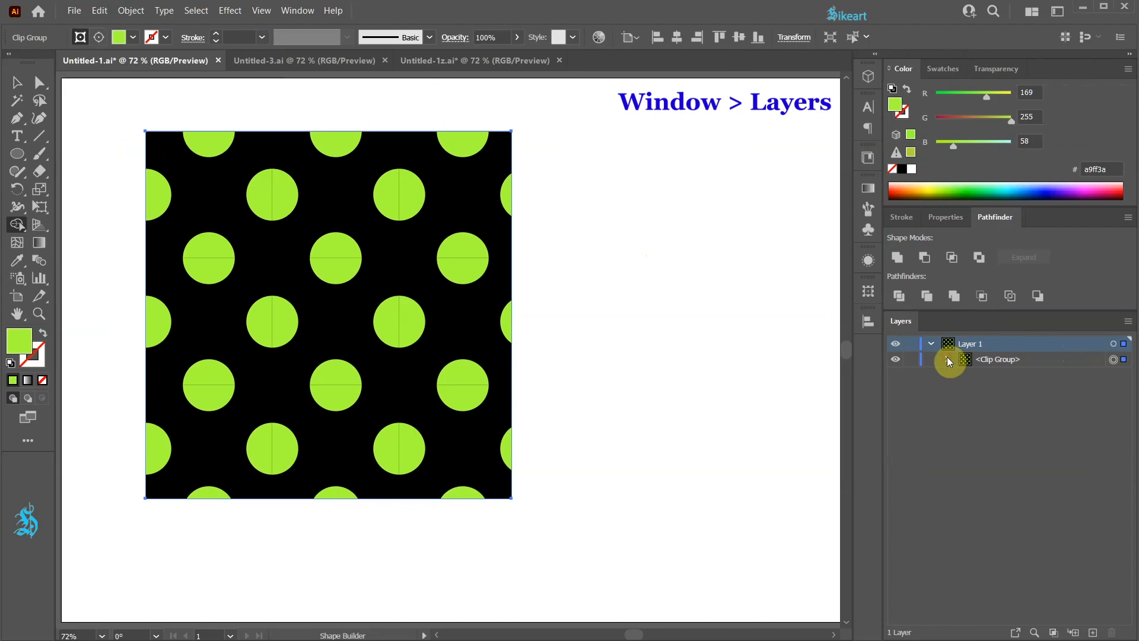
left_click(950, 358)
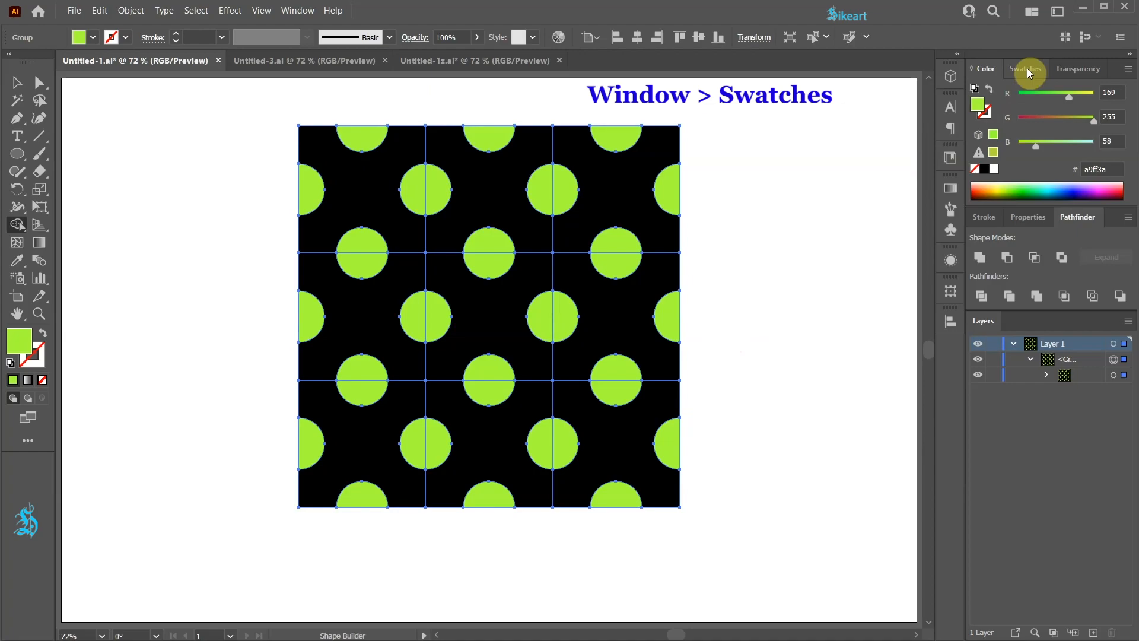
Show the Swatches, pick the puzzle swatch group and fill the top-right tile with tan
left_click(1023, 69)
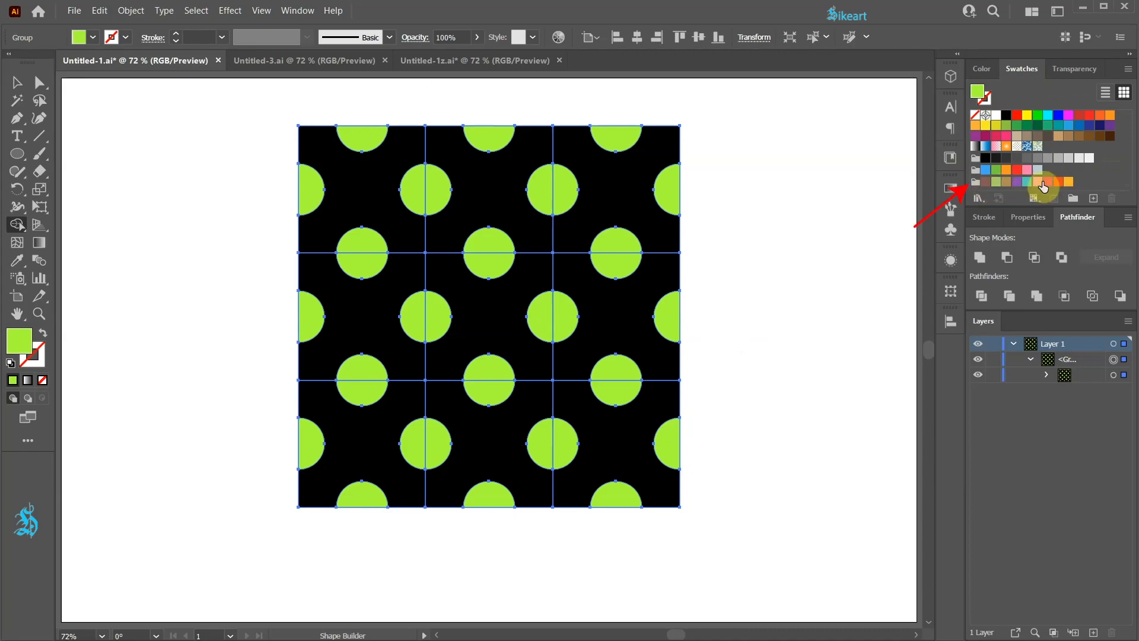
mouse_move(1072, 186)
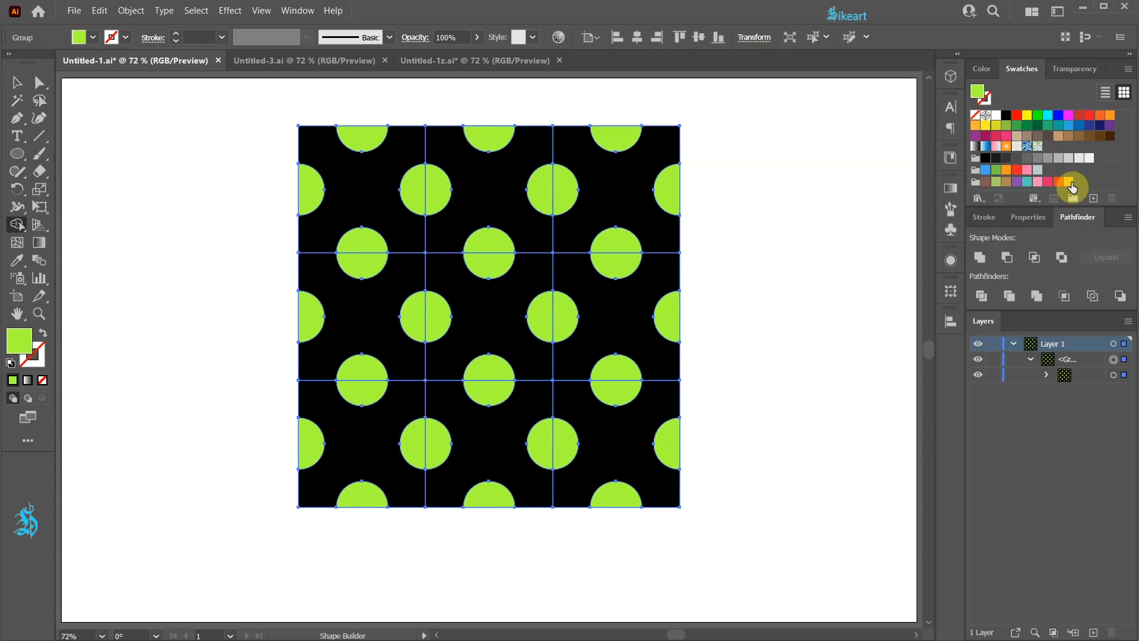
left_click(292, 59)
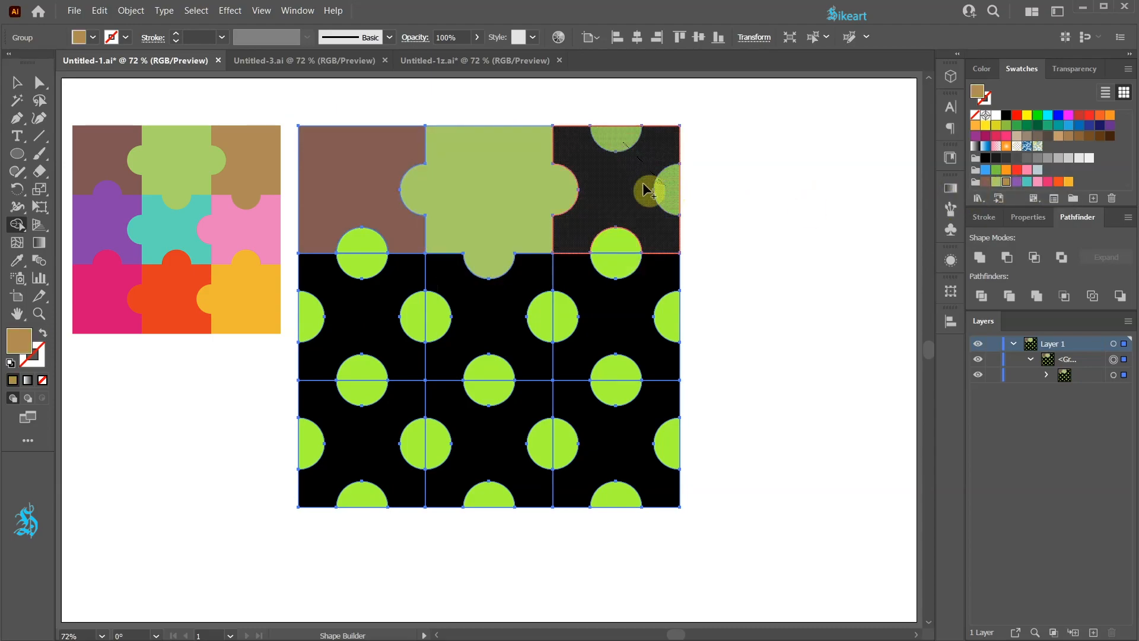
left_click(1037, 182)
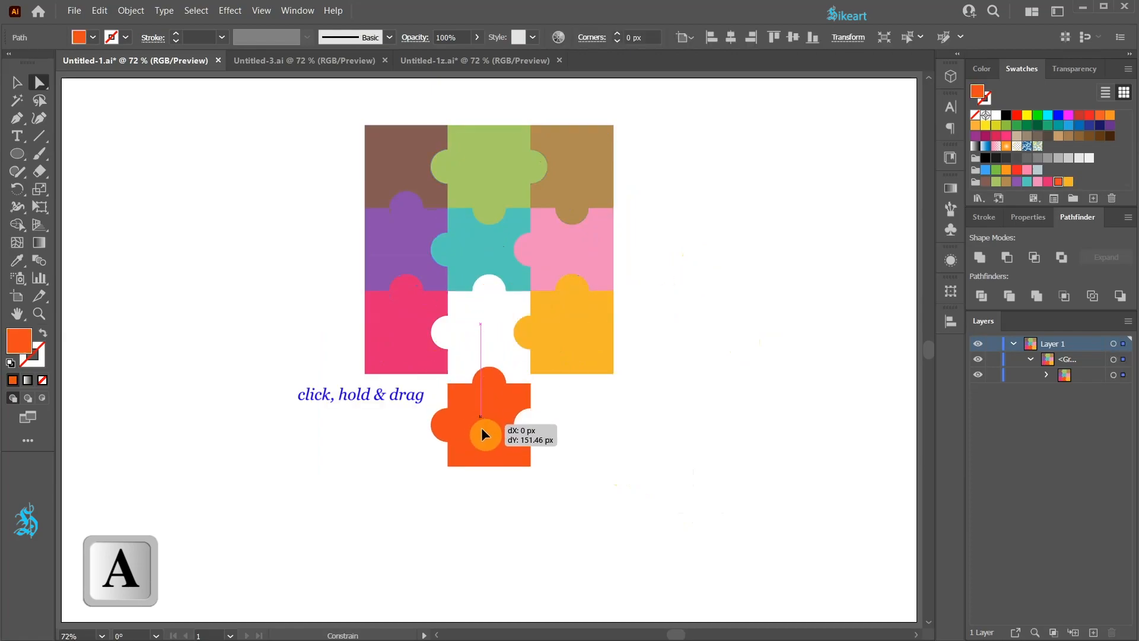
Pull the orange piece down below the grid and select the whole puzzle group
left_click_drag(485, 434, 484, 489)
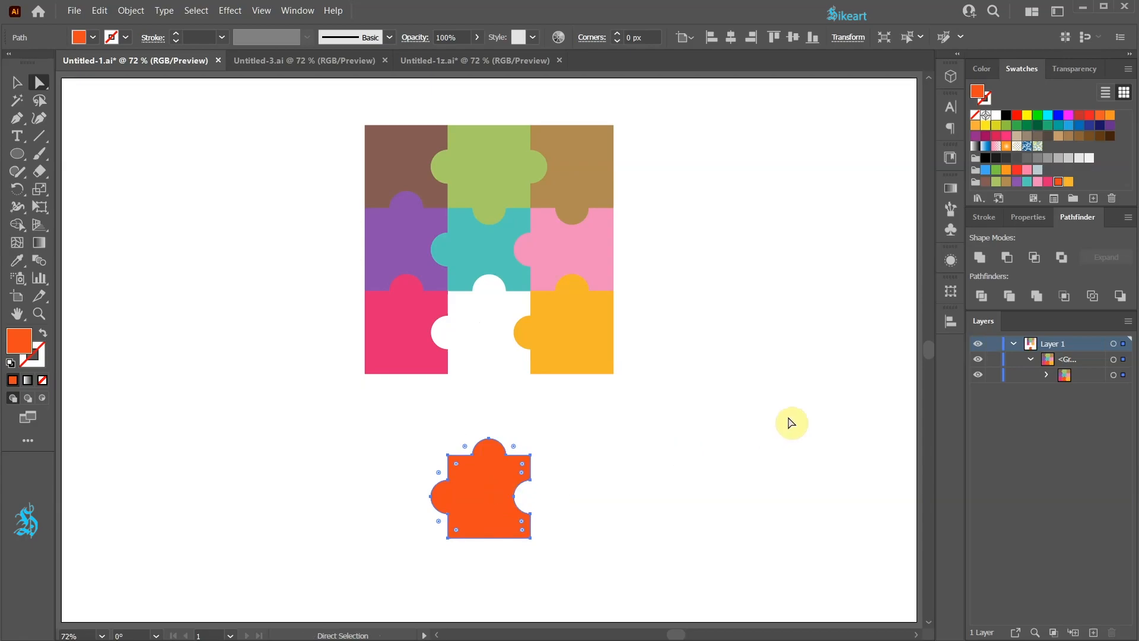
key("v")
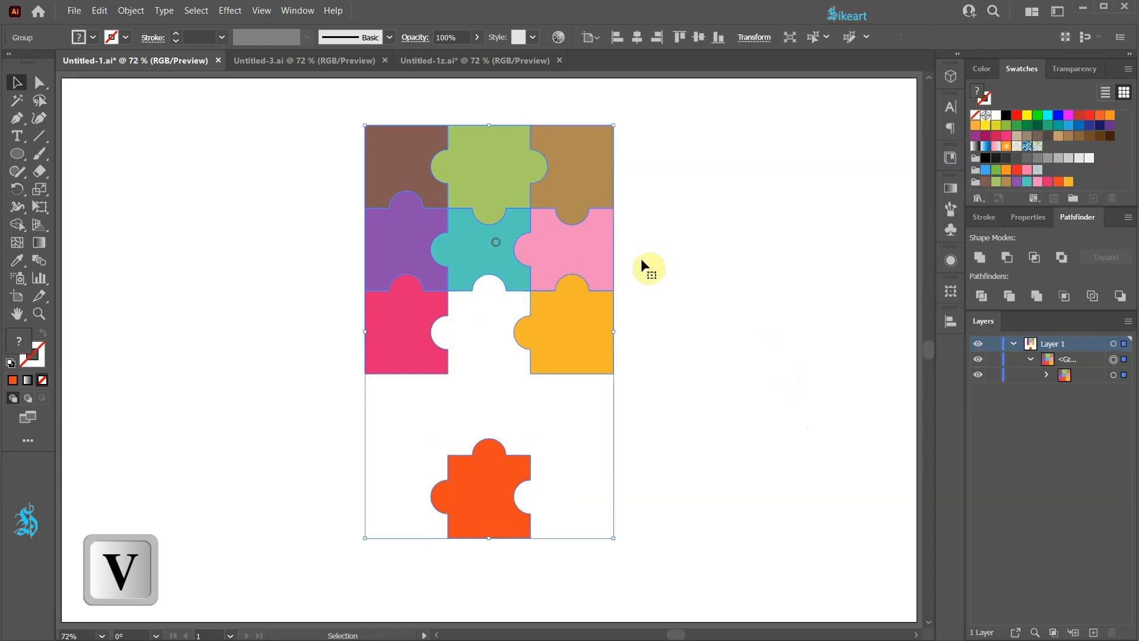
left_click(230, 9)
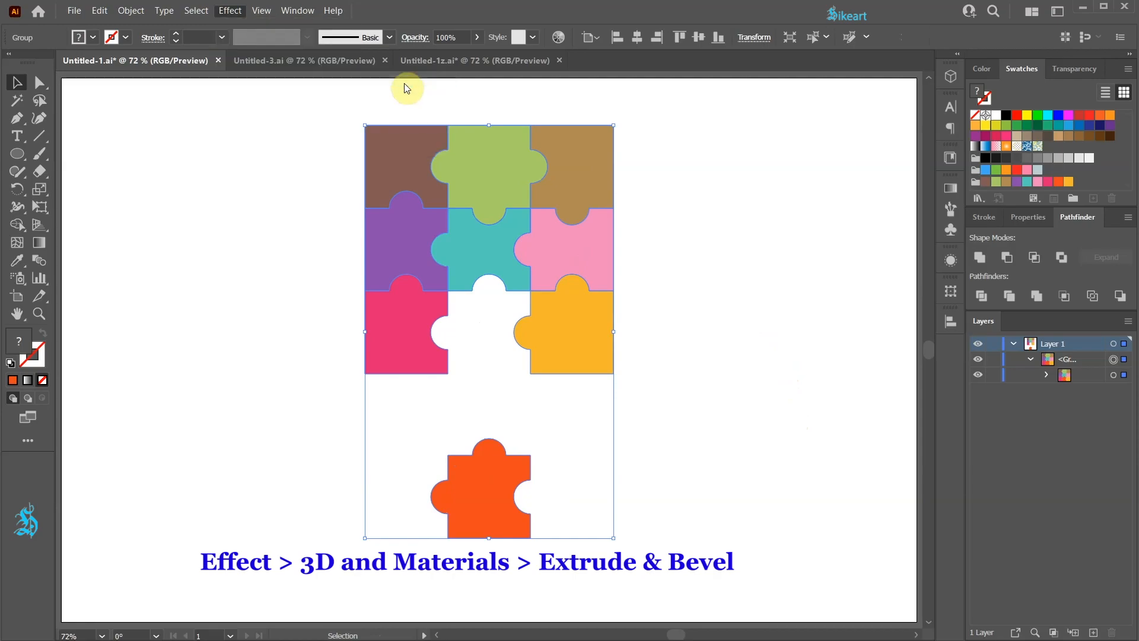
Apply Extrude & Bevel with a deeper extrusion and a narrower bevel
left_click(230, 10)
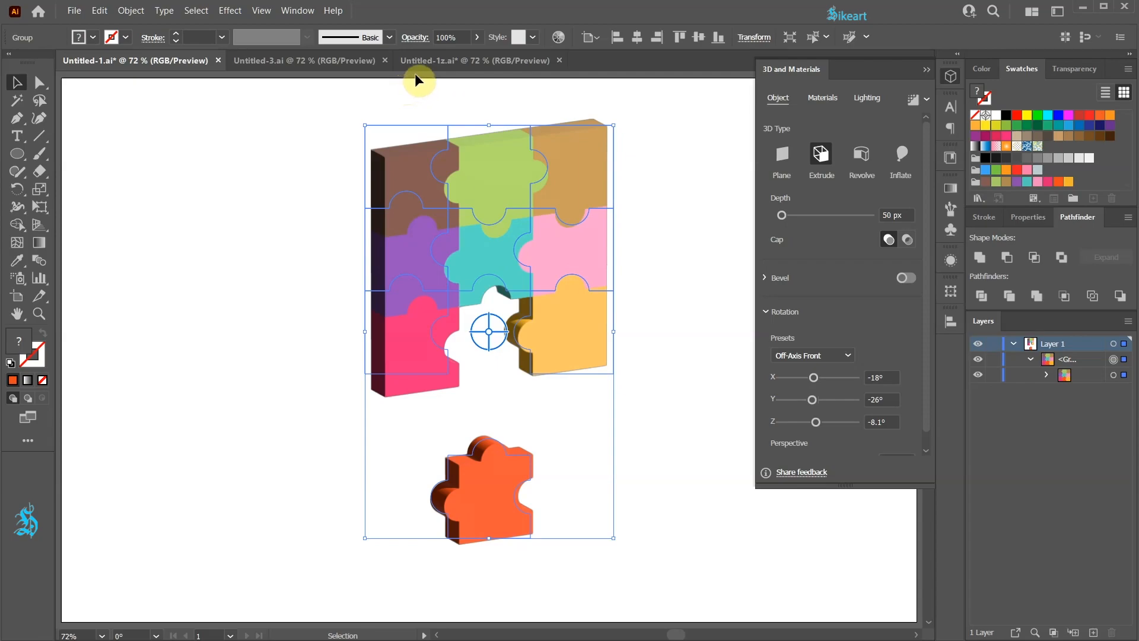
mouse_move(500, 103)
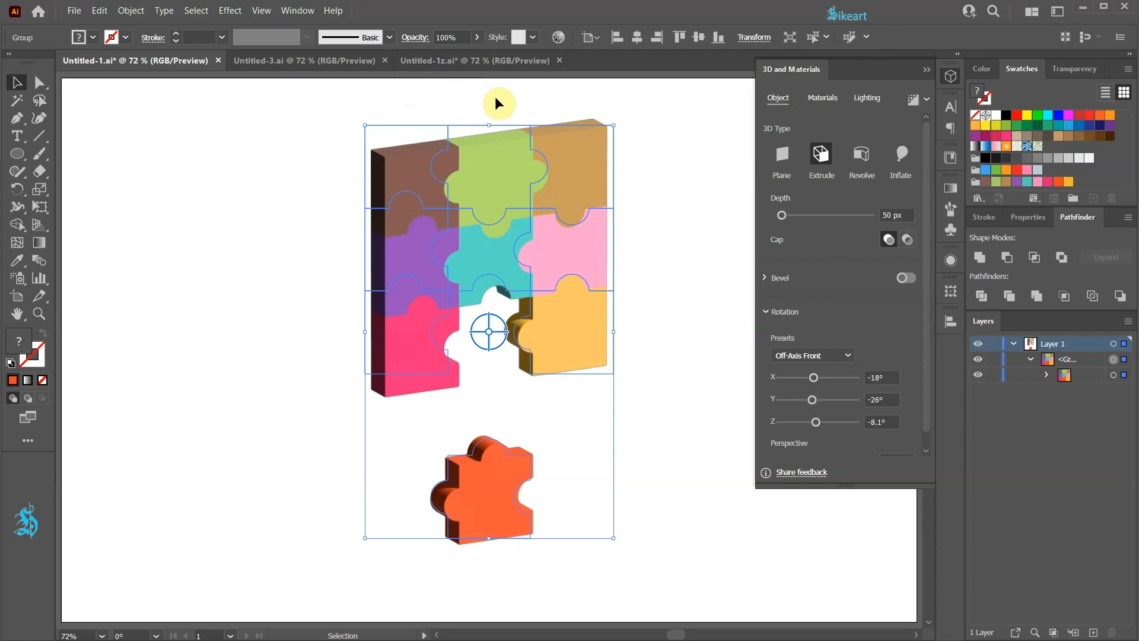
left_click_drag(781, 215, 786, 215)
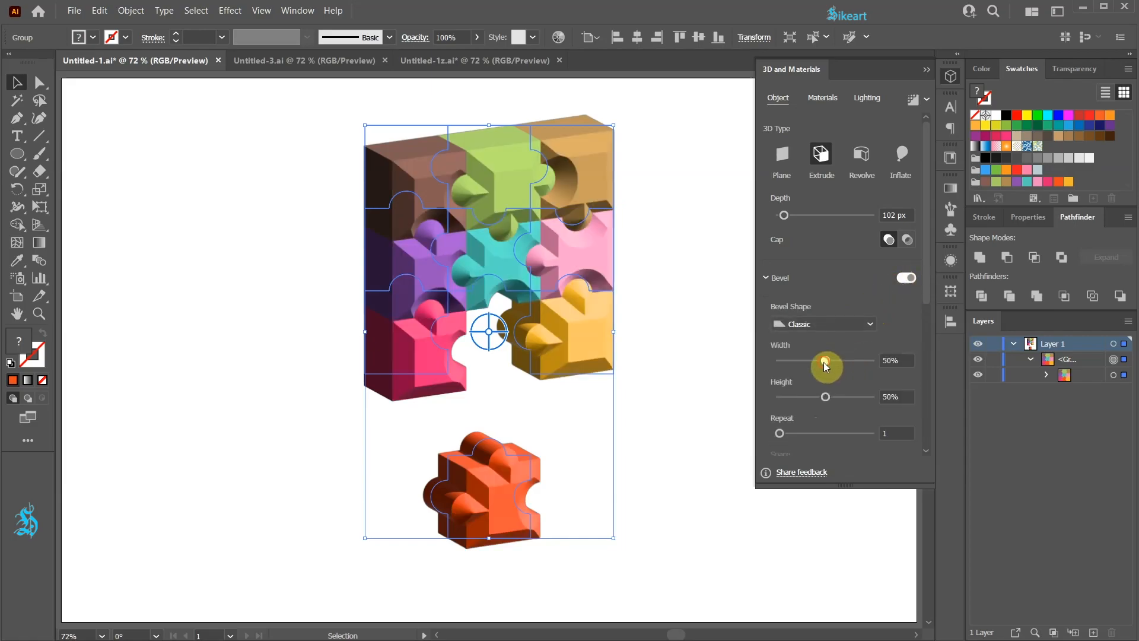
left_click_drag(824, 360, 791, 361)
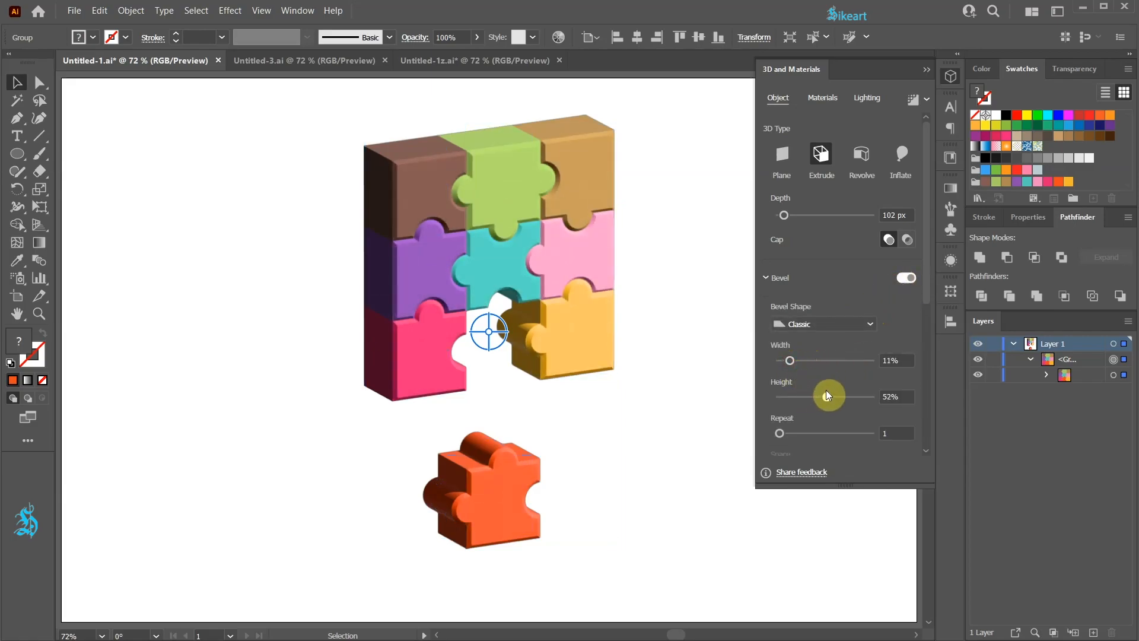
left_click(767, 277)
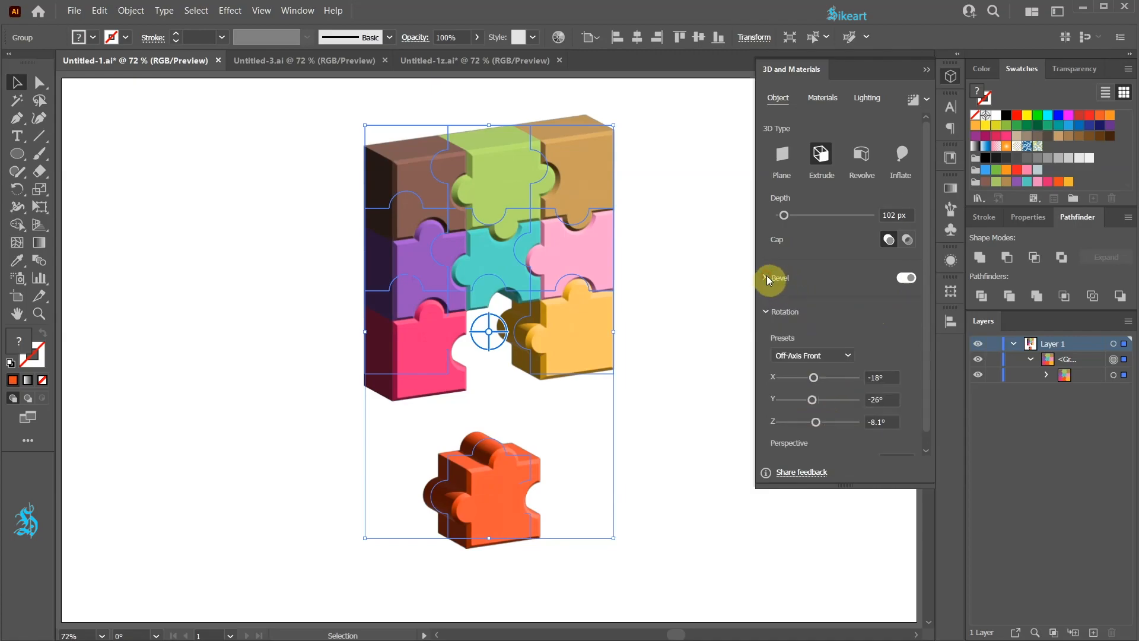
Rotate the block to an isometric angle and lower the light height in Lighting
left_click_drag(814, 377, 822, 378)
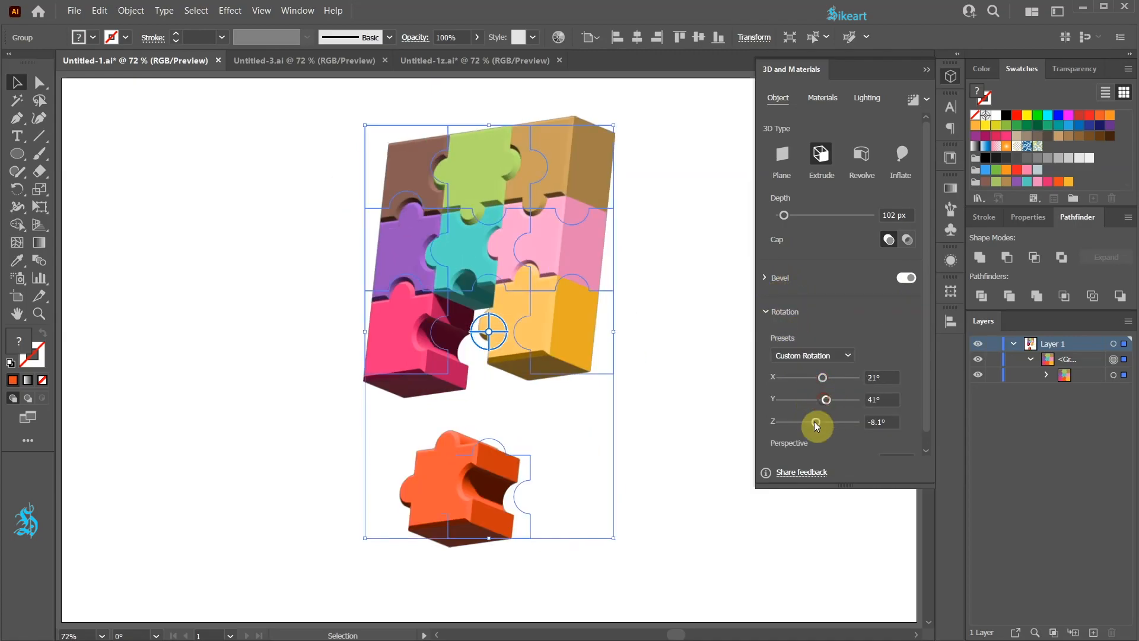
left_click_drag(815, 421, 825, 421)
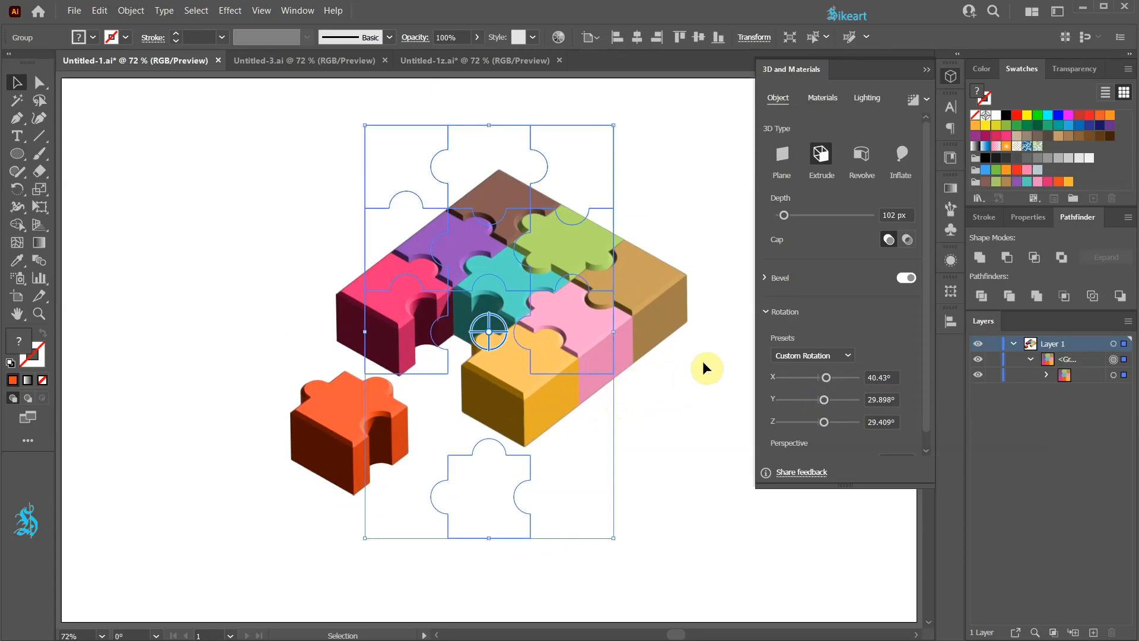
left_click(847, 356)
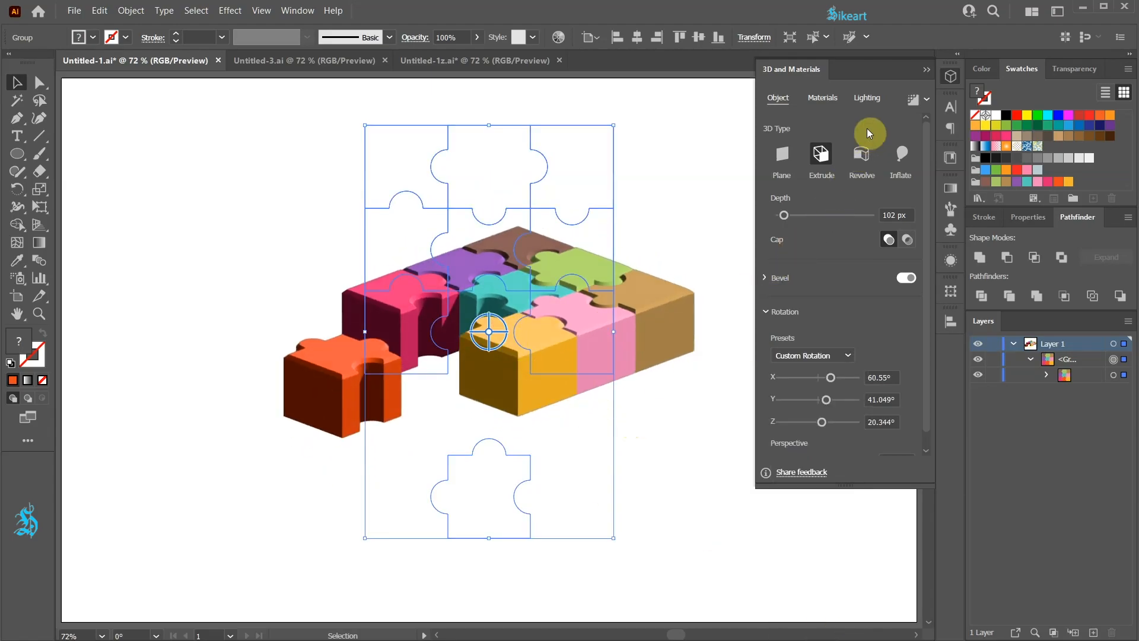
left_click(866, 98)
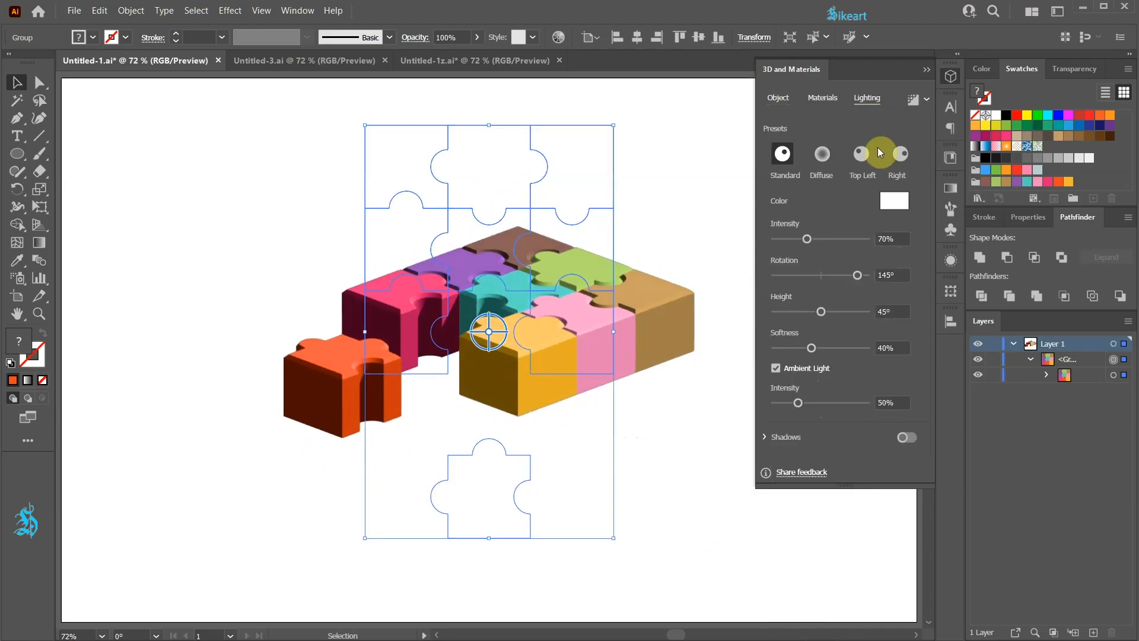
left_click_drag(822, 311, 812, 311)
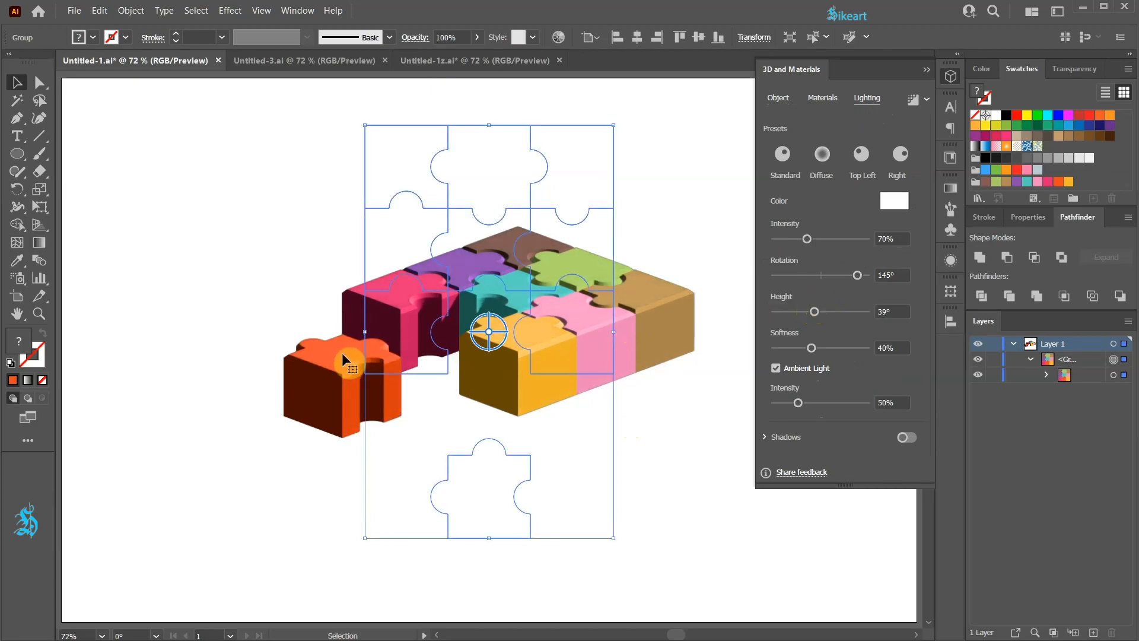
mouse_move(581, 426)
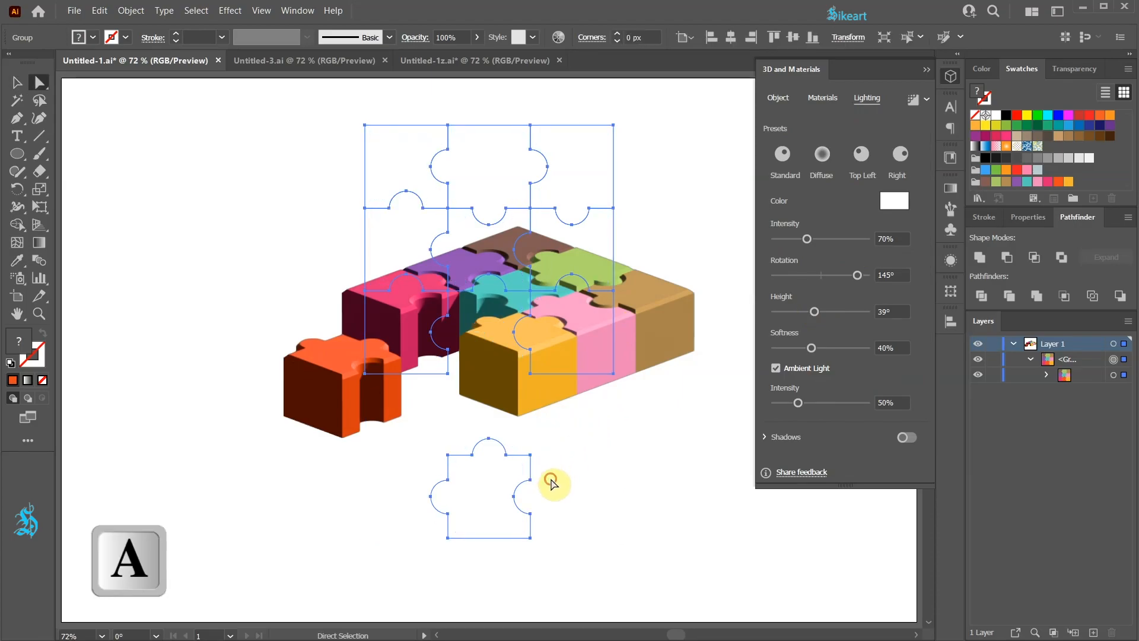
Move the orange piece's path lower and to the right, then return to the 3D Object settings
left_click(484, 499)
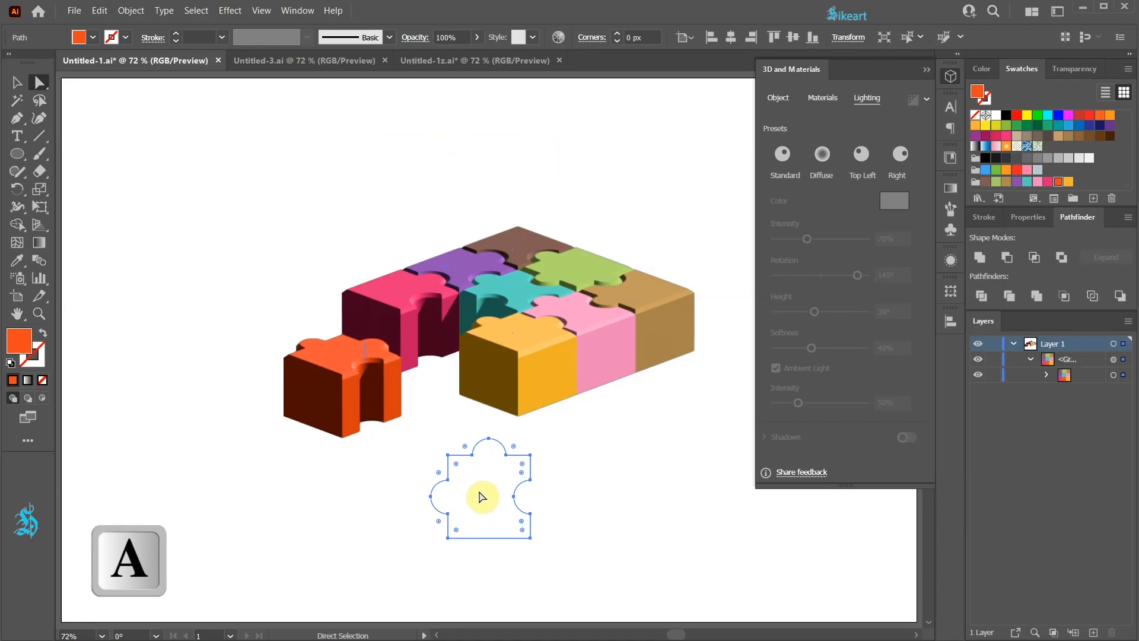
left_click_drag(481, 496, 612, 525)
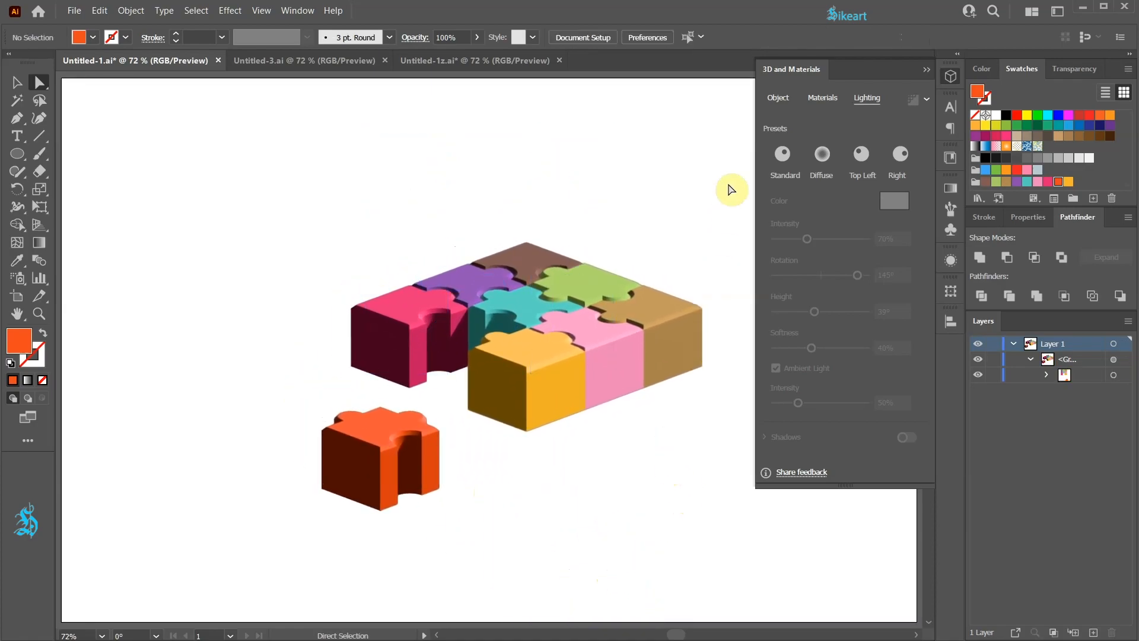
left_click(777, 98)
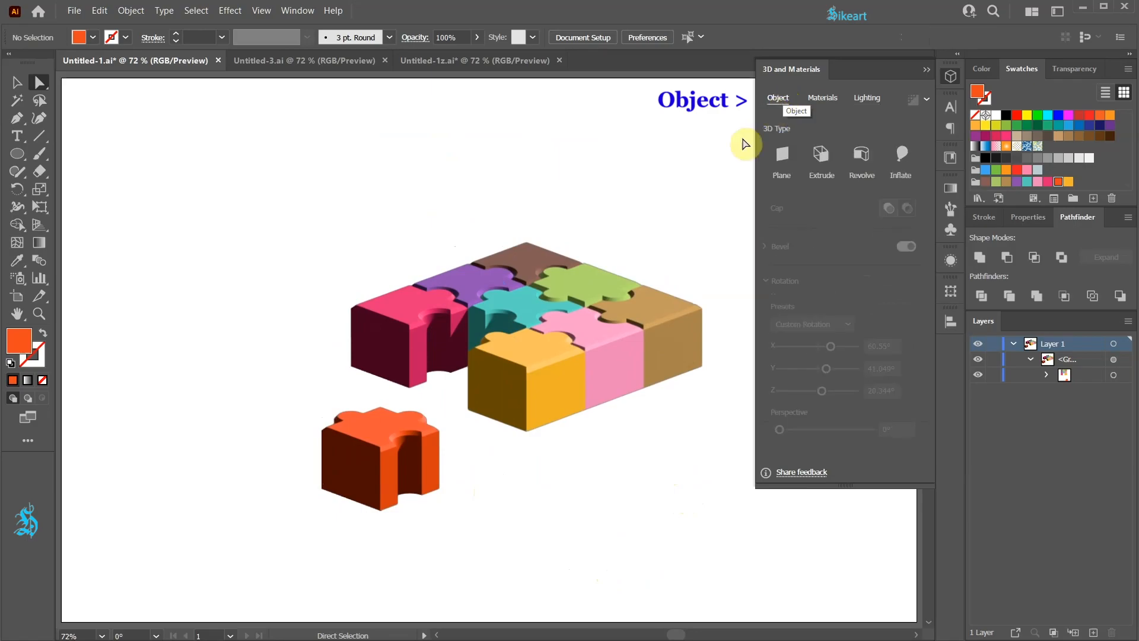
key("v")
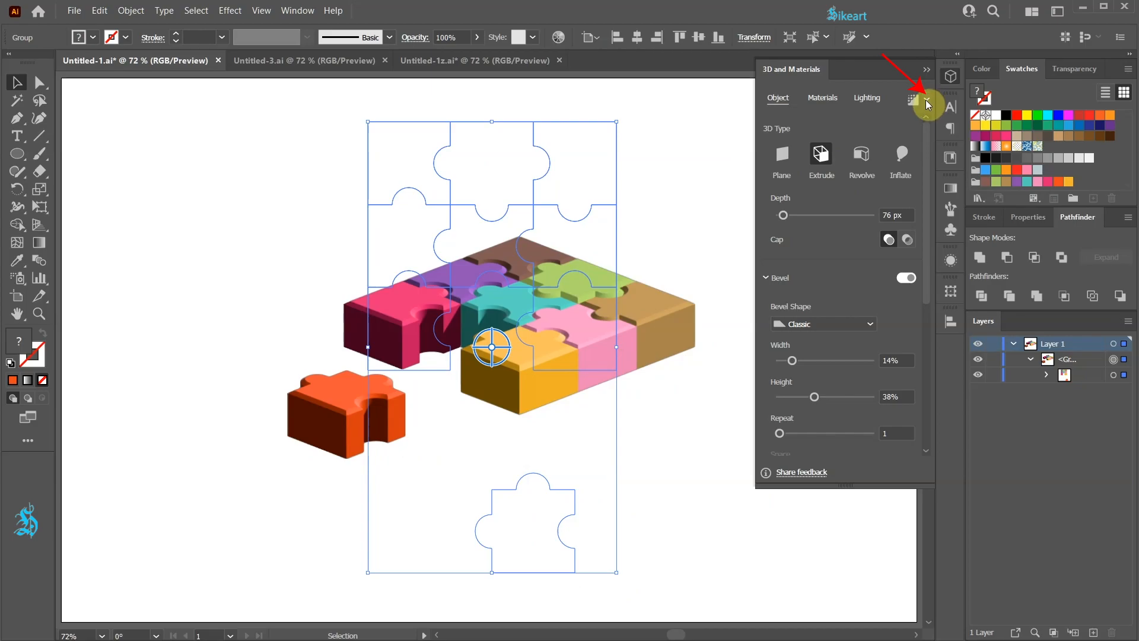
Render the puzzle with Ray Tracing as vector output and close the 3D and Materials panel
left_click(928, 102)
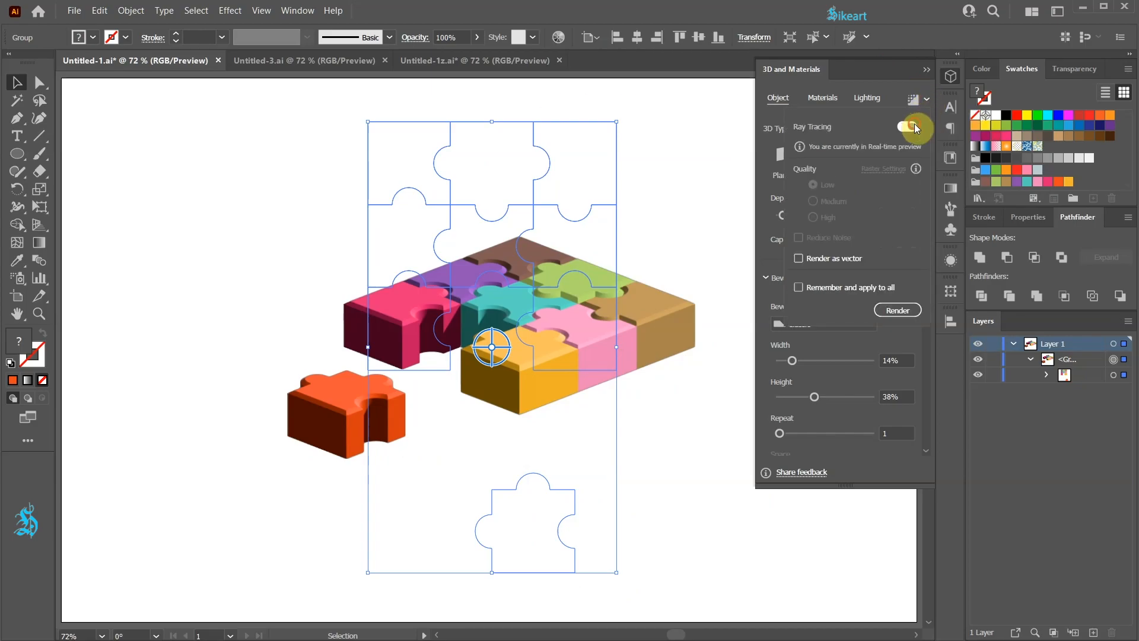
left_click(904, 127)
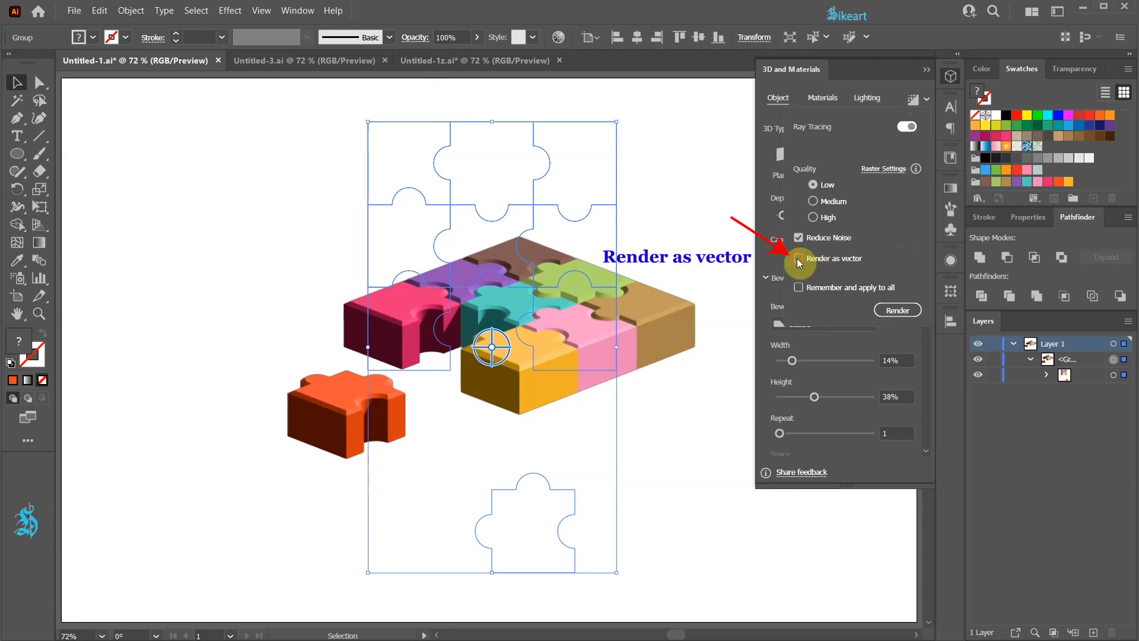
left_click(797, 259)
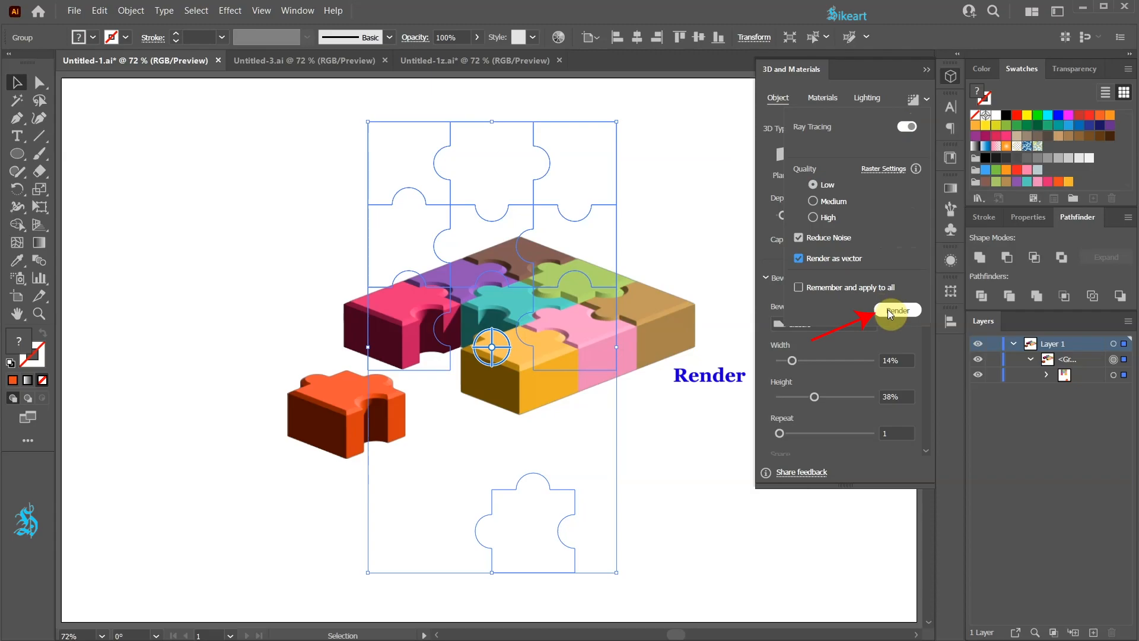
left_click(898, 309)
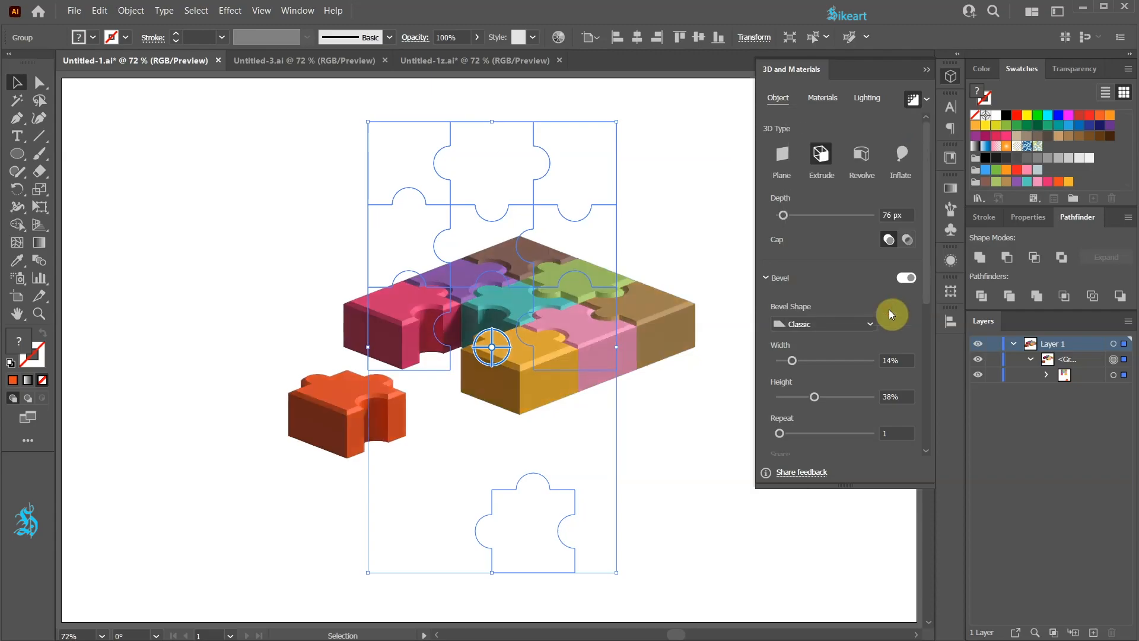
left_click(926, 70)
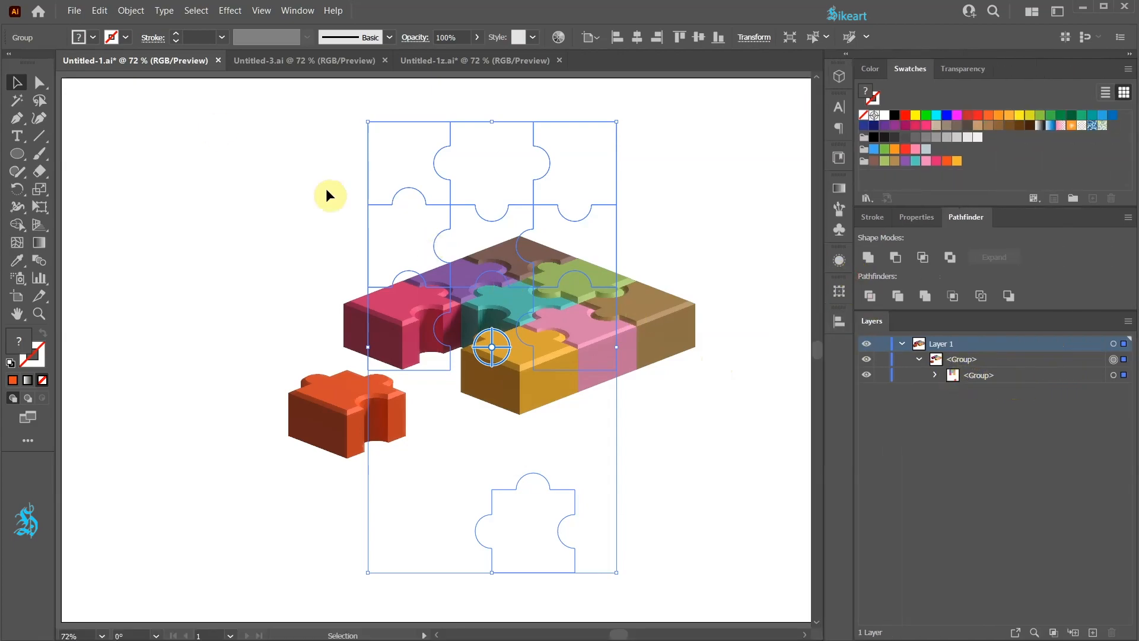
Expand the selected 3D puzzle group's appearance into plain editable vector paths via Object > Expand Appearance
left_click(124, 11)
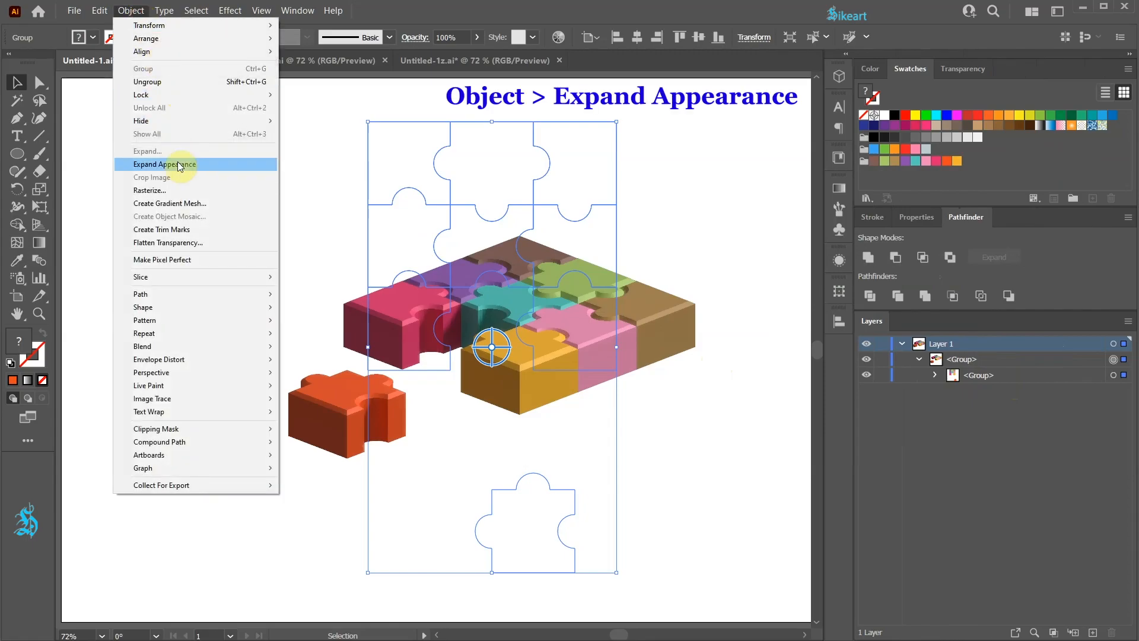
left_click(164, 164)
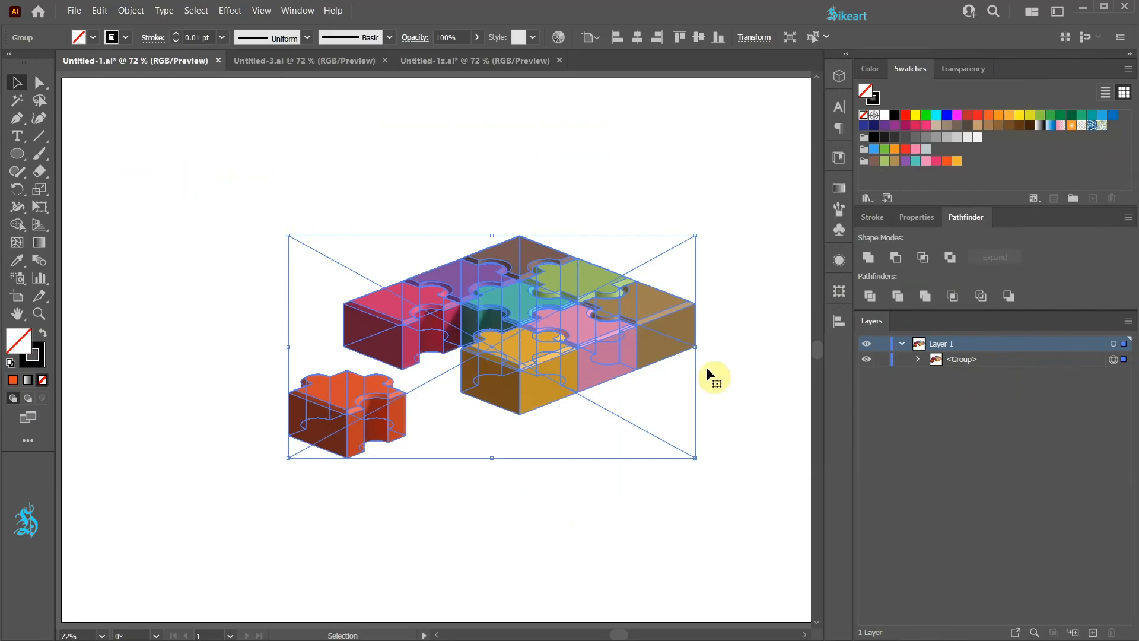
left_click(918, 359)
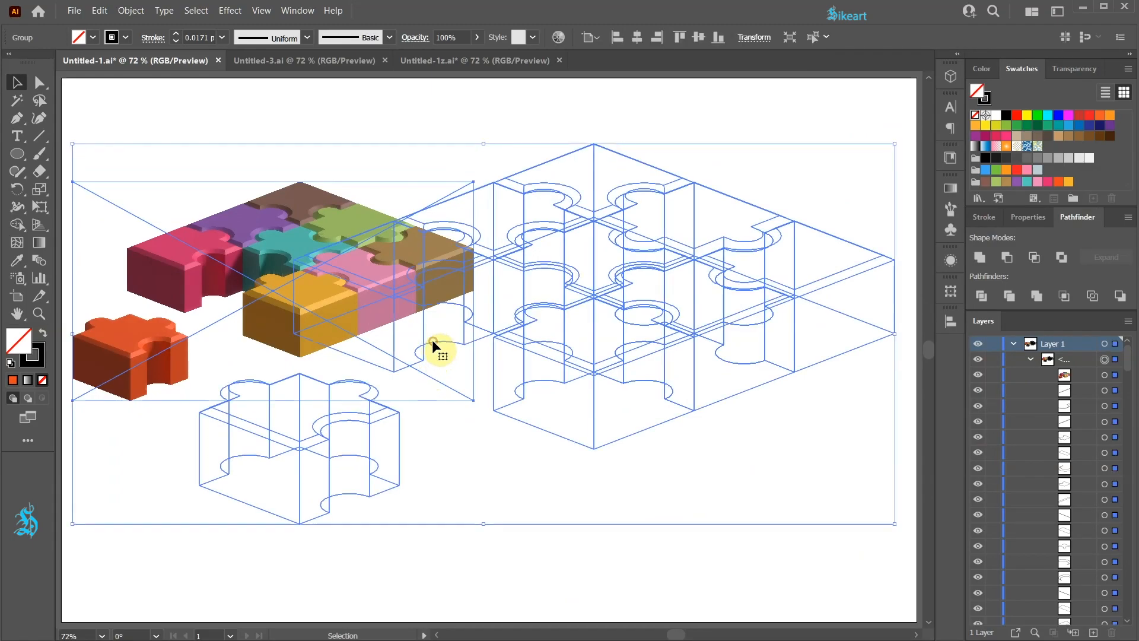
Ungroup the expanded puzzle, then lock the shaded reference artwork in place with Lock > Selection (Ctrl+2)
right_click(439, 349)
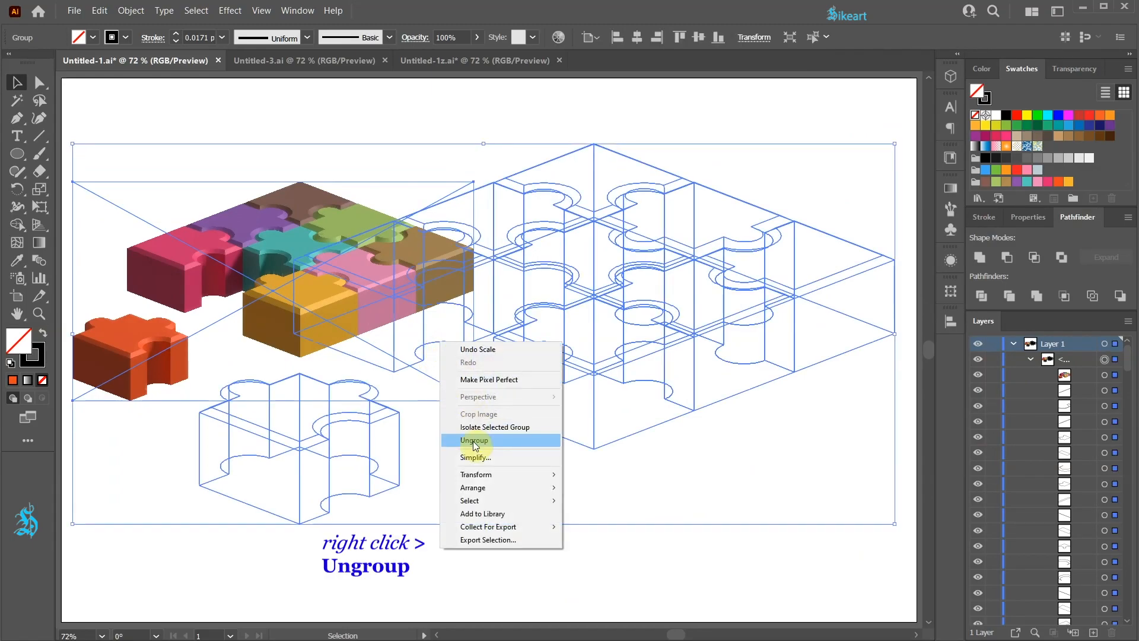
left_click(473, 440)
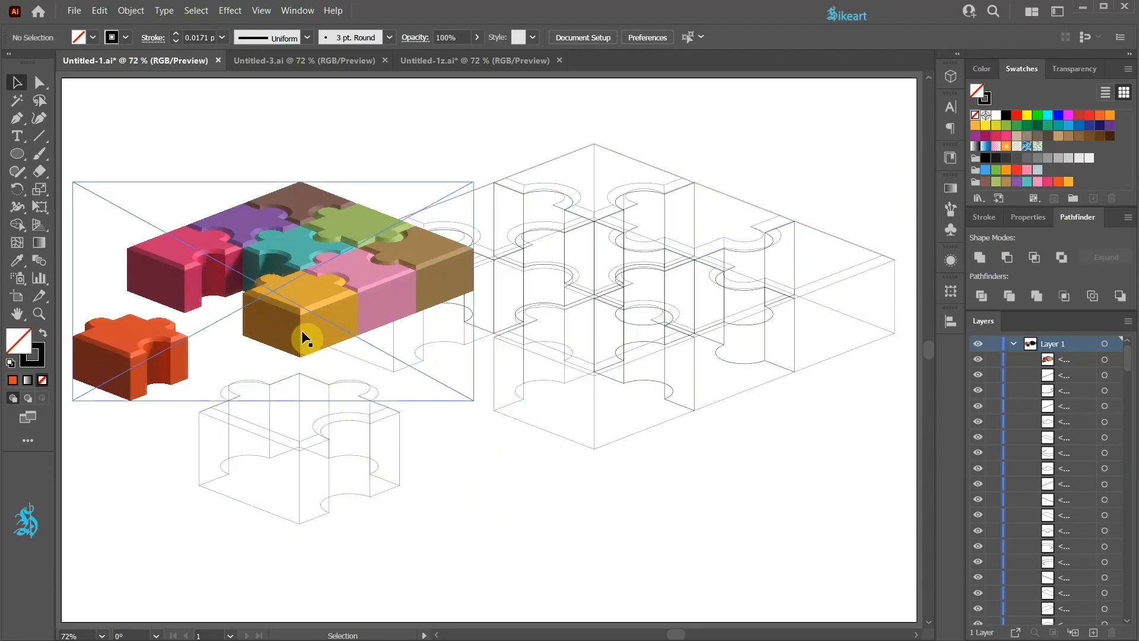
key("Ctrl+2")
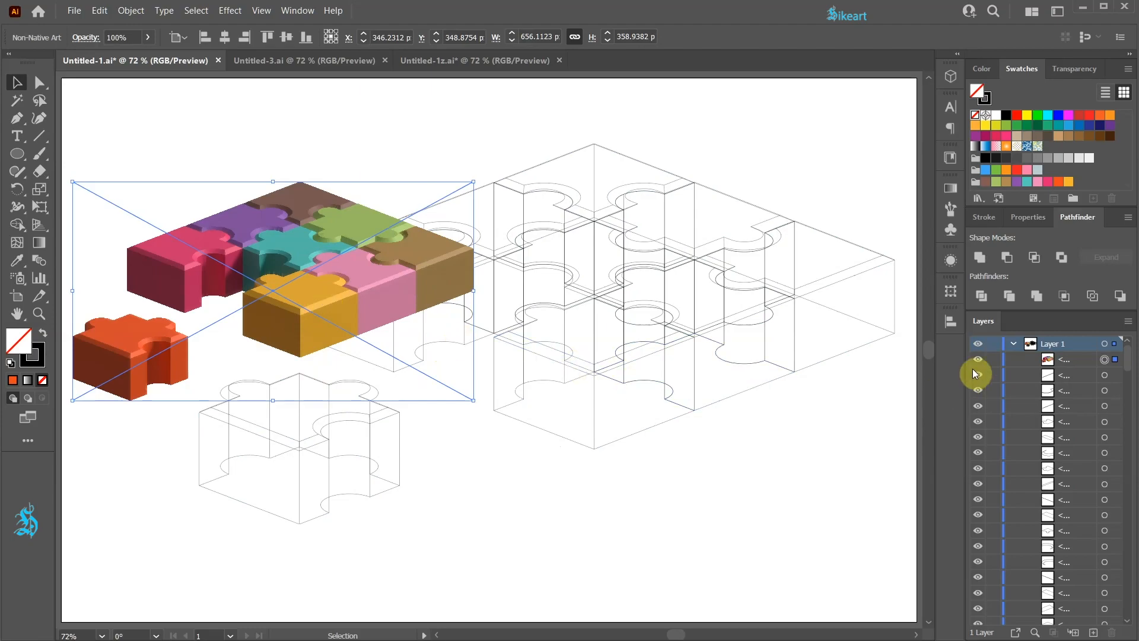
mouse_move(700, 230)
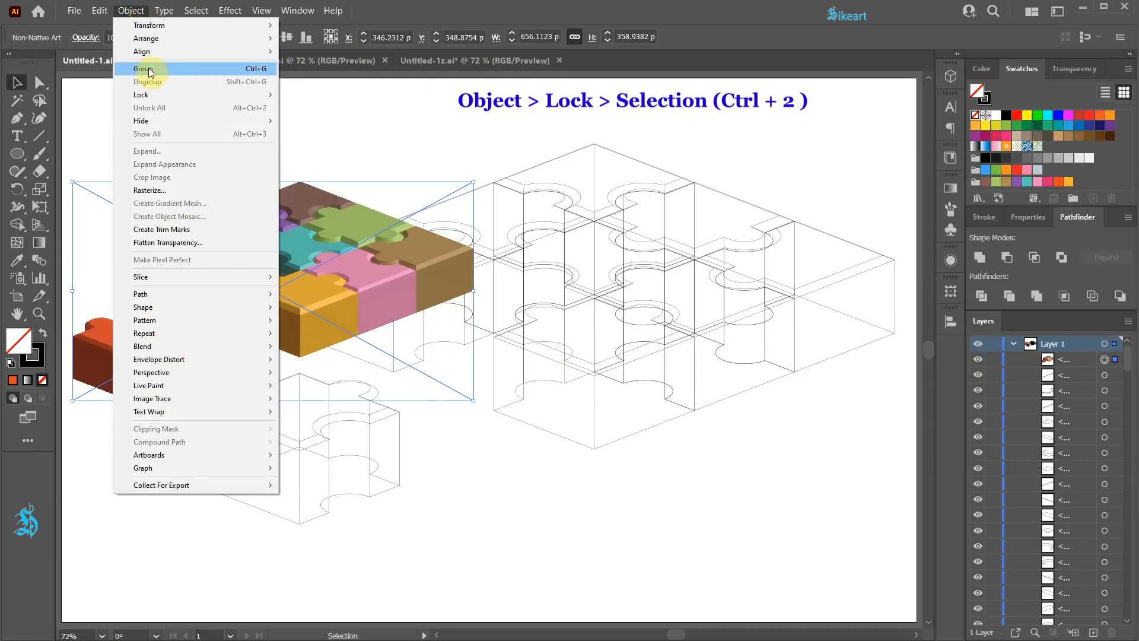
mouse_move(142, 95)
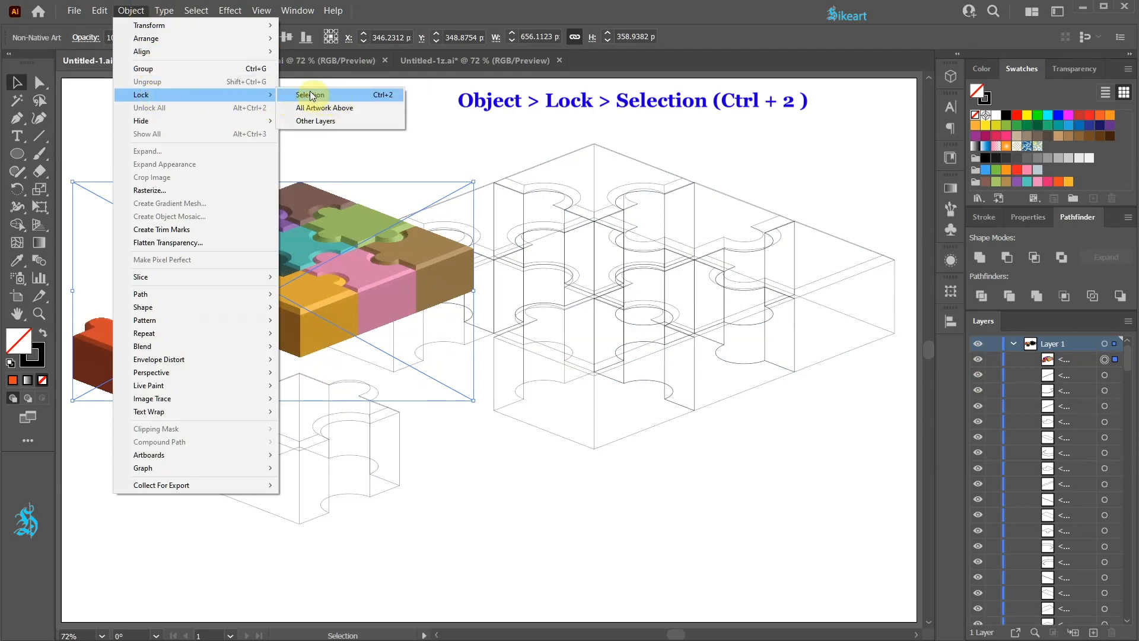
mouse_move(405, 102)
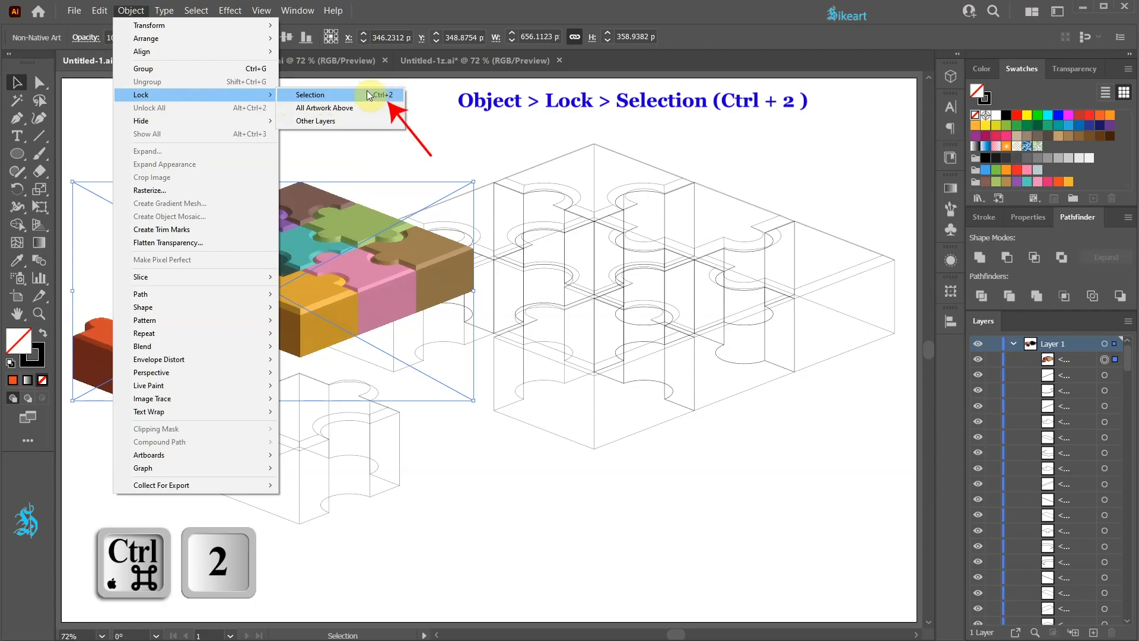
left_click(309, 95)
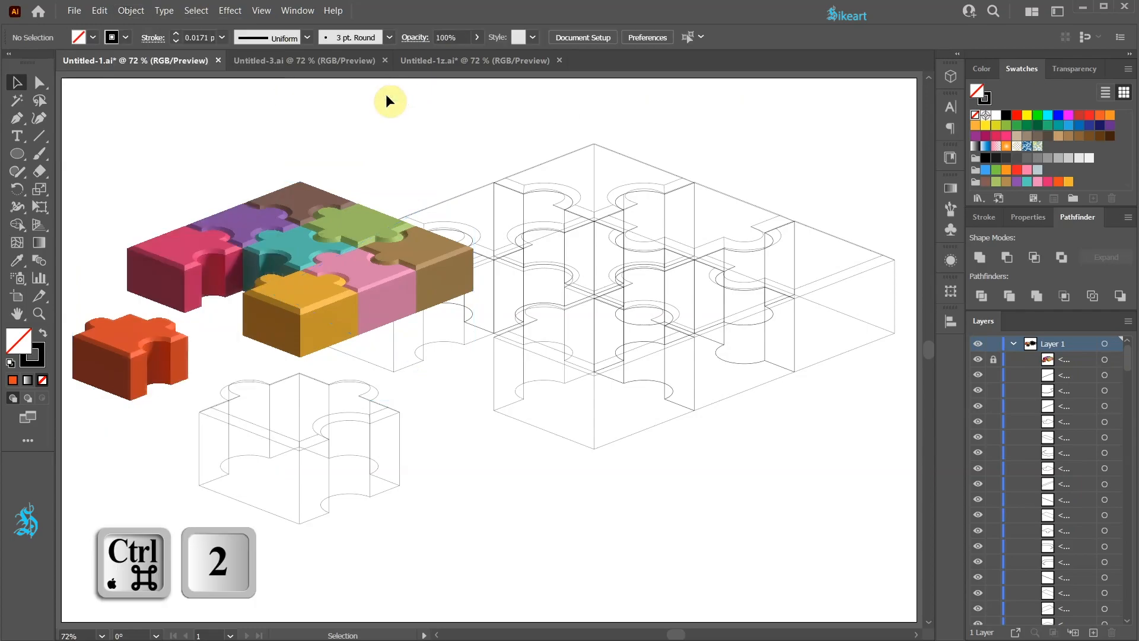
left_click(993, 358)
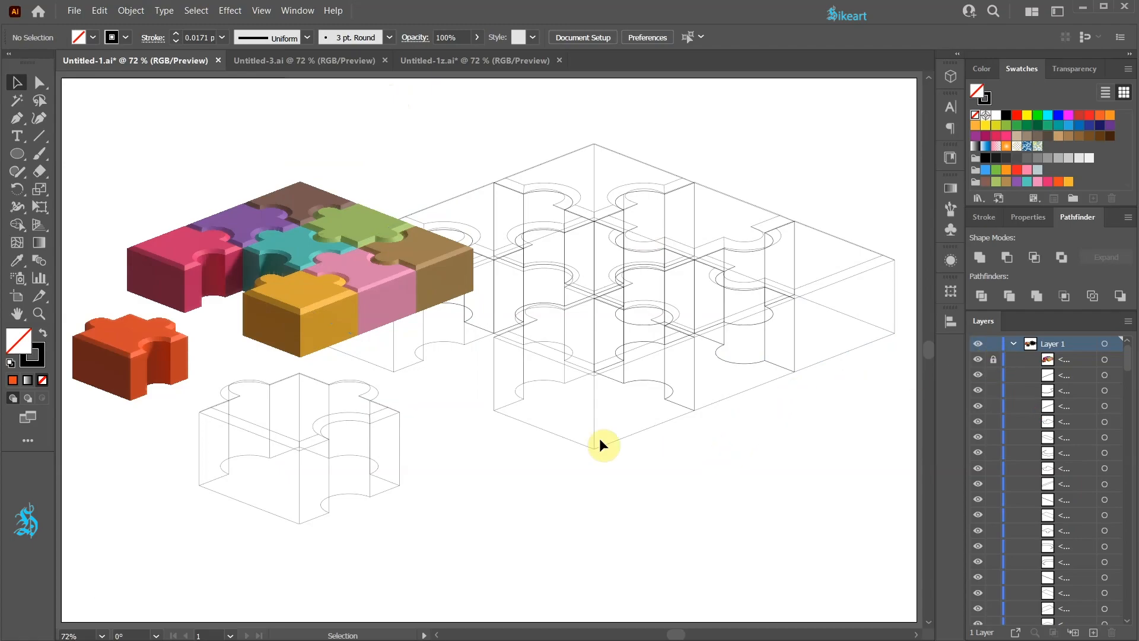
mouse_move(356, 414)
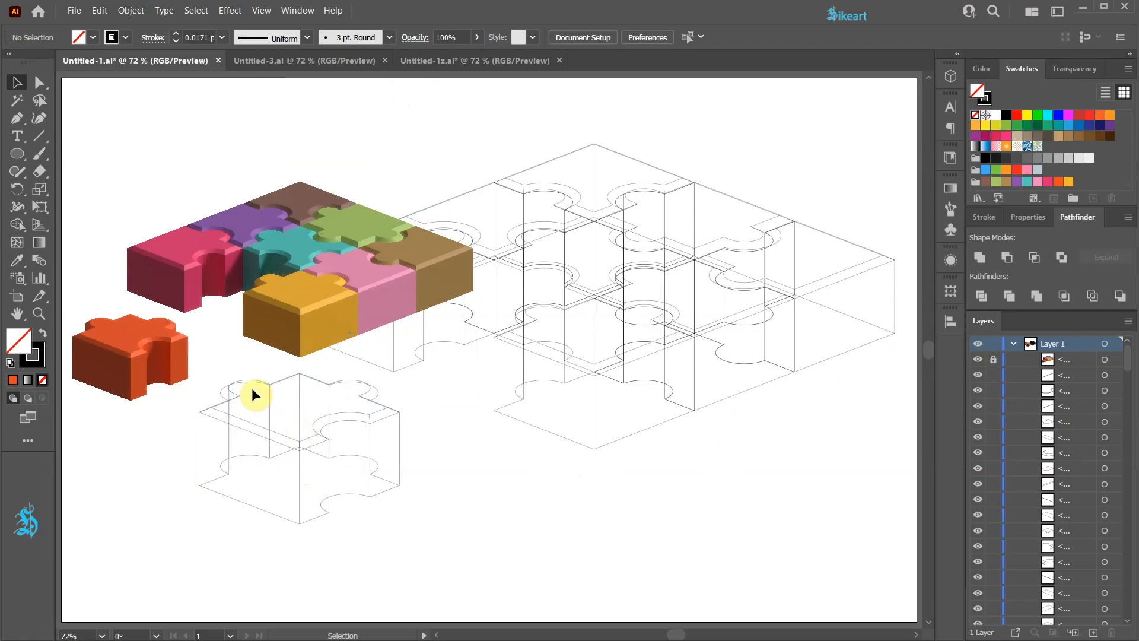
mouse_move(221, 413)
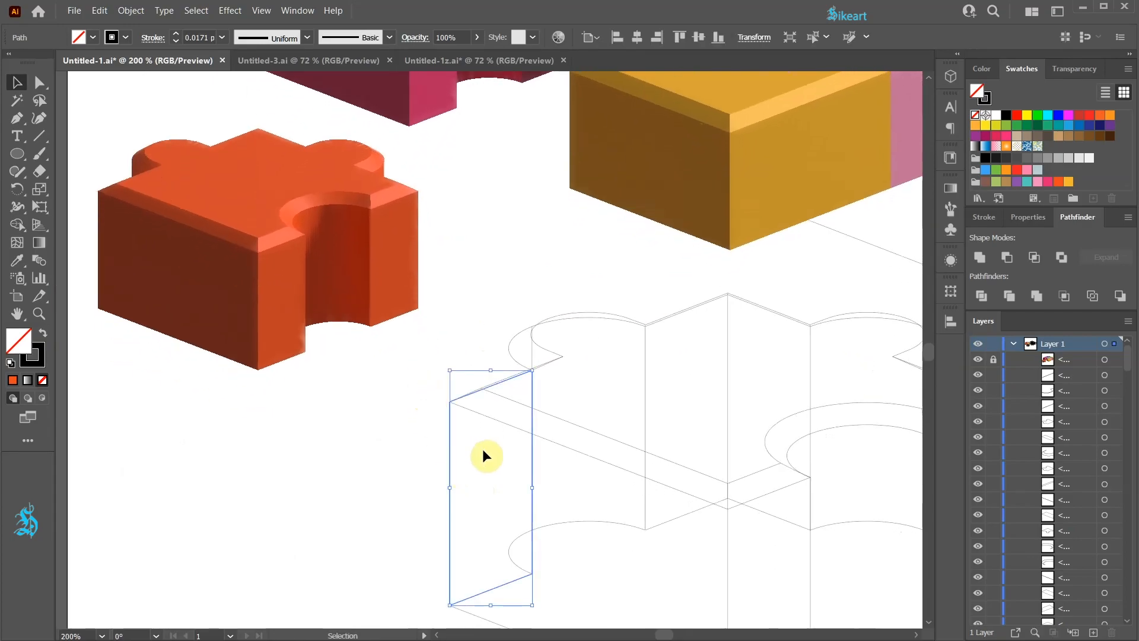
Snap the narrow vertical face onto a wireframe corner intersection and Alt-drag a copy onto another corner
left_click_drag(488, 455, 332, 456)
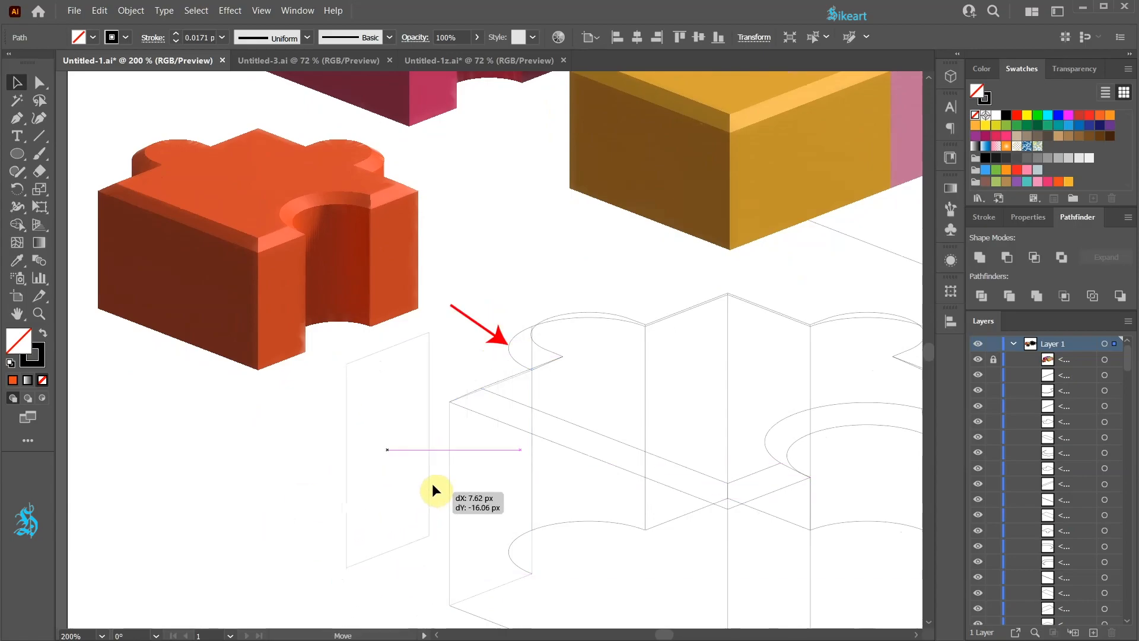
left_click_drag(435, 490, 509, 434)
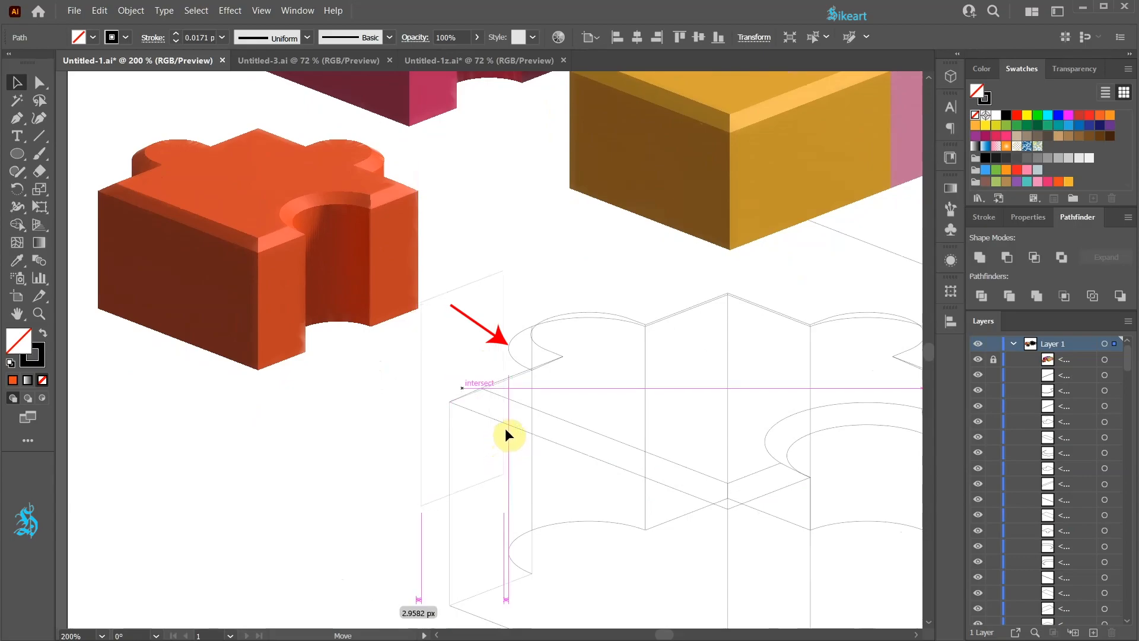
left_click(507, 431)
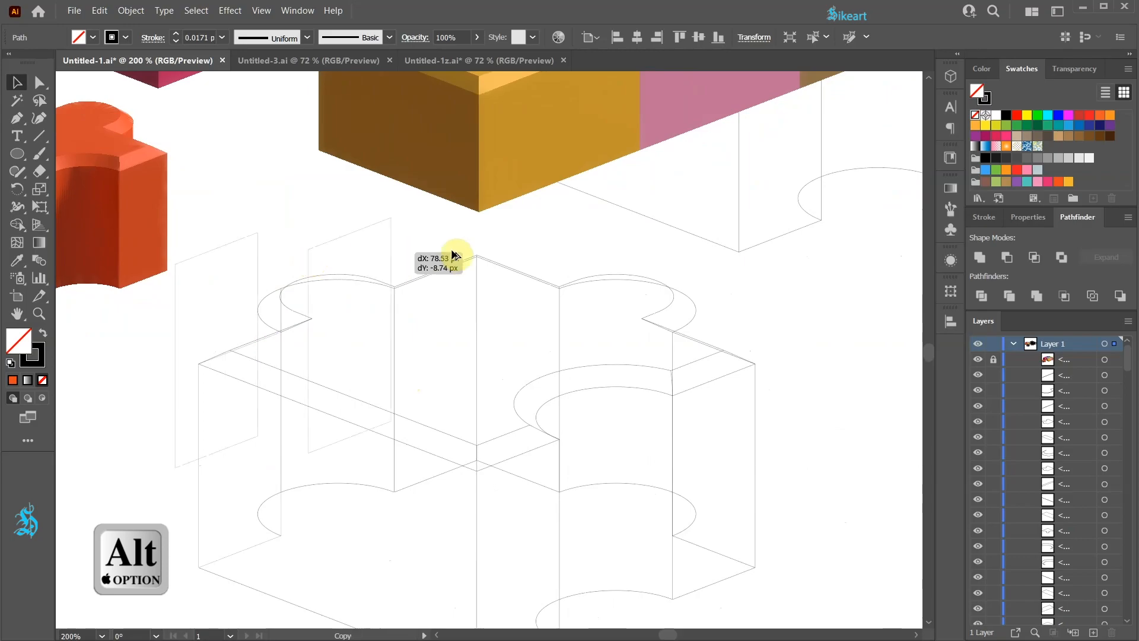
left_click_drag(454, 254, 778, 252)
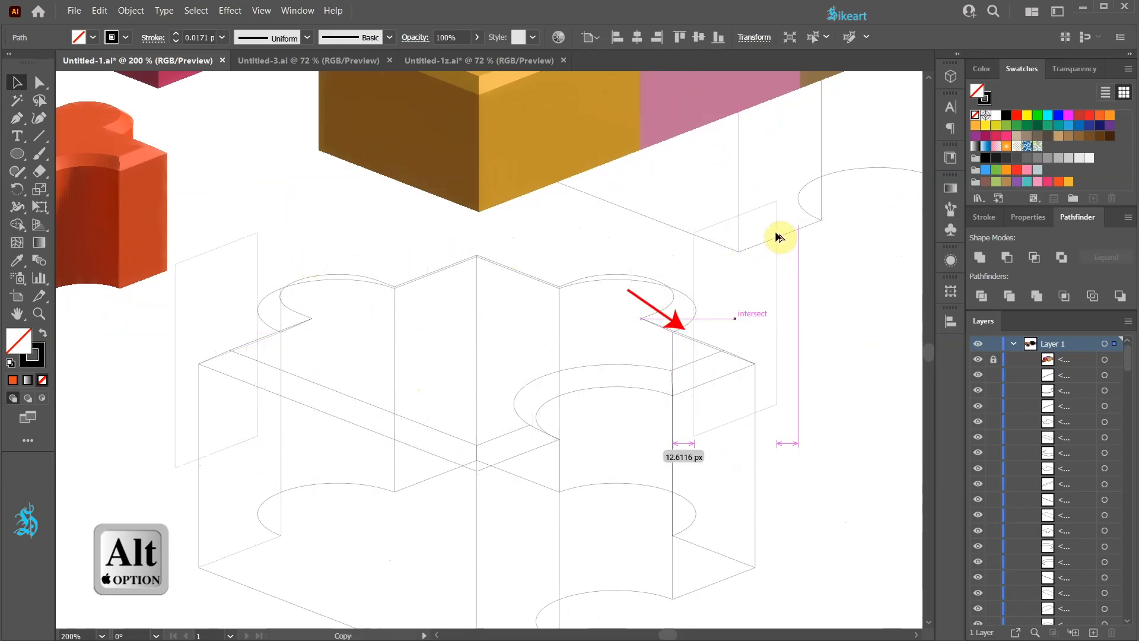
left_click(727, 312)
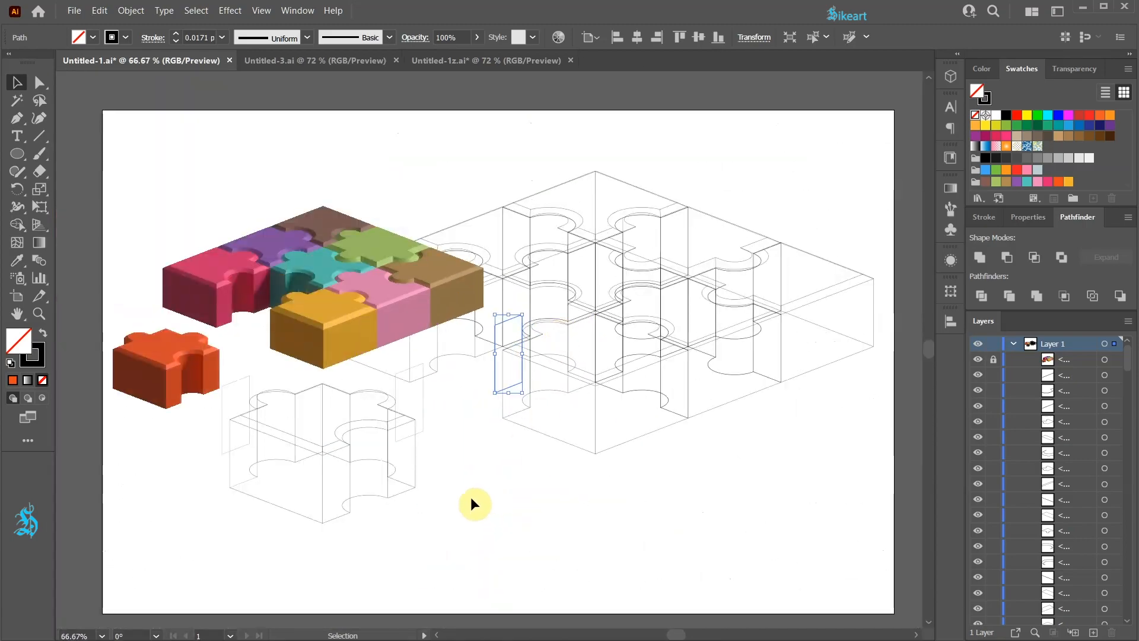
Select all and use the Shape Builder (Shift+M) to split the wireframe into separate closed face regions
key("Ctrl+A")
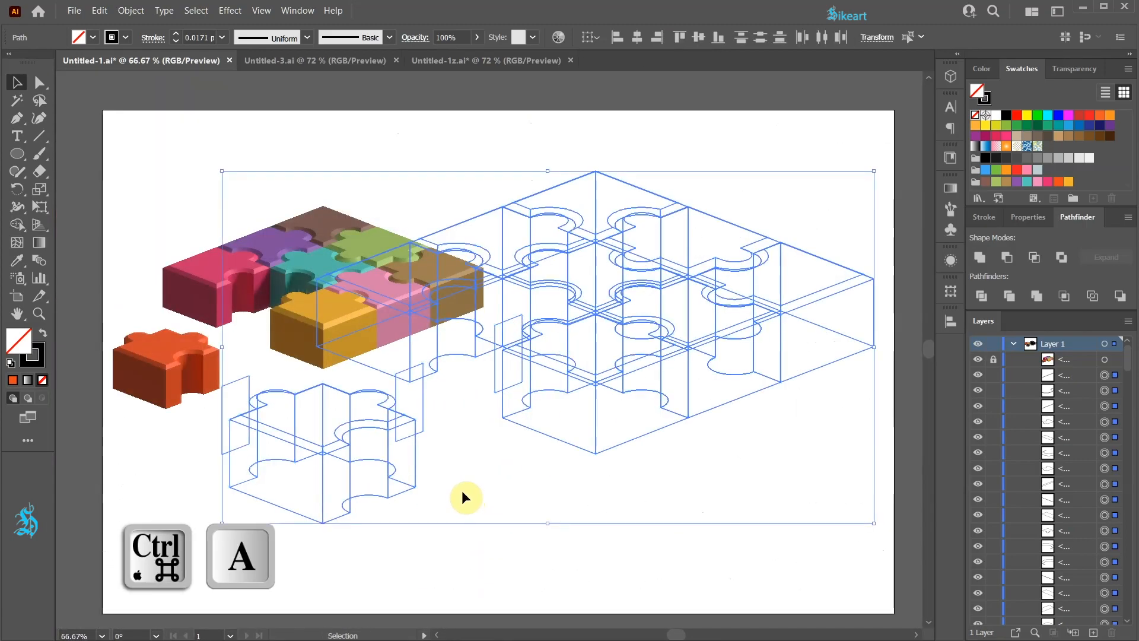
key("shift+m")
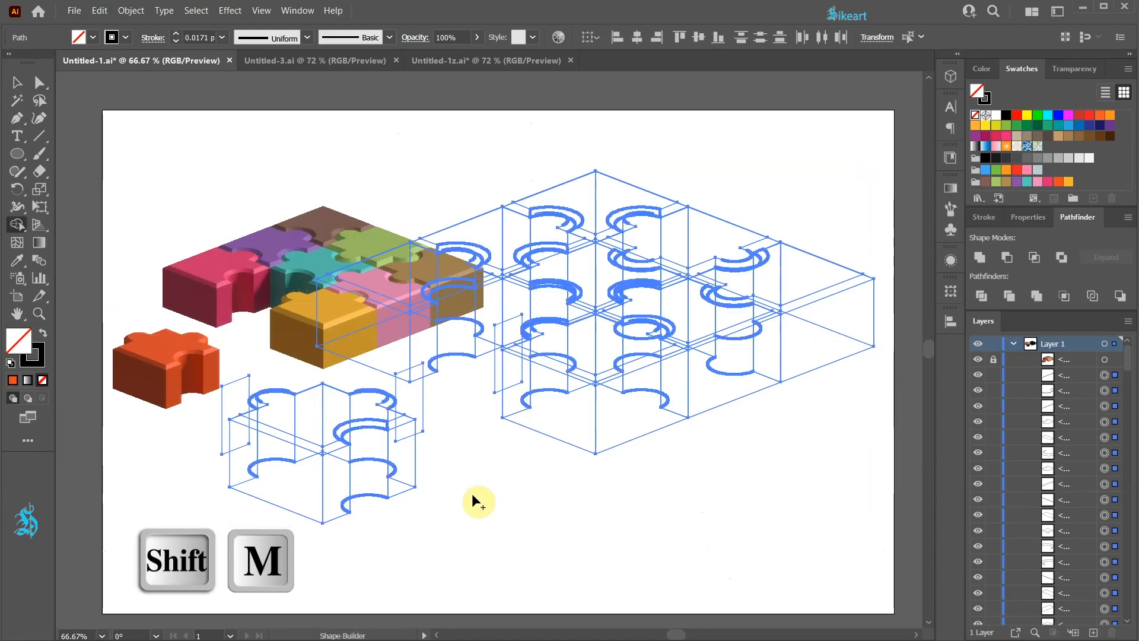
left_click(1016, 115)
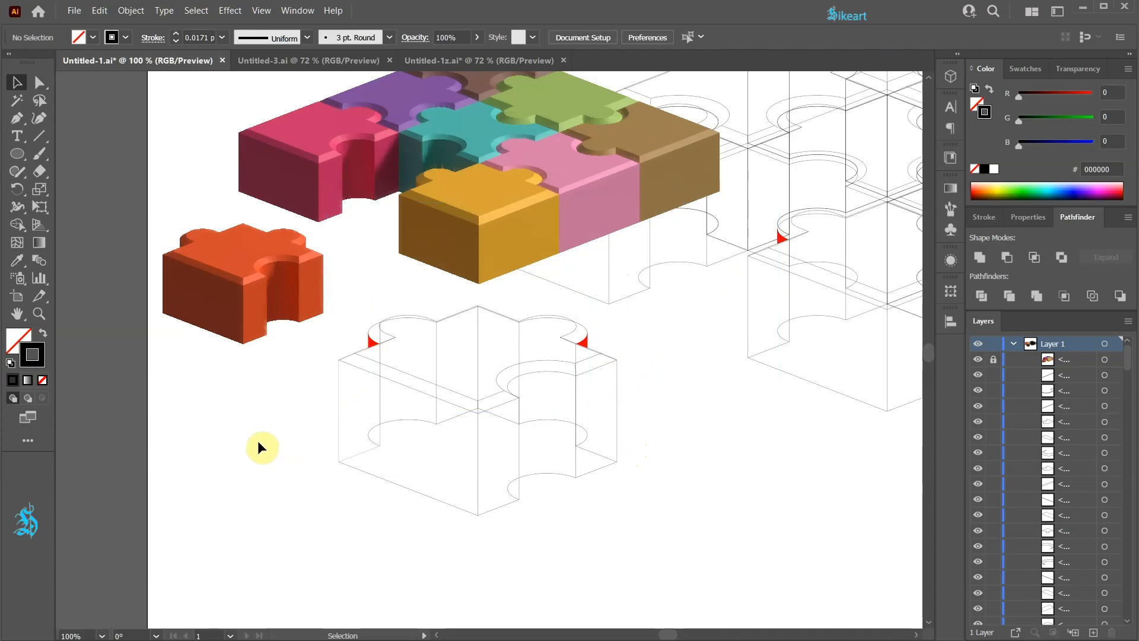
mouse_move(365, 394)
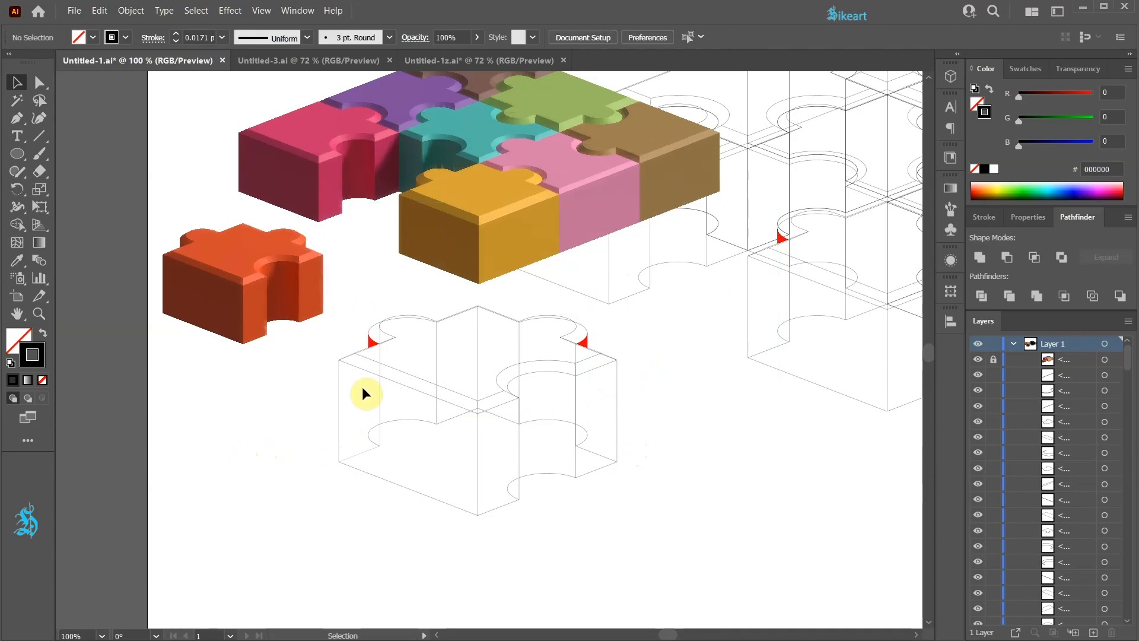
mouse_move(225, 313)
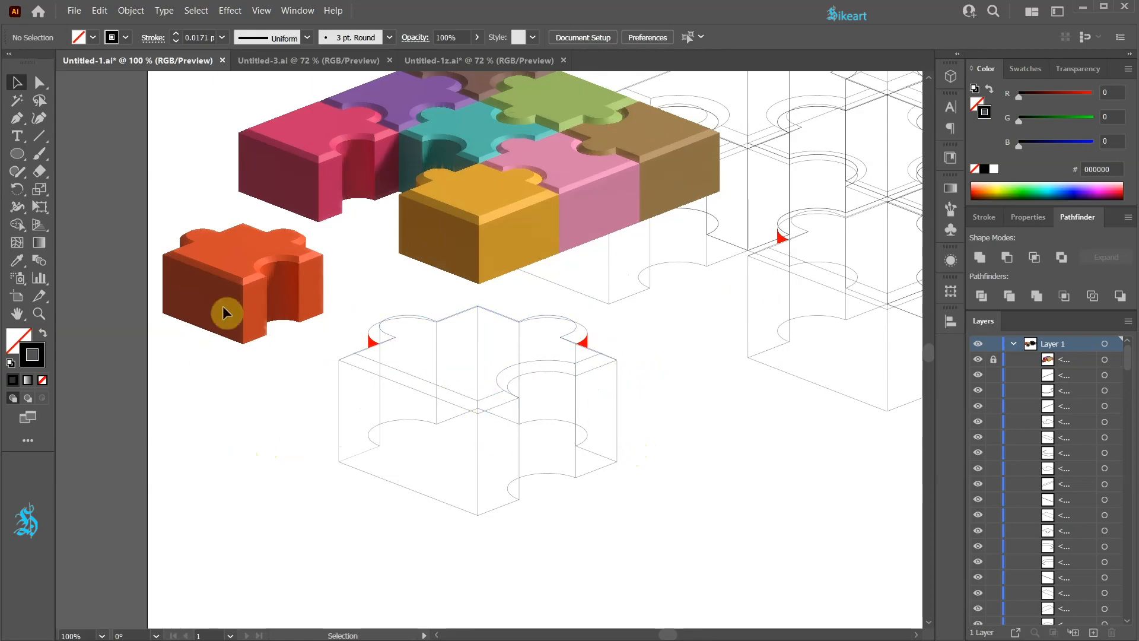
mouse_move(240, 444)
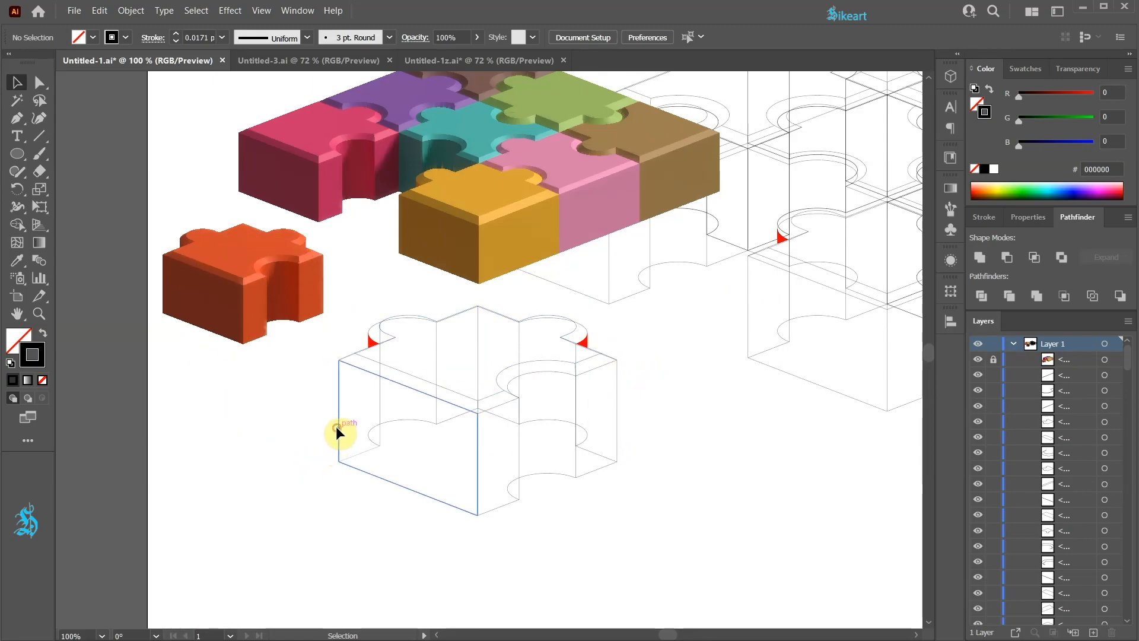
Fill the outline piece's left front face and adjacent narrow face with brown and orange sampled by Eyedropper from the orange piece
left_click(339, 432)
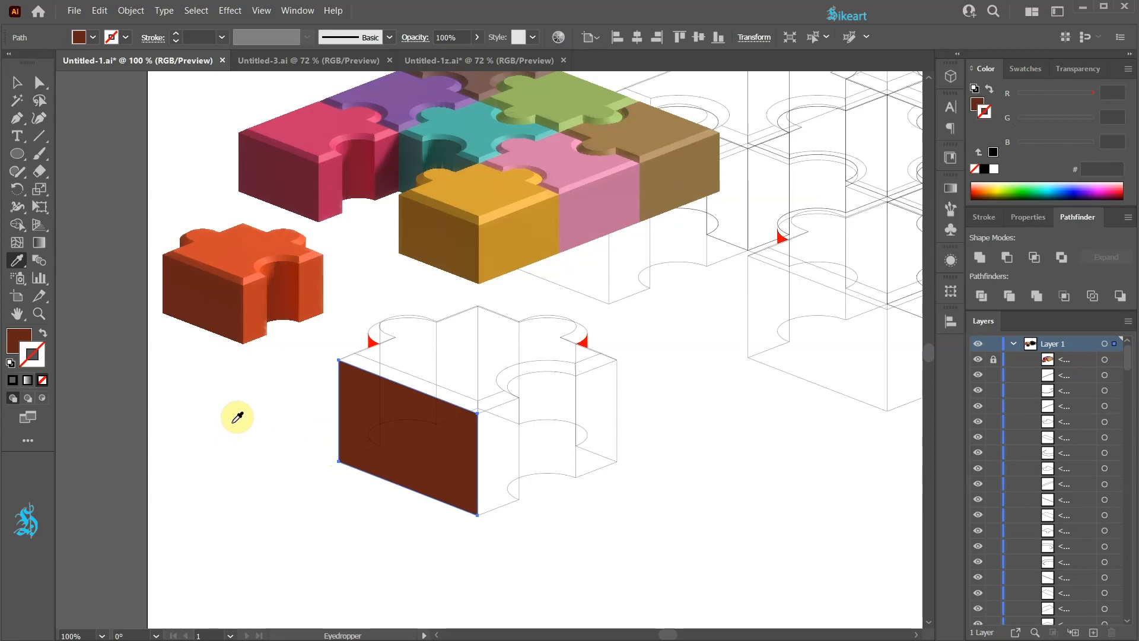
key("i")
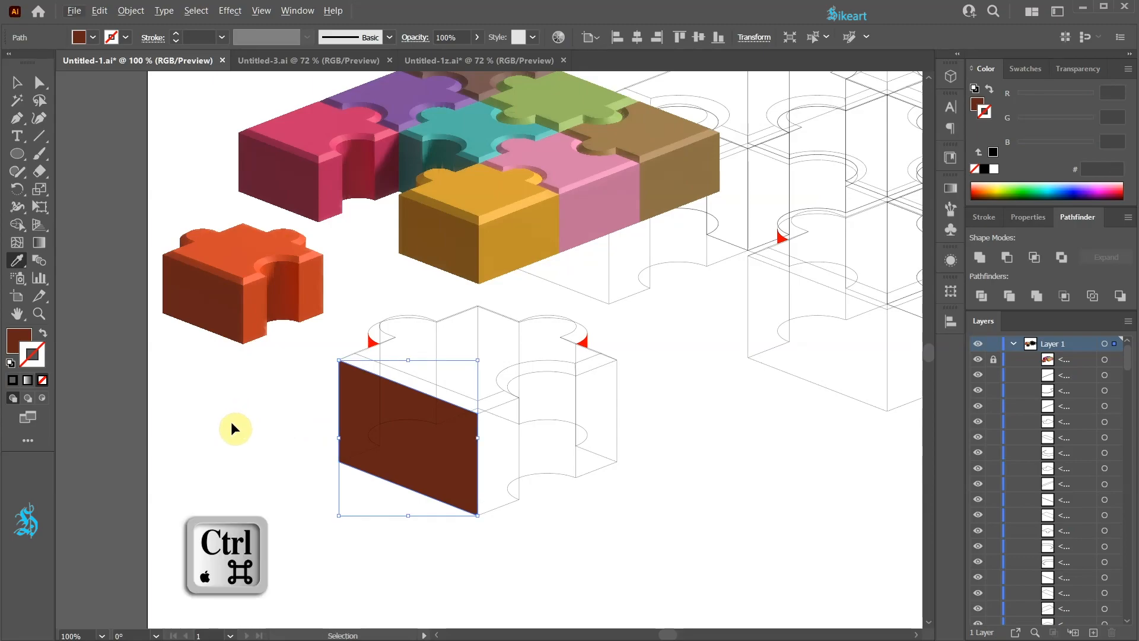
mouse_move(467, 527)
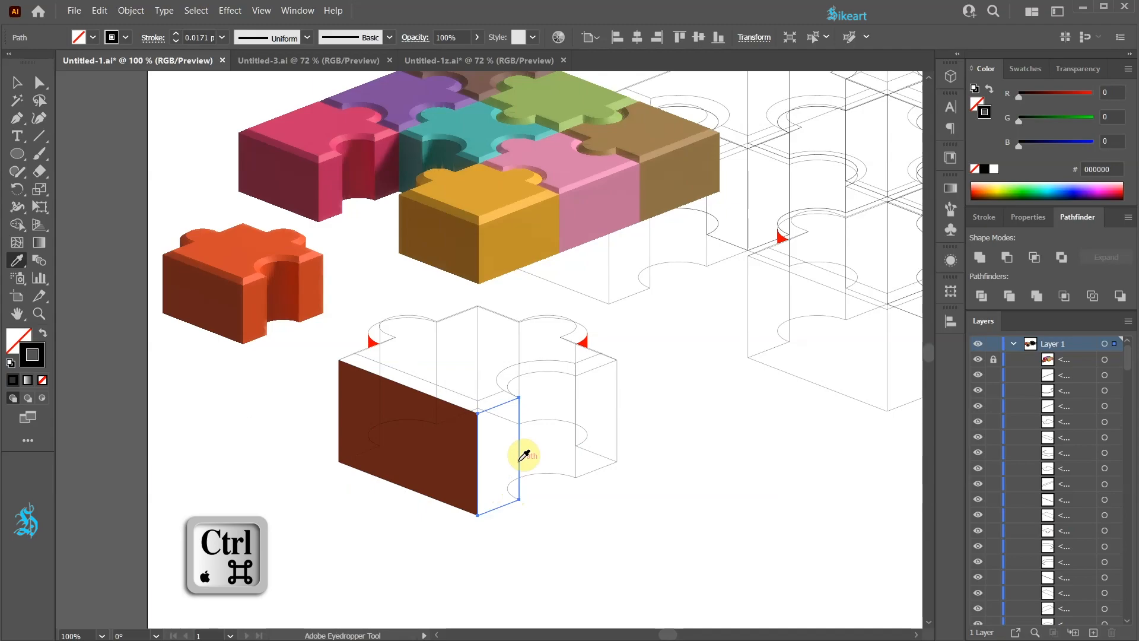
left_click(256, 301)
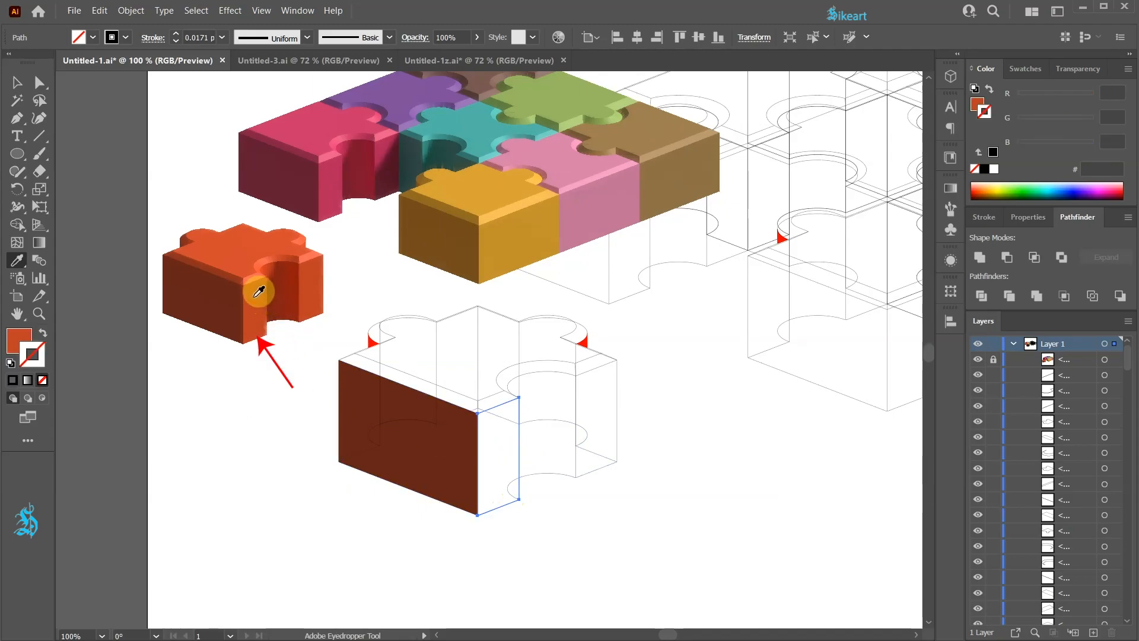
left_click(260, 292)
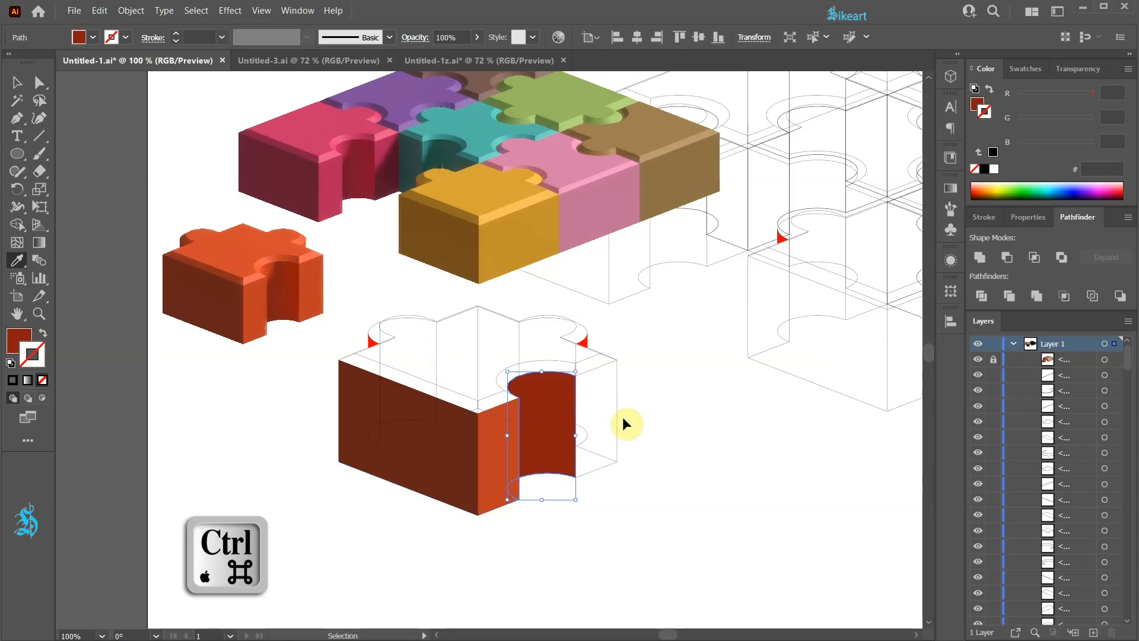
left_click(316, 297)
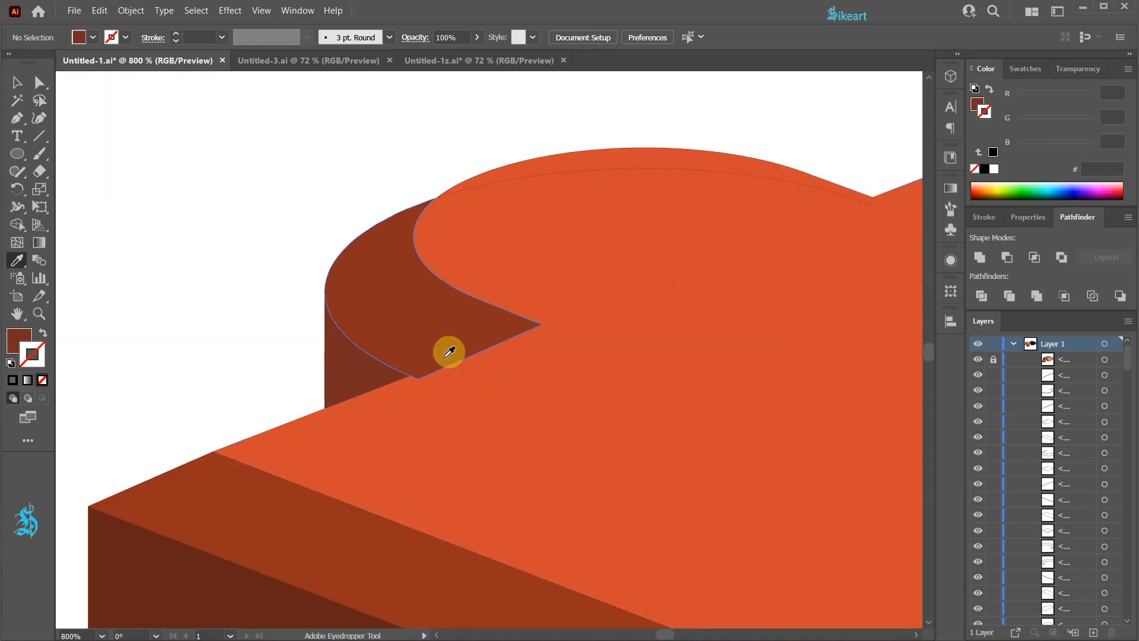
Sample the orange piece's curved side colour, then bring the orange top face to the front with Arrange > Bring to Front
left_click(16, 83)
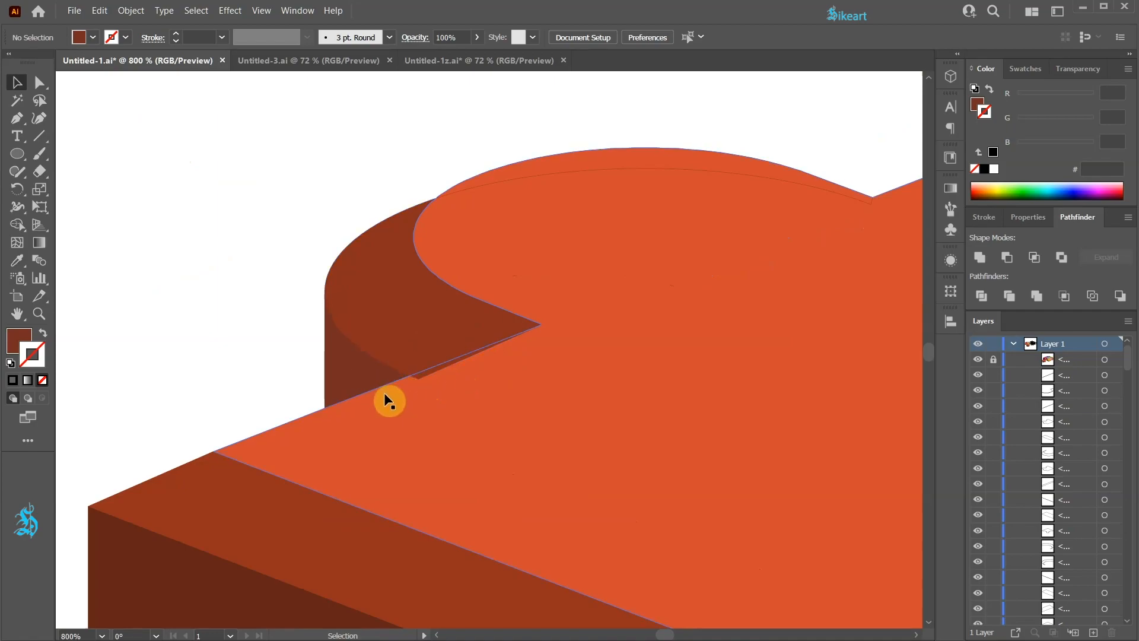
mouse_move(497, 395)
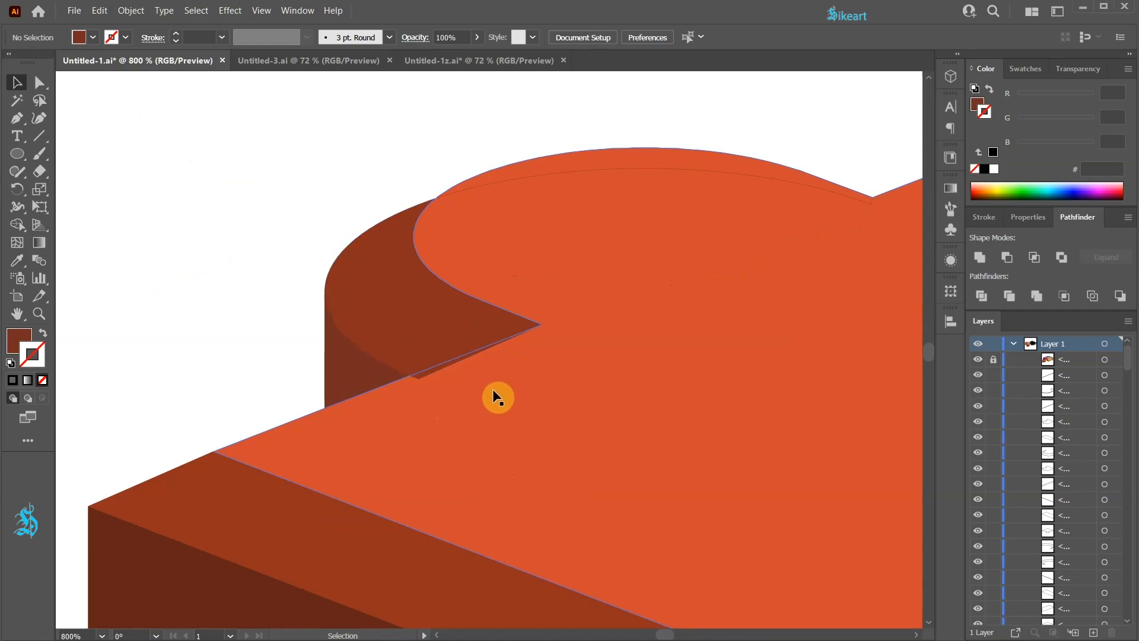
left_click(494, 410)
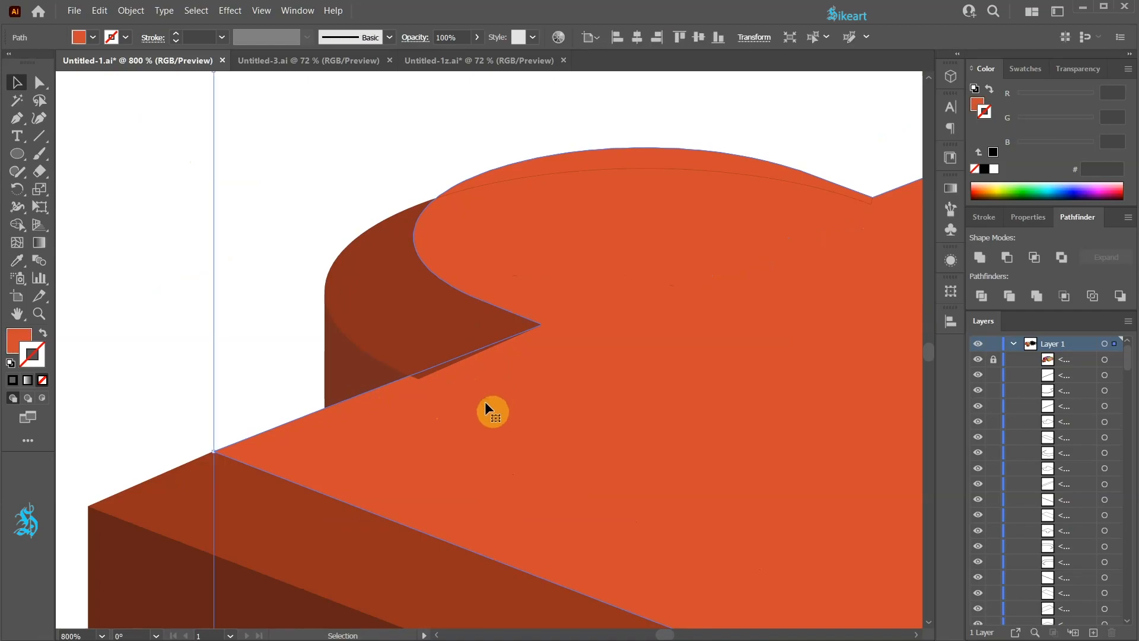
right_click(493, 411)
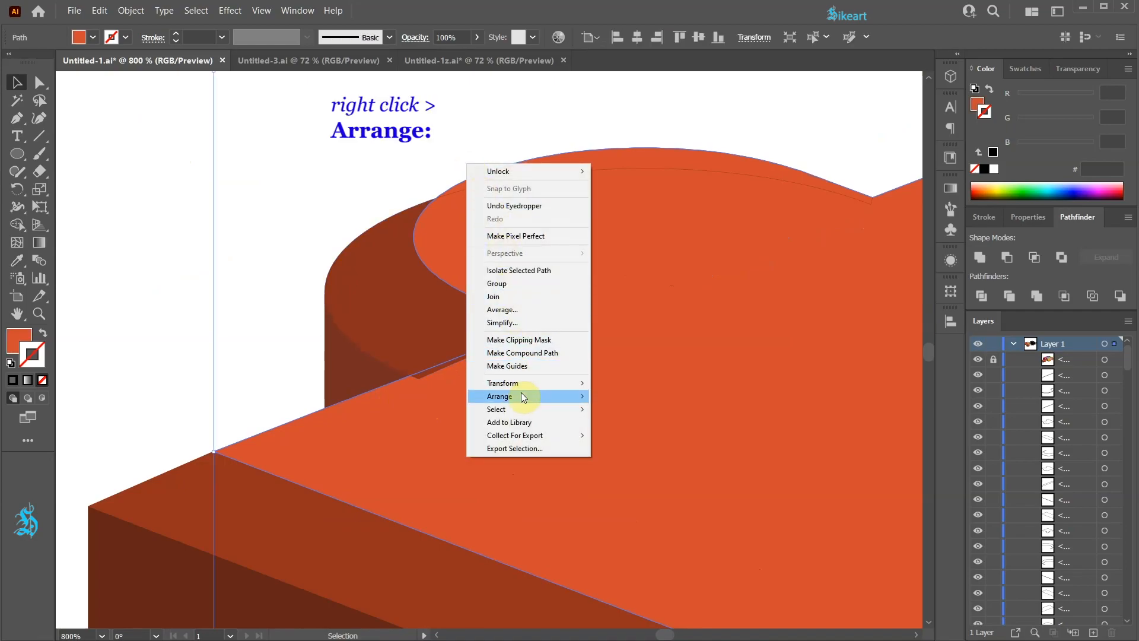
mouse_move(524, 396)
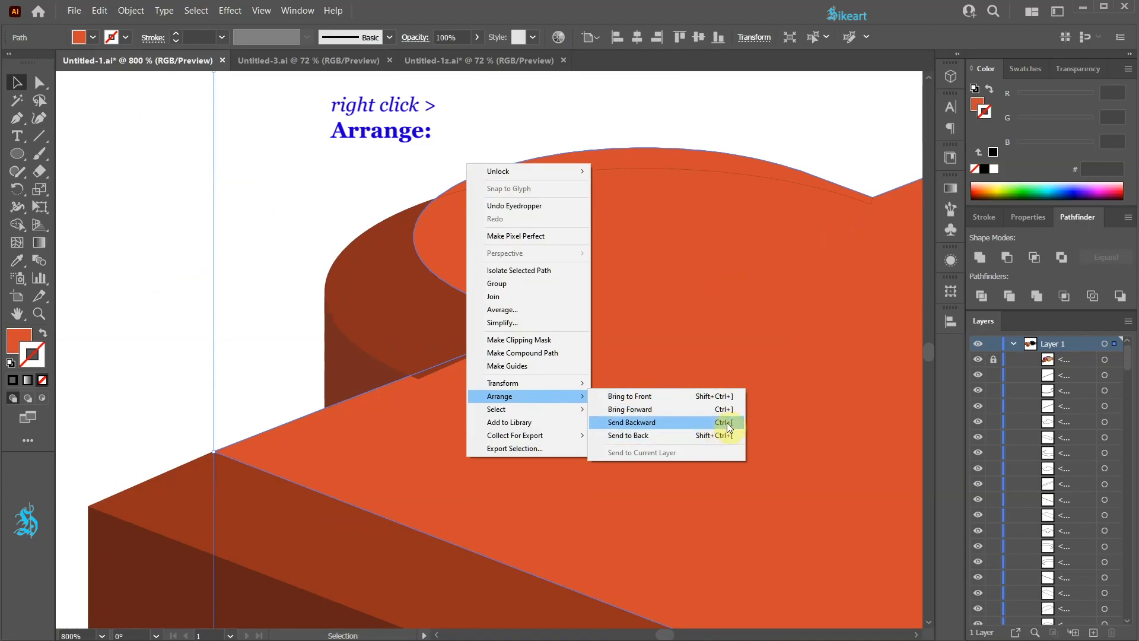
mouse_move(662, 397)
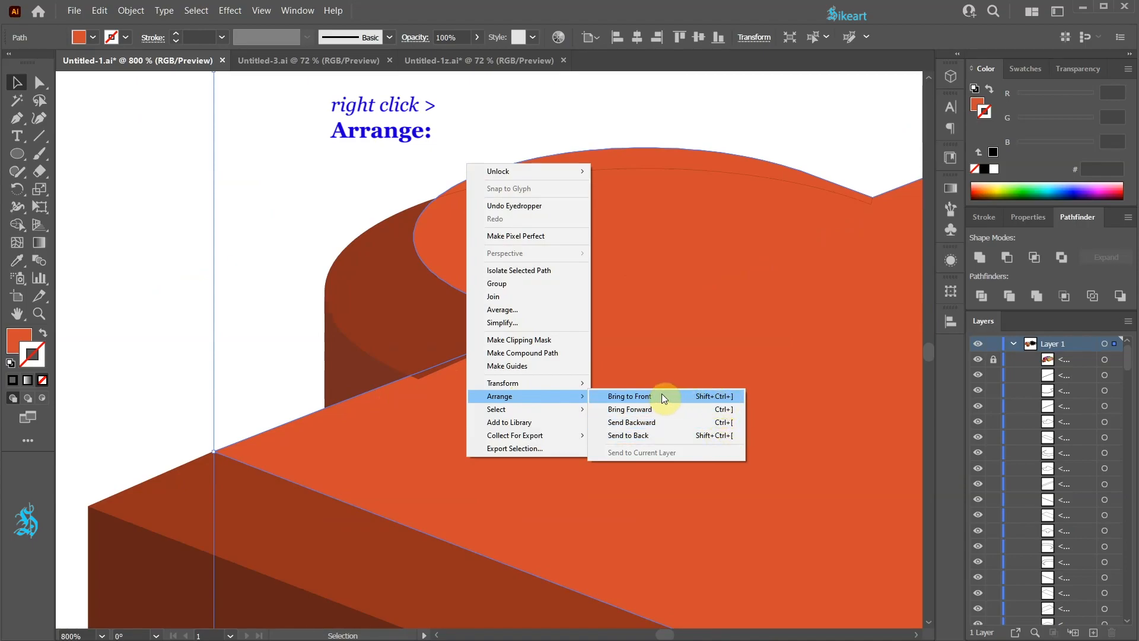
left_click(629, 397)
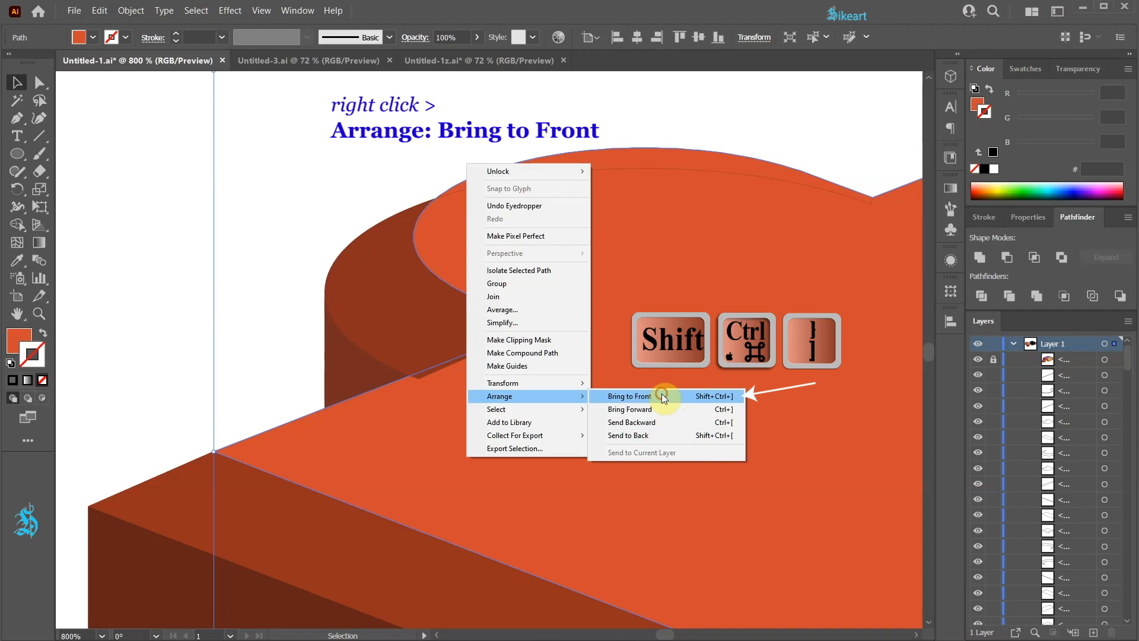
left_click(628, 396)
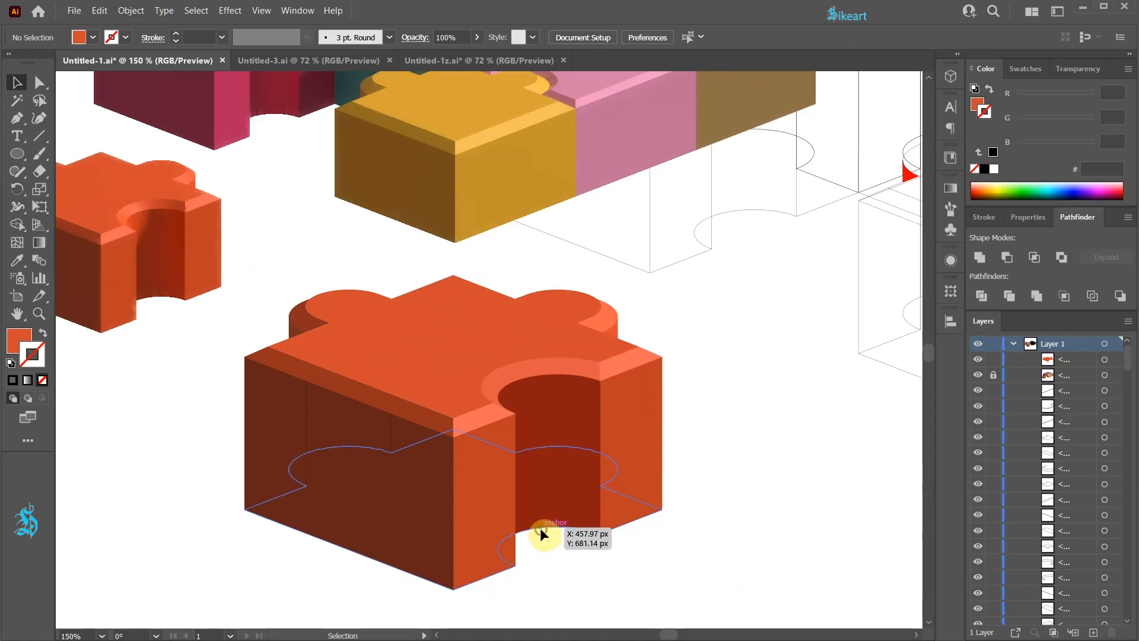
Remove the stray black outline path at the base of the orange puzzle piece
left_click(541, 535)
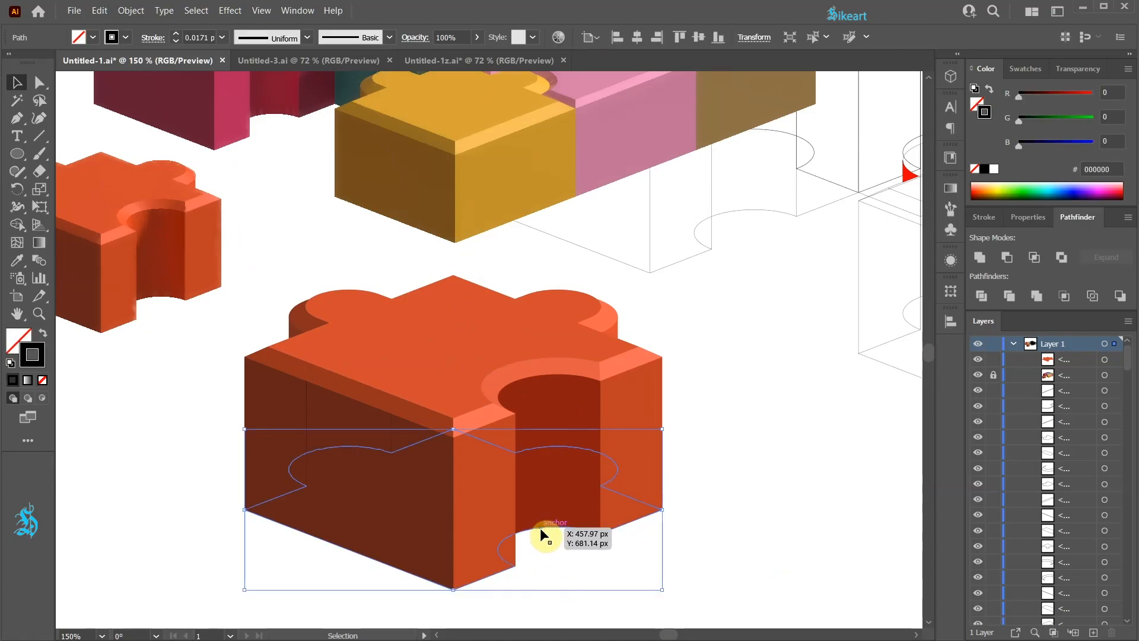
key("Ctrl+2")
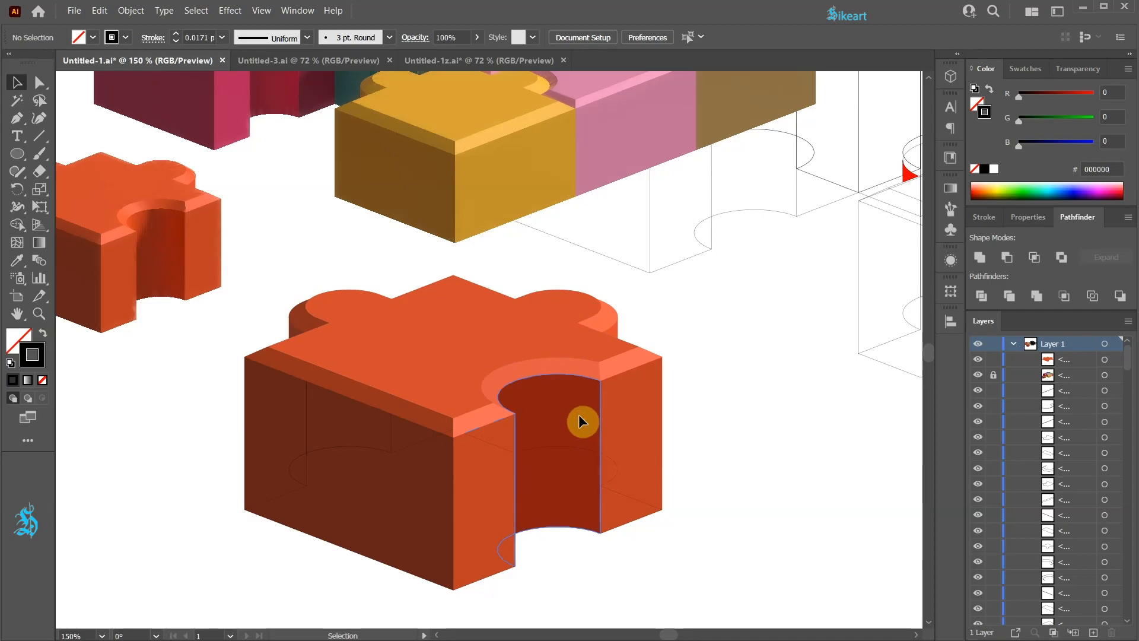
Give the notch's inner wall the White, Black gradient preset and edit its dark end stop with the Gradient tool (G)
left_click(581, 422)
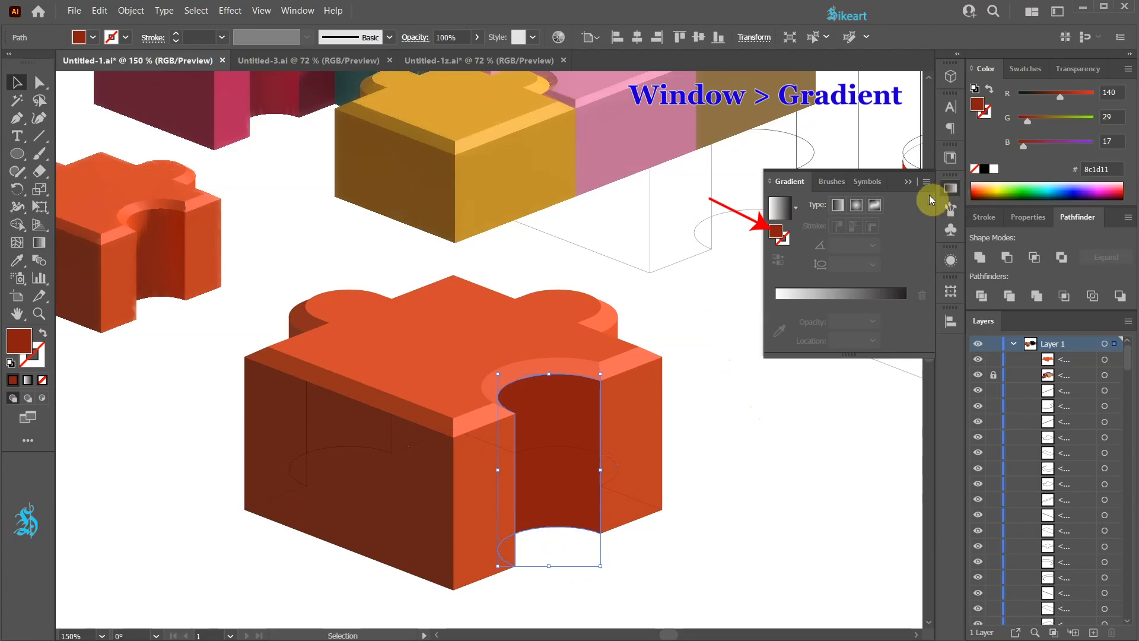
left_click(798, 207)
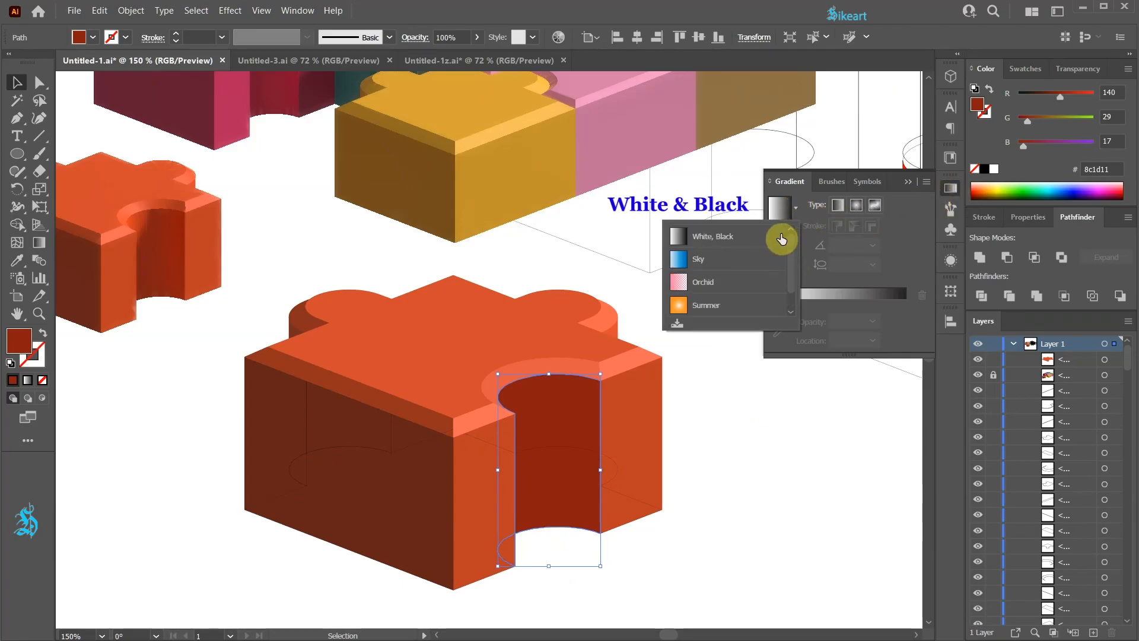
left_click(713, 236)
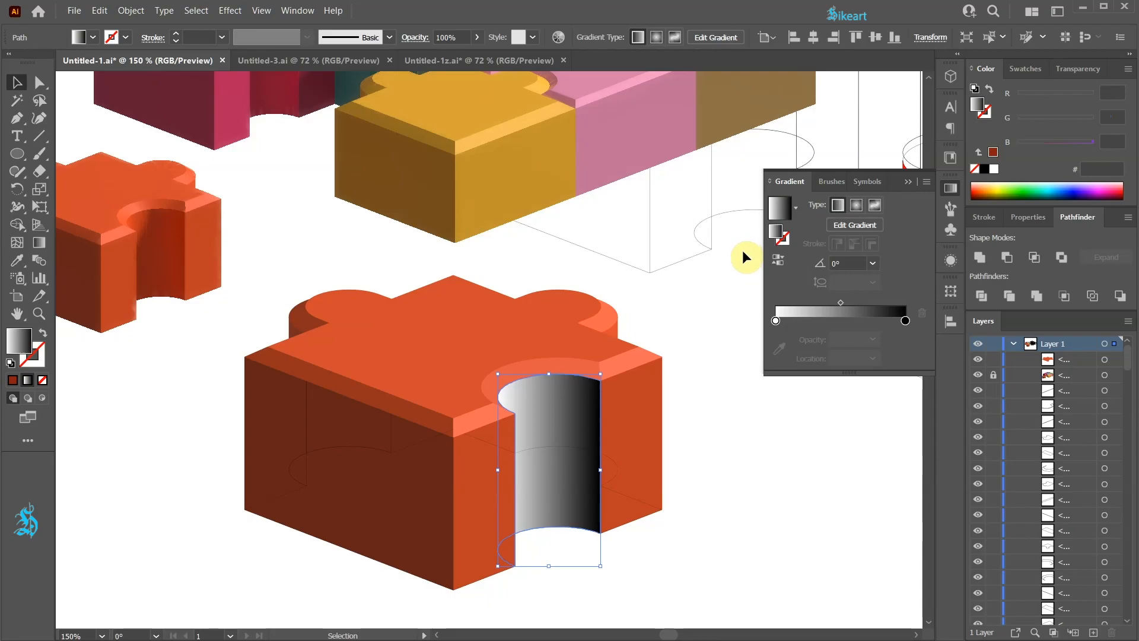
key("g")
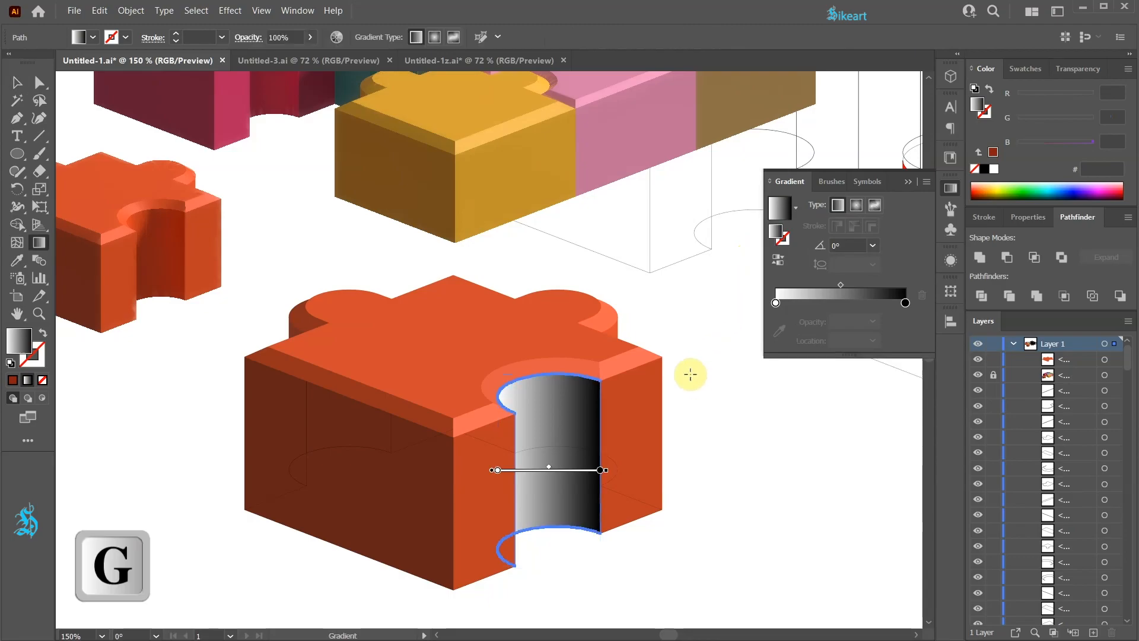
double_click(601, 469)
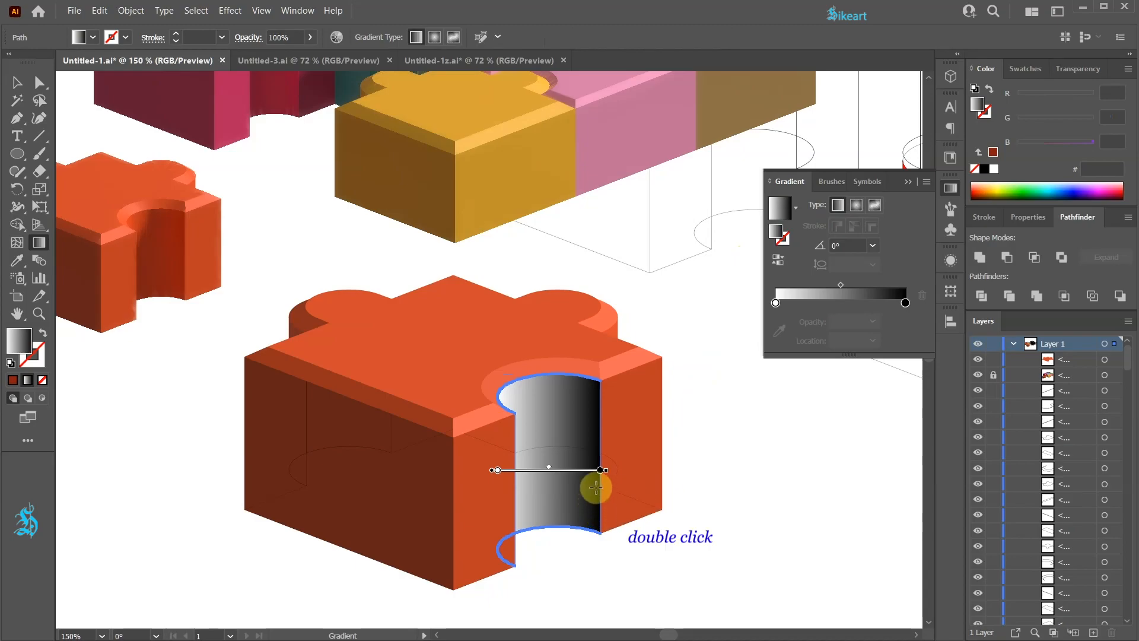
double_click(600, 470)
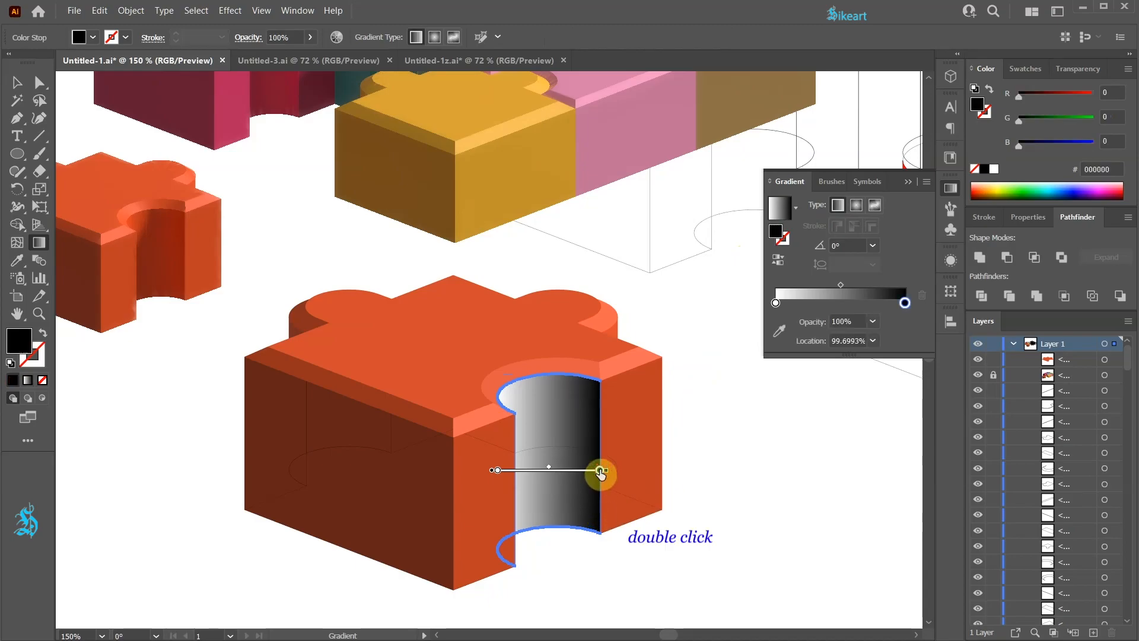
double_click(600, 470)
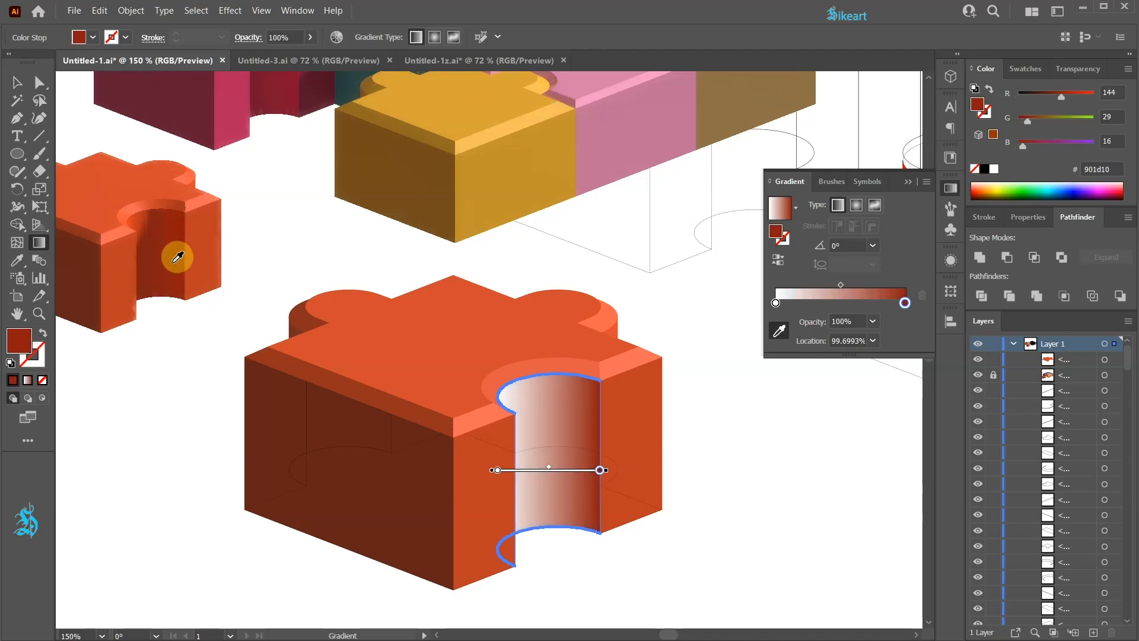
mouse_move(493, 473)
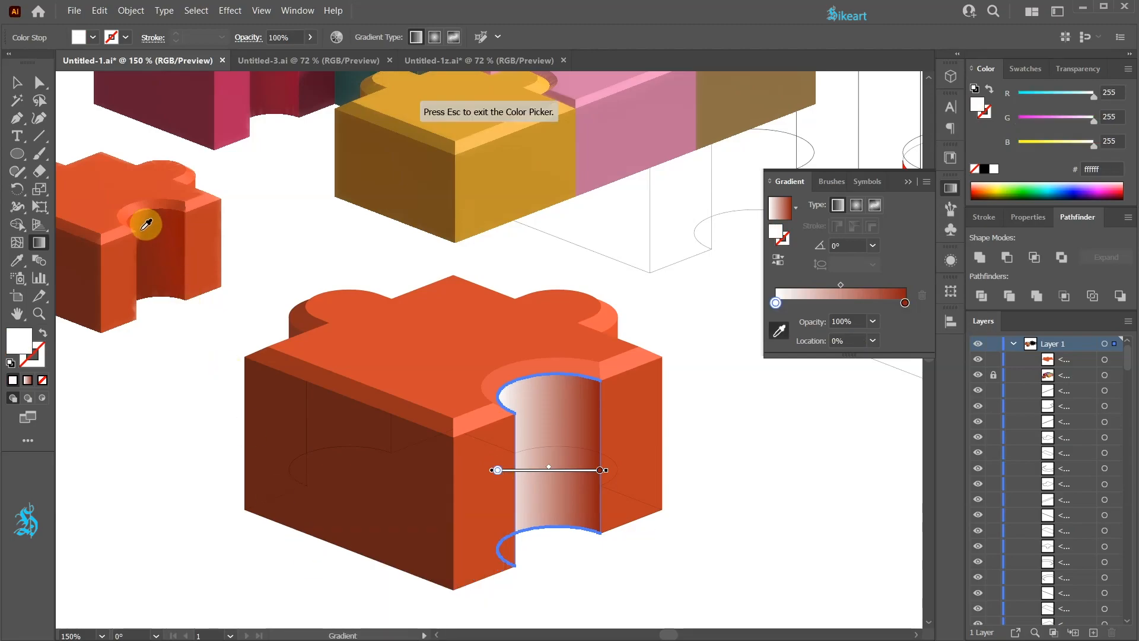
Sample light and deep red from the other piece for the wall's gradient ends and the curved rim's gradient
left_click(529, 421)
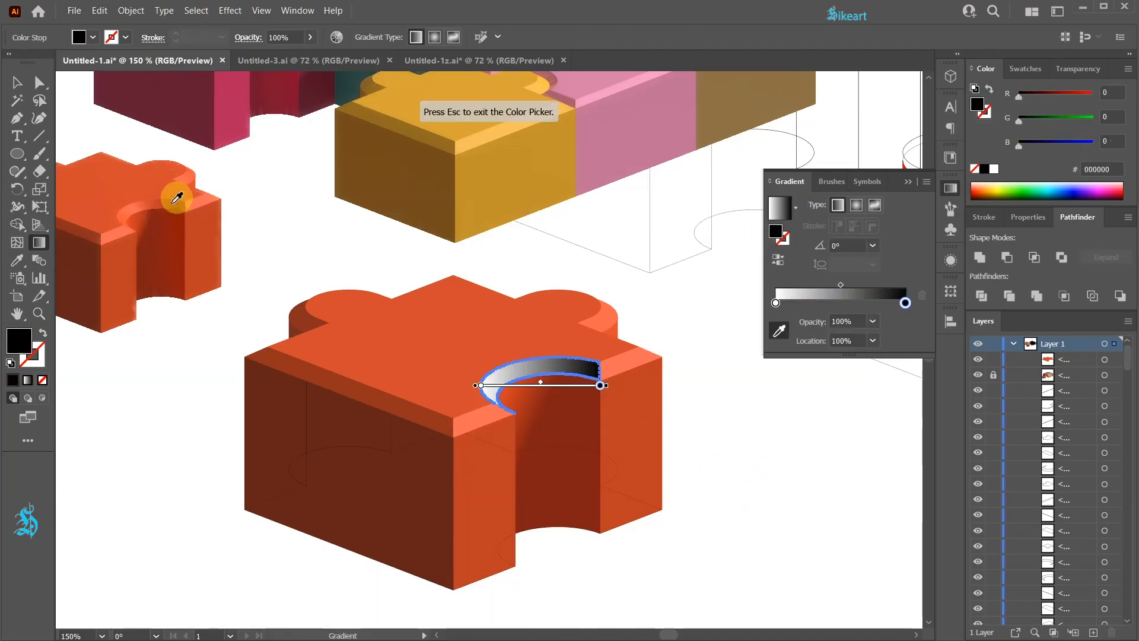
left_click(528, 339)
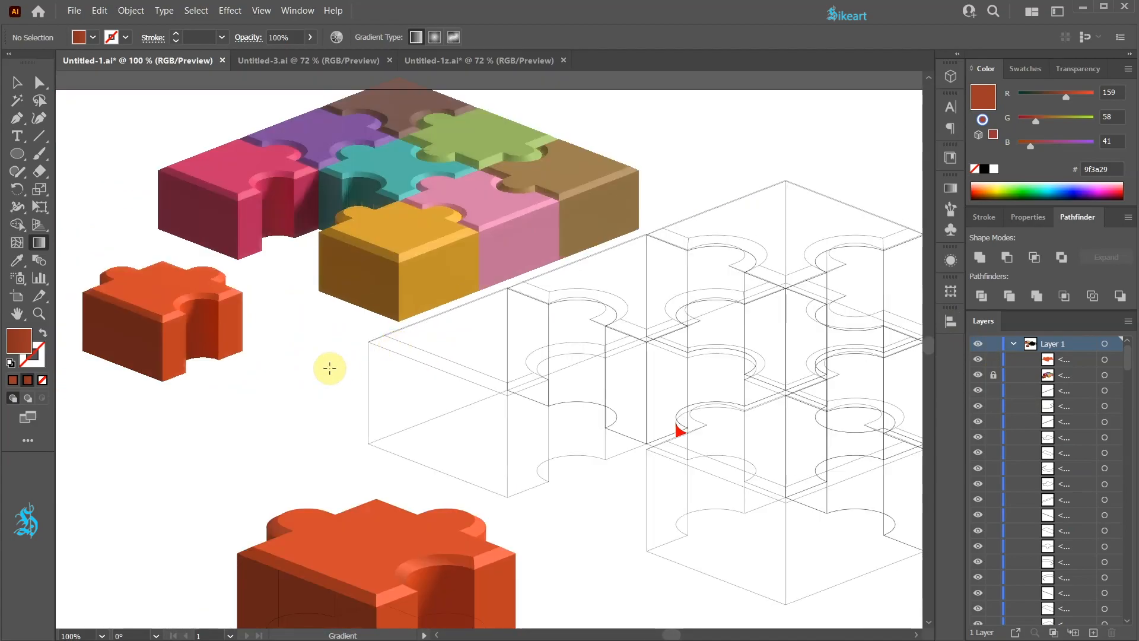
Select all artwork and release every locked object with Object > Unlock All (Alt+Ctrl+2)
left_click(235, 157)
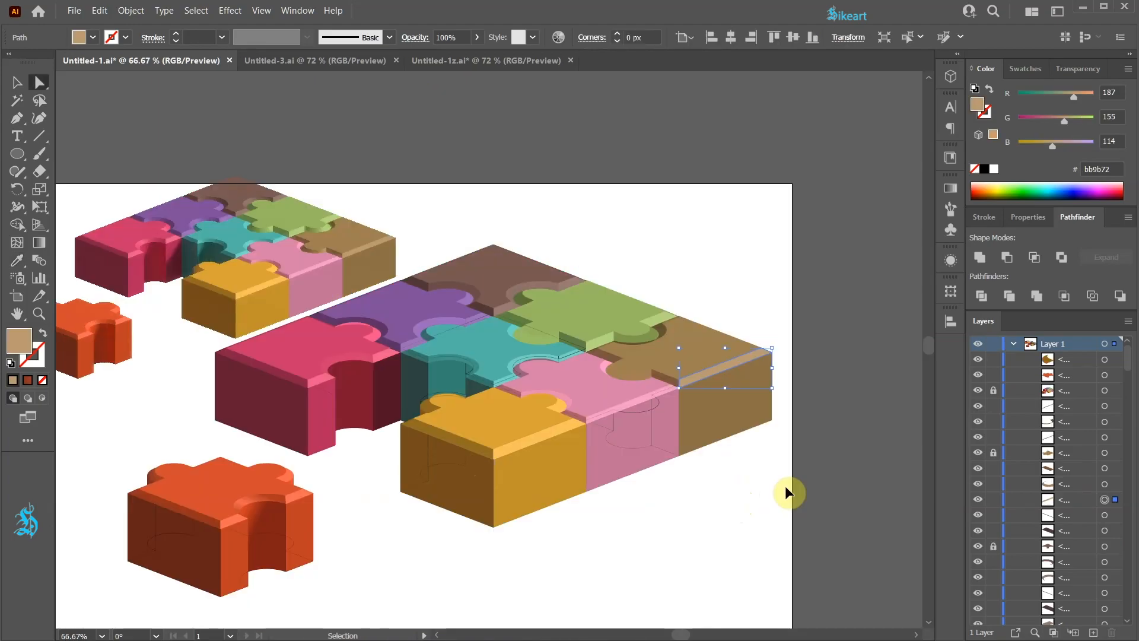
key("Ctrl+a")
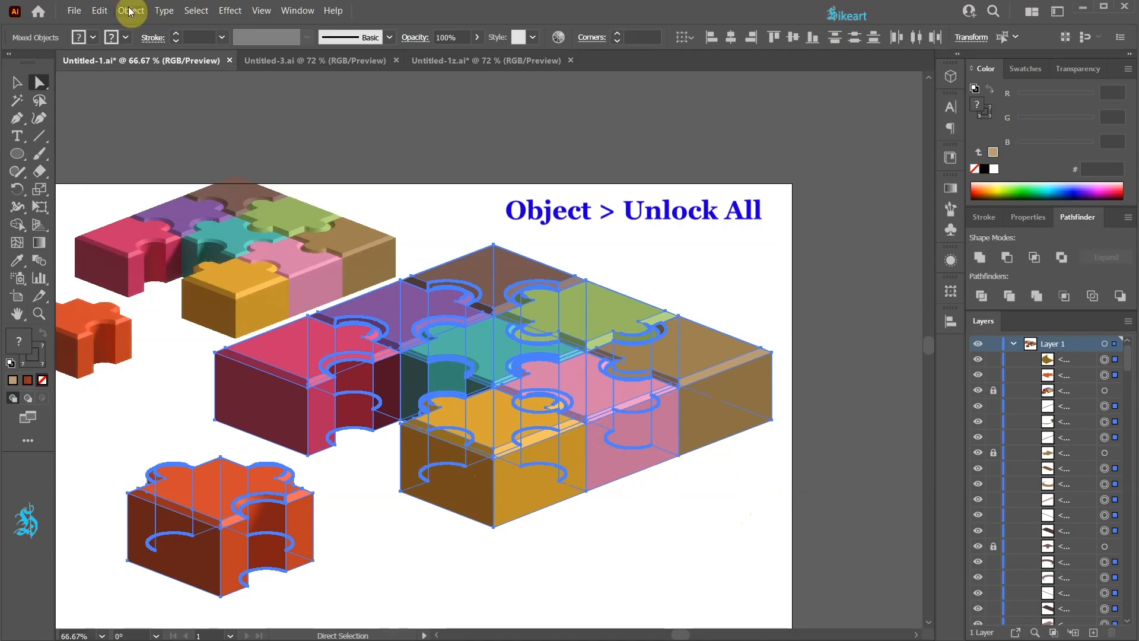
left_click(131, 9)
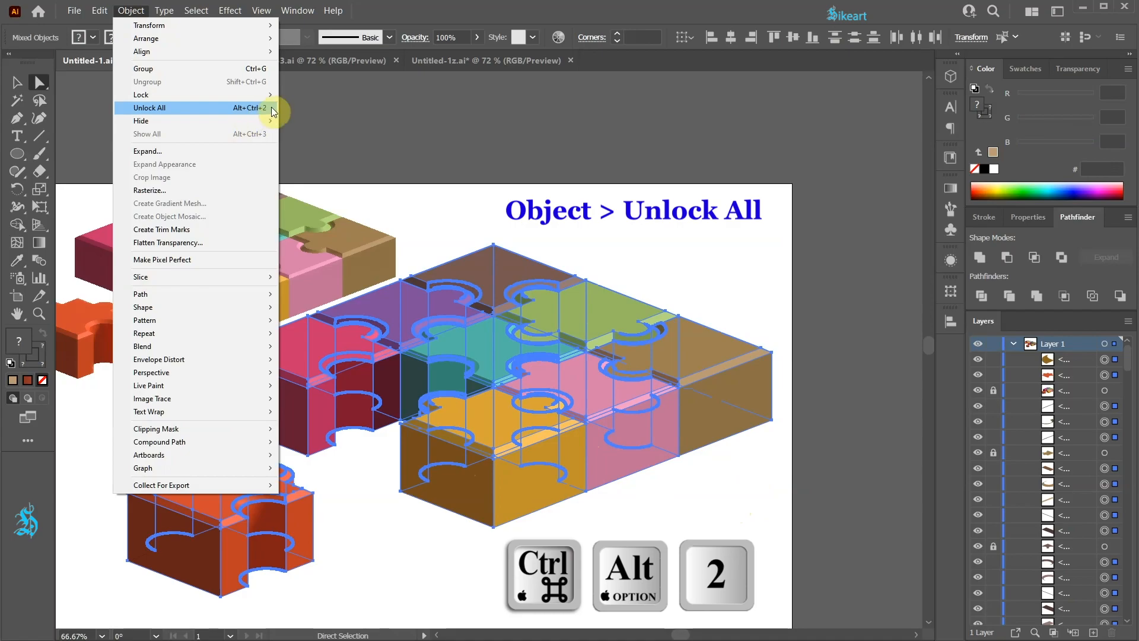
mouse_move(248, 110)
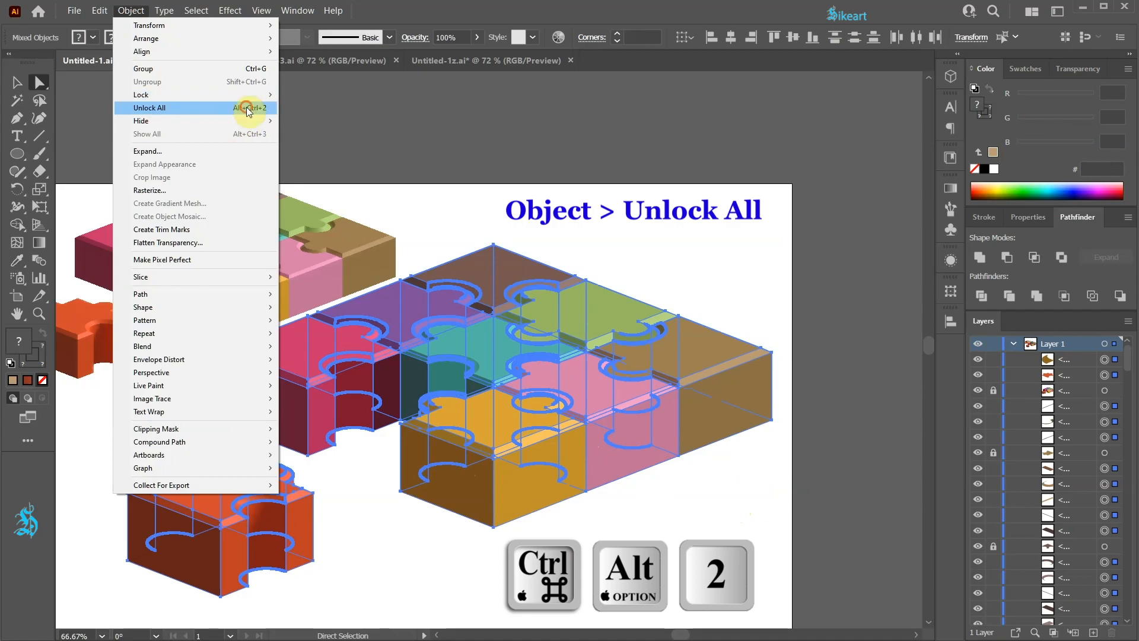
left_click(150, 108)
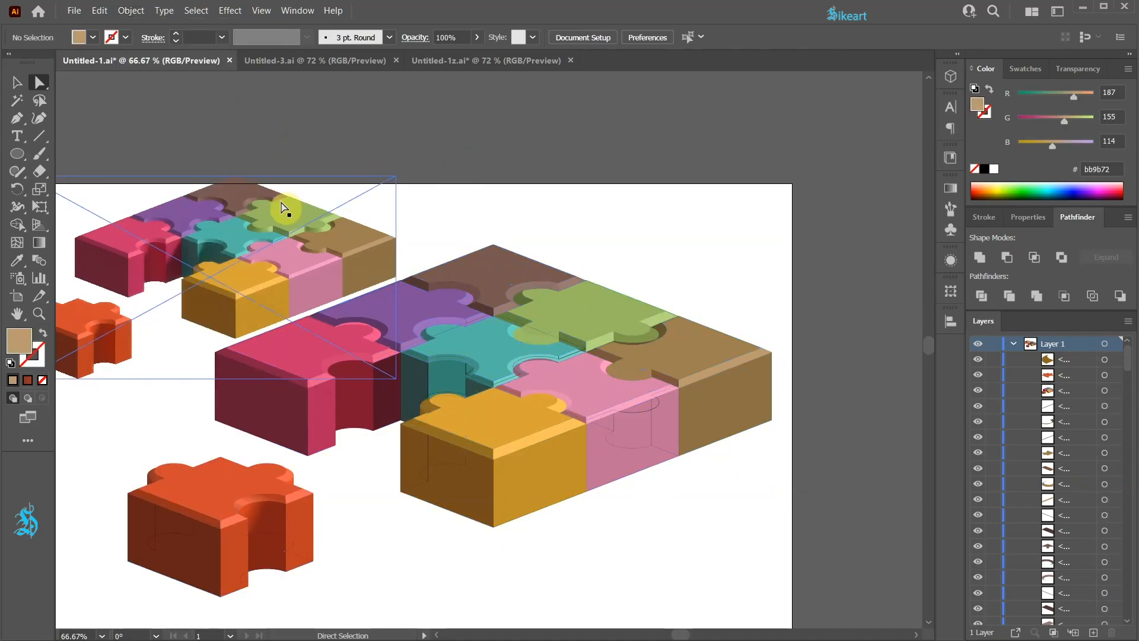
Select one stray outline, grab all paths with Same > Appearance, delete them, and start restacking the yellow top face
left_click(280, 211)
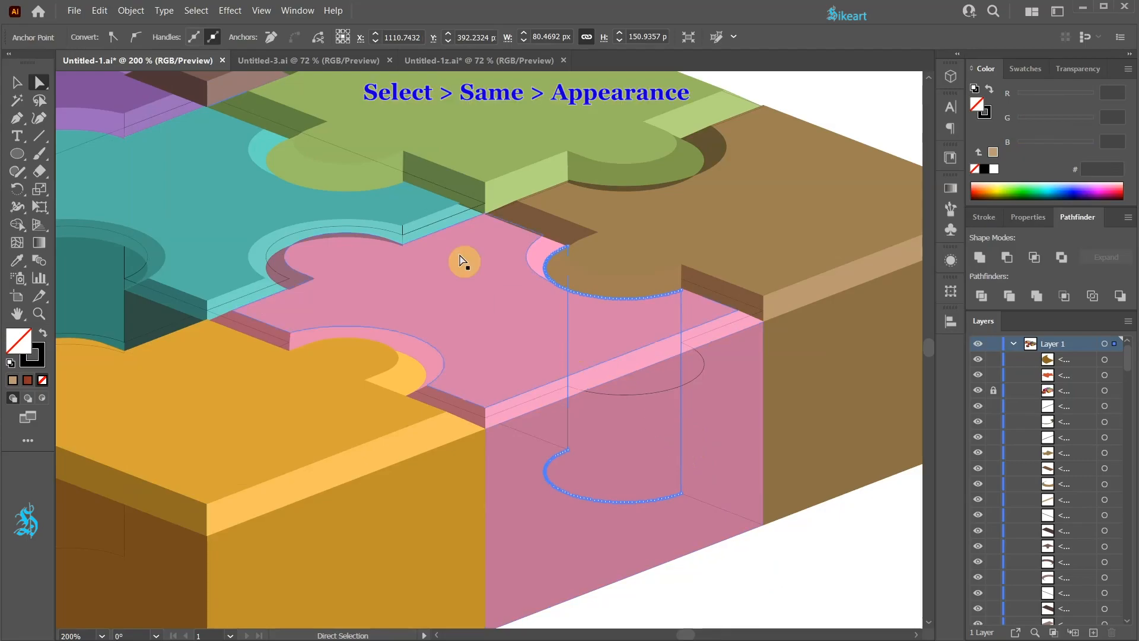
left_click(196, 11)
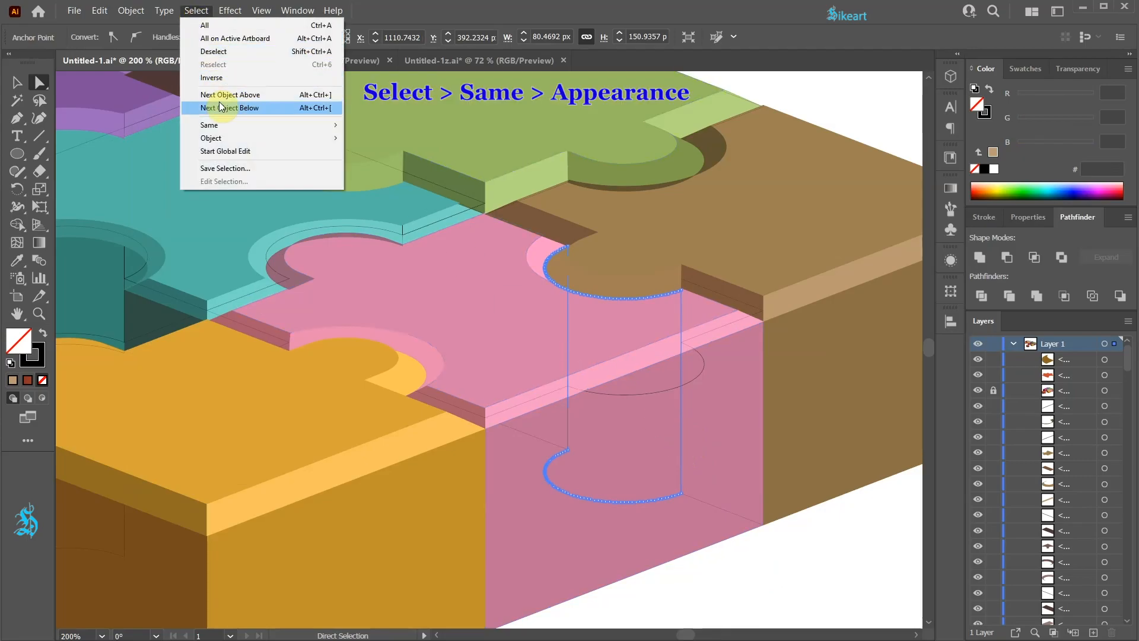
mouse_move(209, 125)
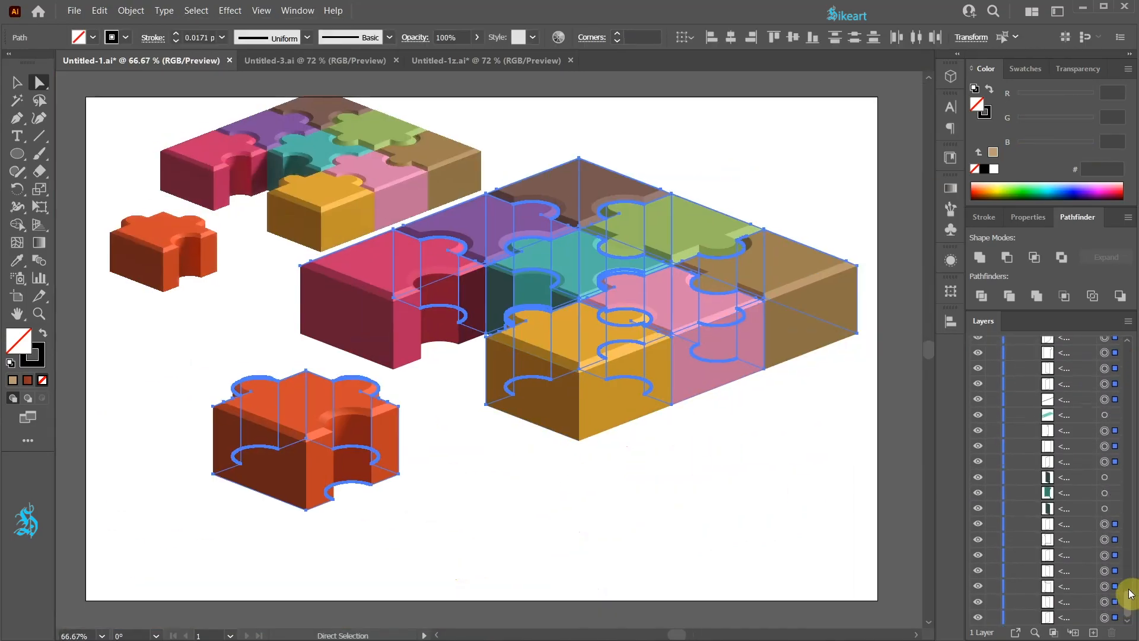
key("Delete")
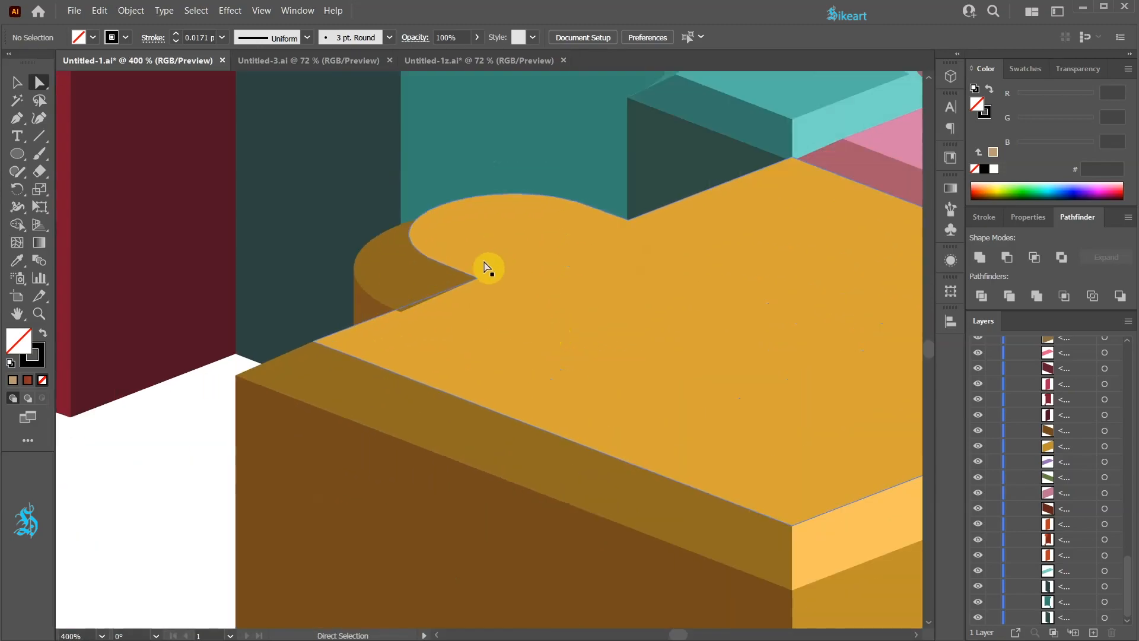
right_click(484, 268)
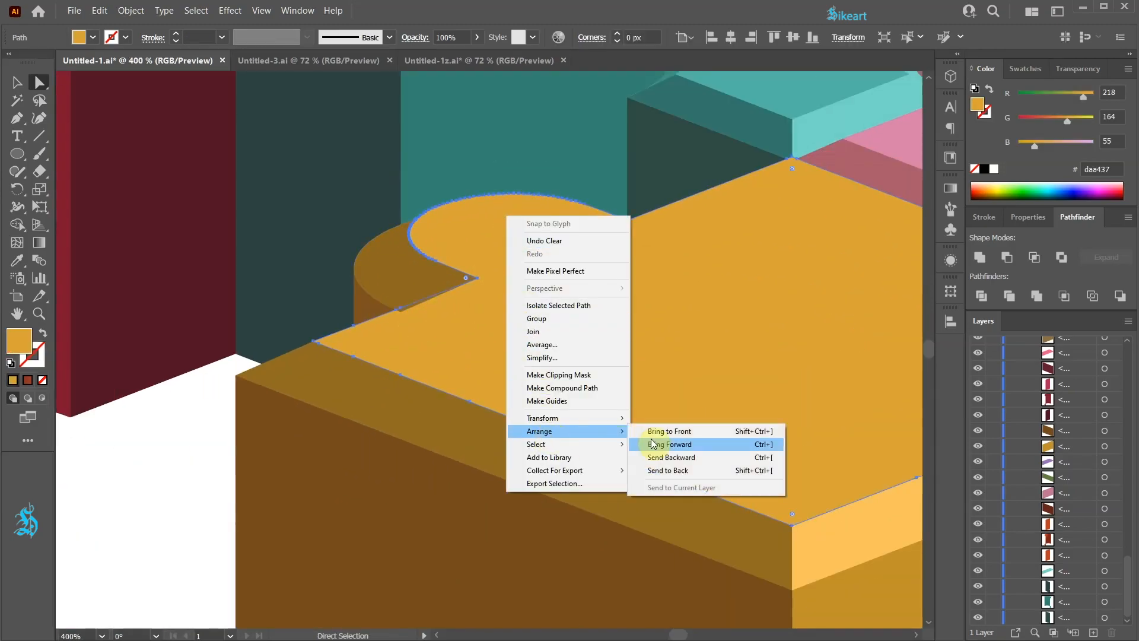